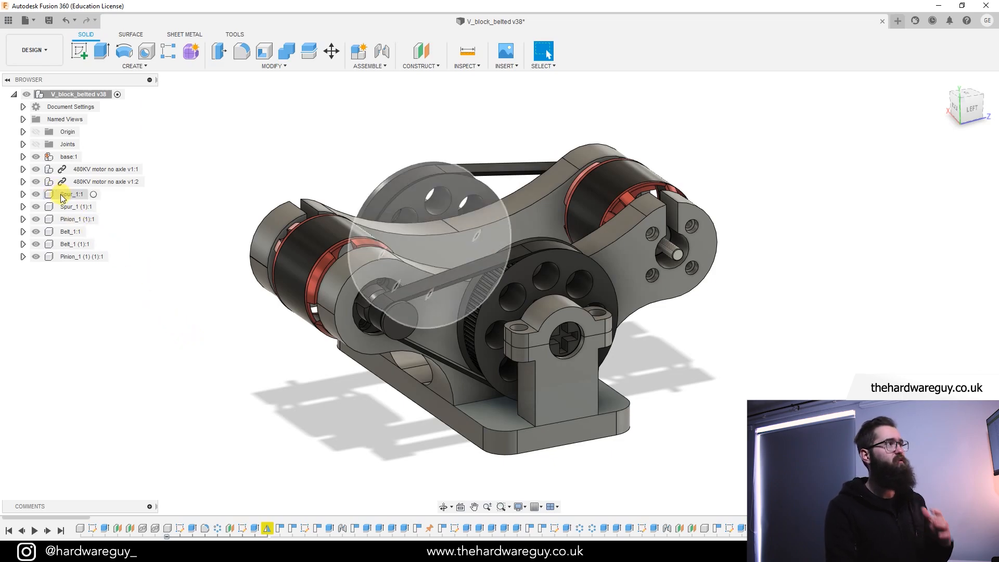
Step: Select the Spur_1 gear and motor components, then the whole V_block_belted design root
click(36, 193)
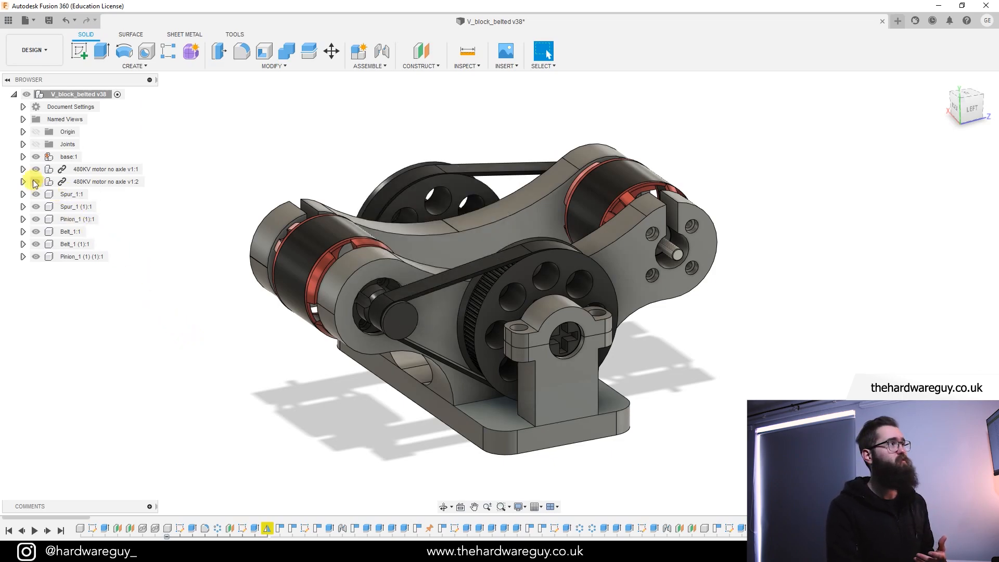
click(36, 156)
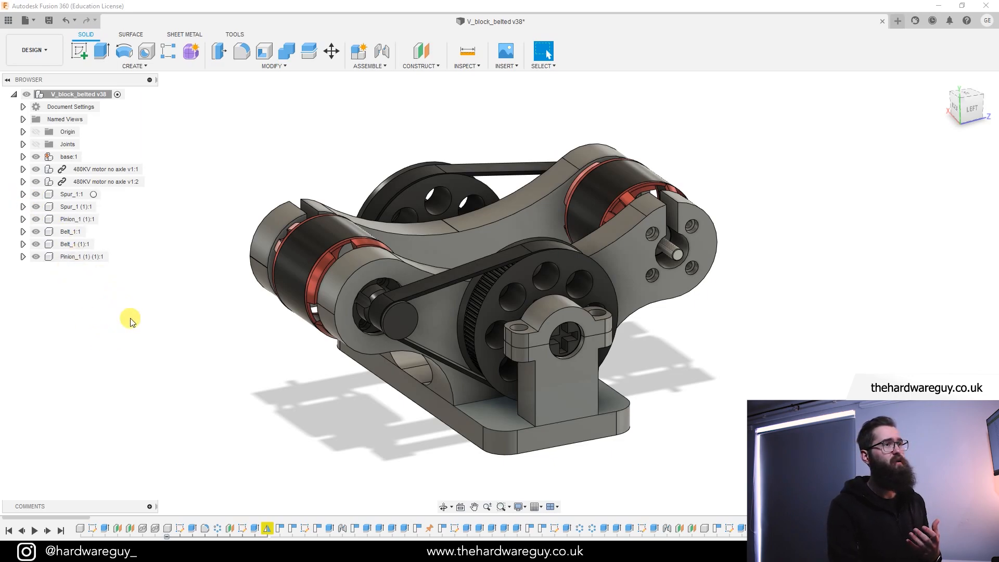
mouse_move(139, 335)
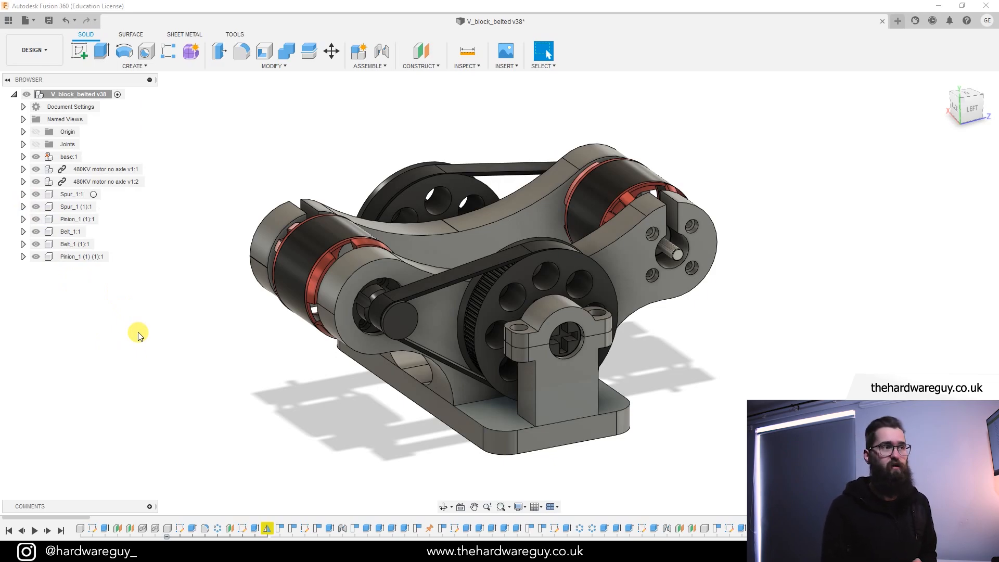
mouse_move(181, 359)
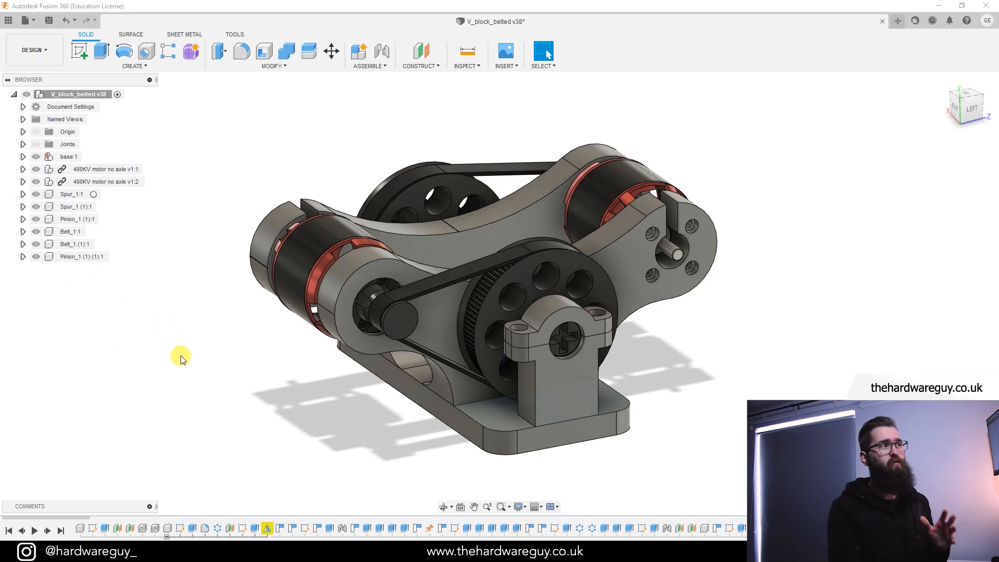
mouse_move(213, 347)
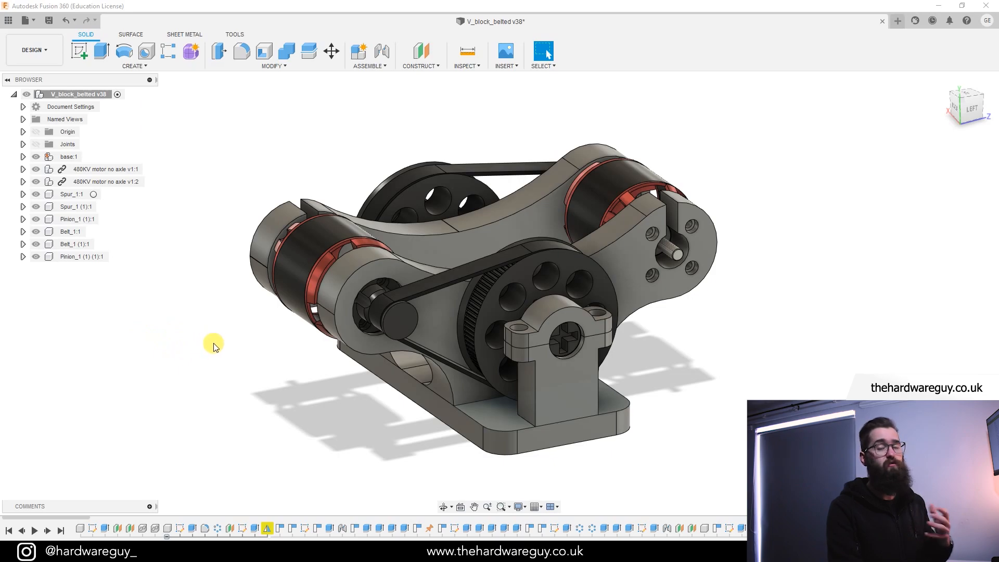
mouse_move(231, 346)
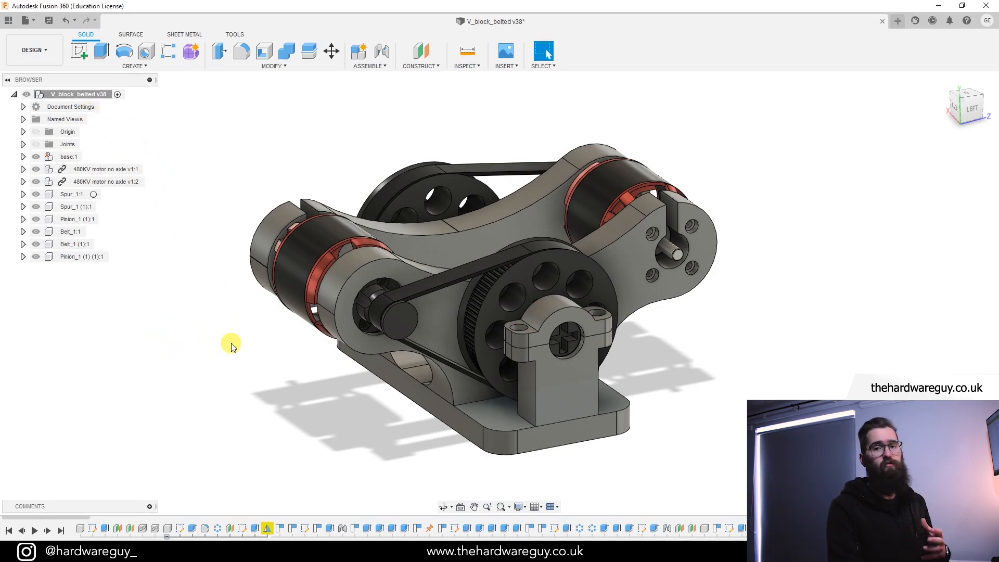
mouse_move(73, 105)
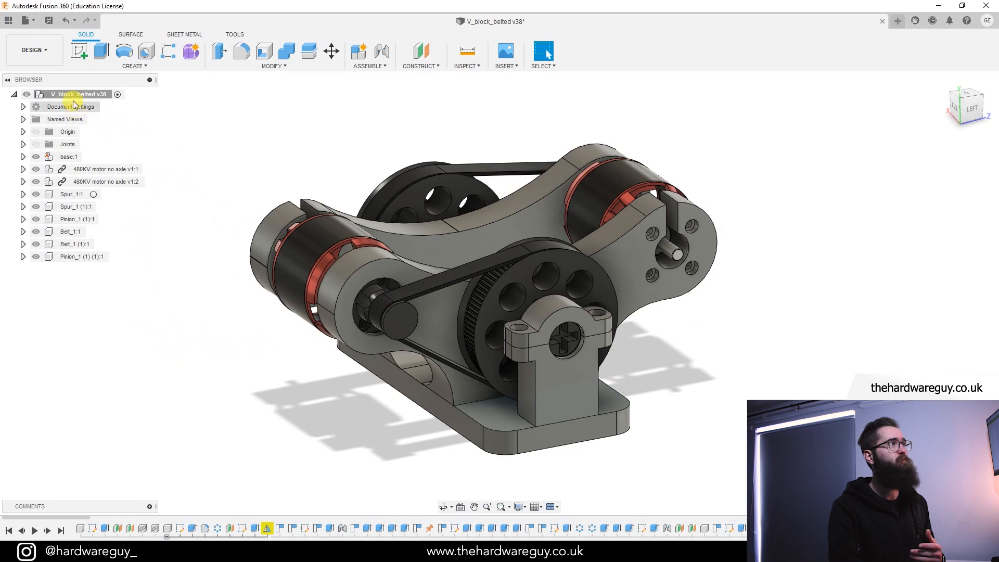
right_click(74, 94)
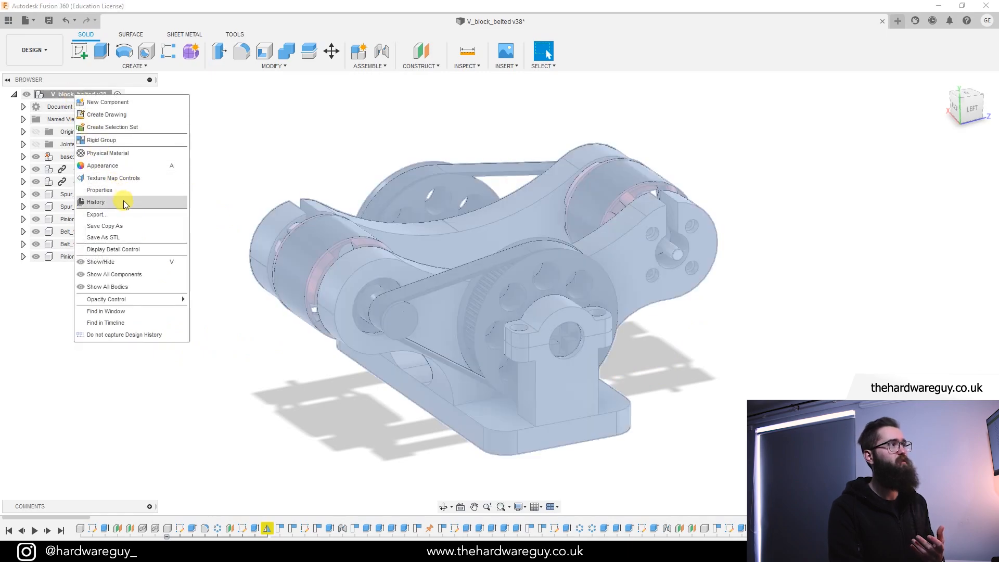
Step: Export the whole design as a STEP file saved to the computer
click(96, 214)
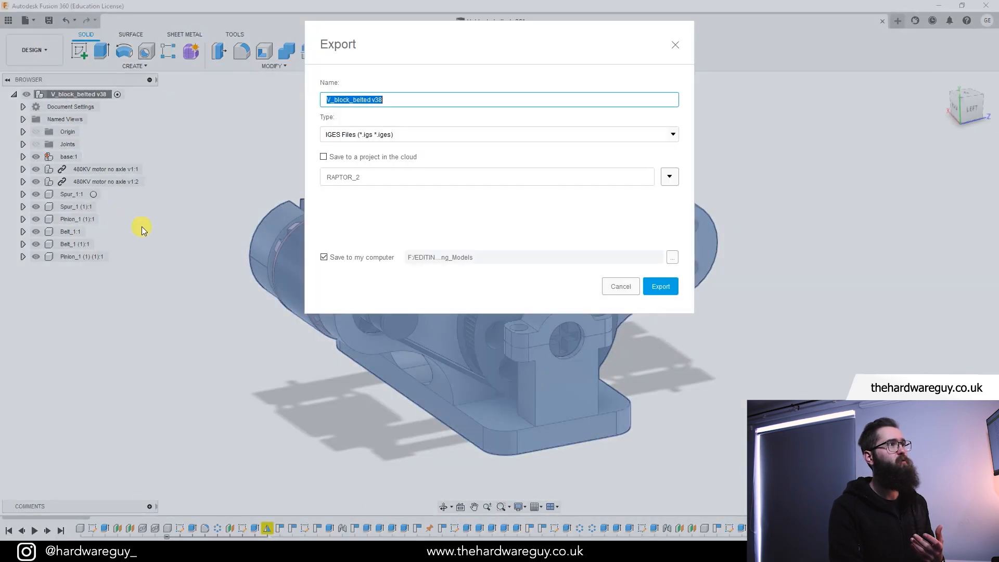
click(499, 134)
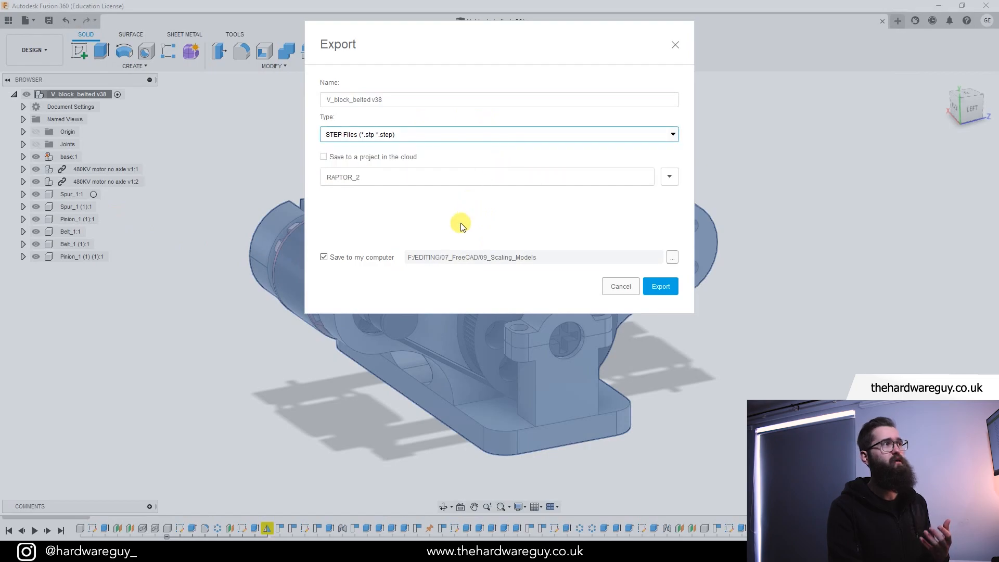
mouse_move(620, 286)
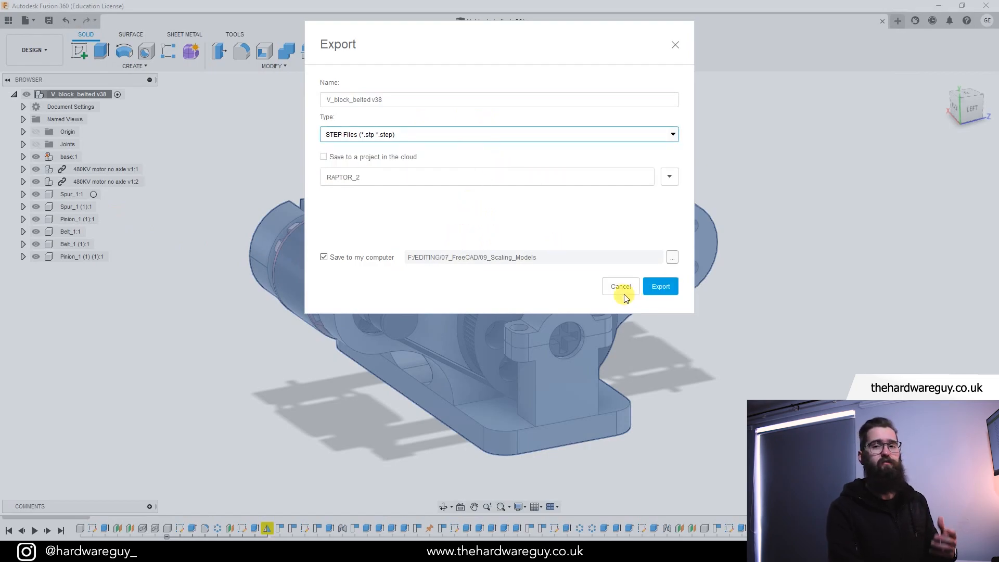
click(660, 286)
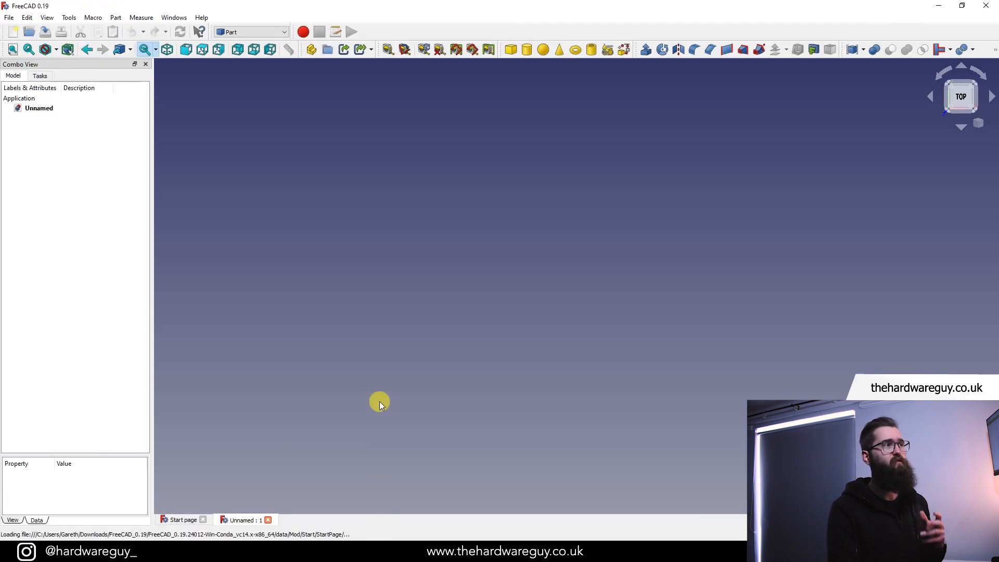
mouse_move(453, 329)
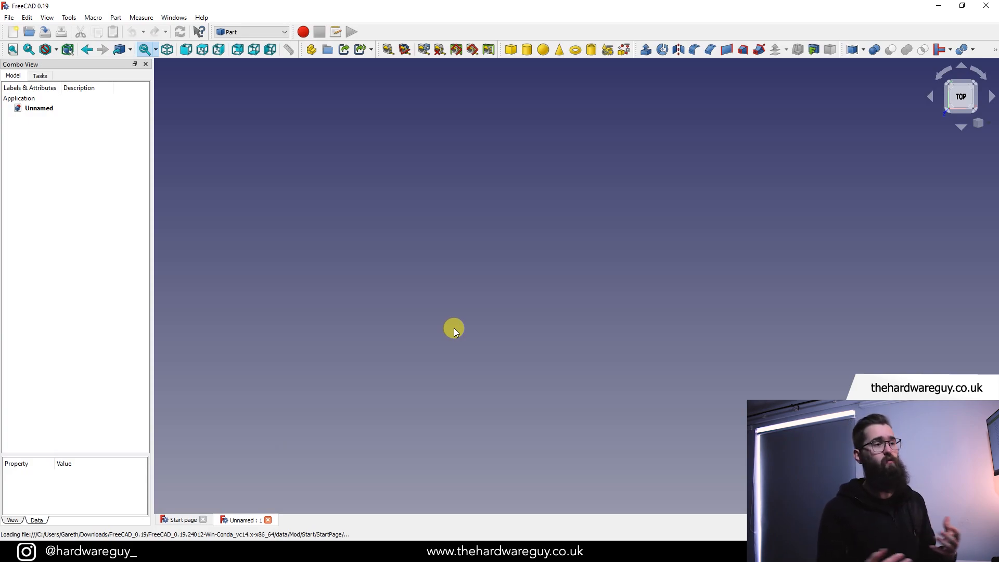
mouse_move(446, 321)
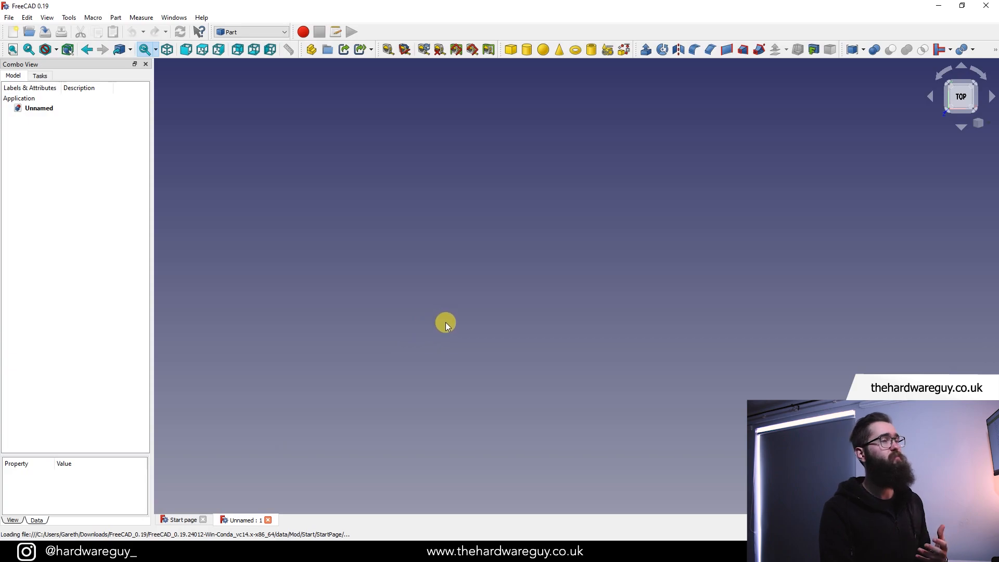
mouse_move(7, 18)
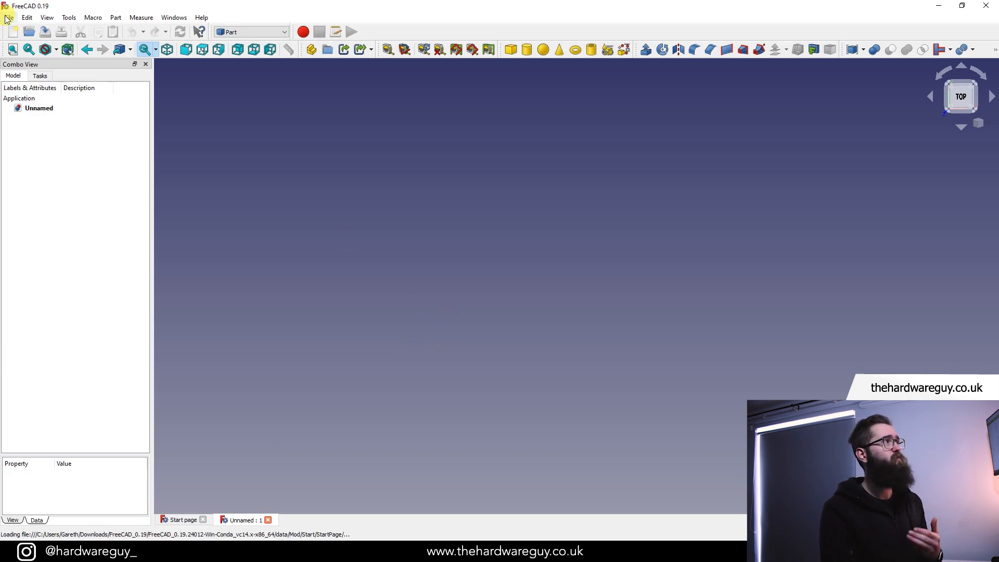
Step: Import V_block_belted v38.step into the empty FreeCAD document
click(8, 17)
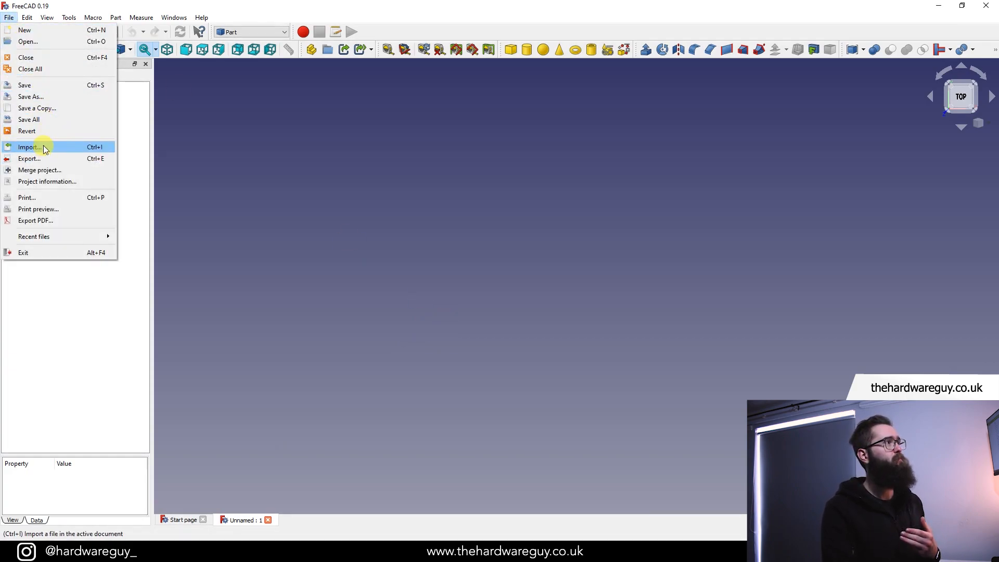
click(29, 146)
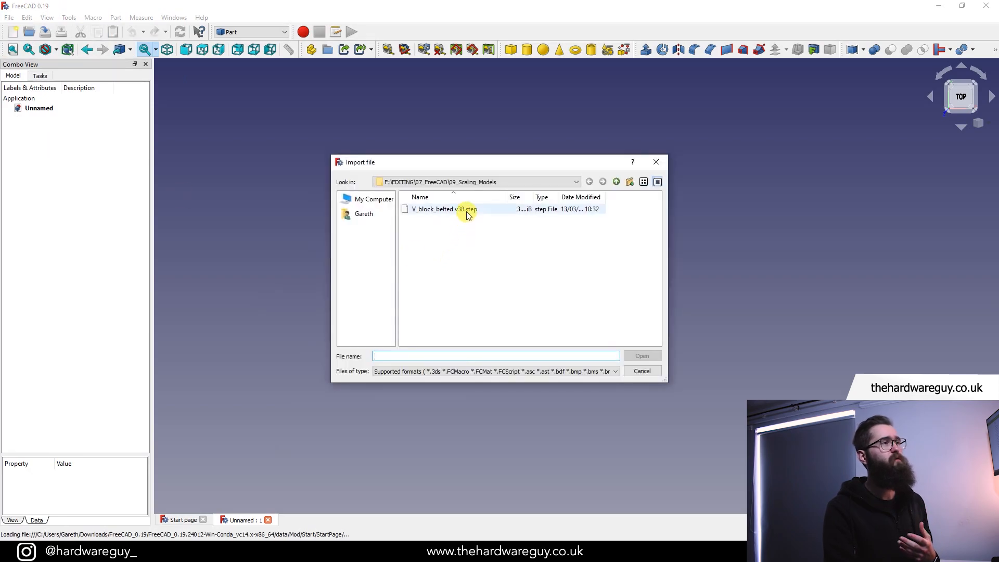
click(443, 209)
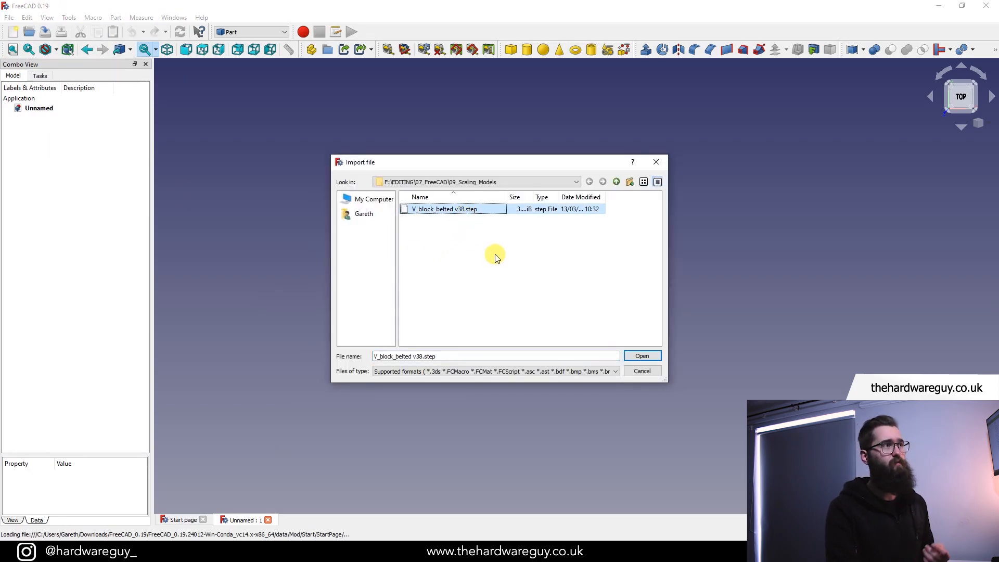
mouse_move(642, 355)
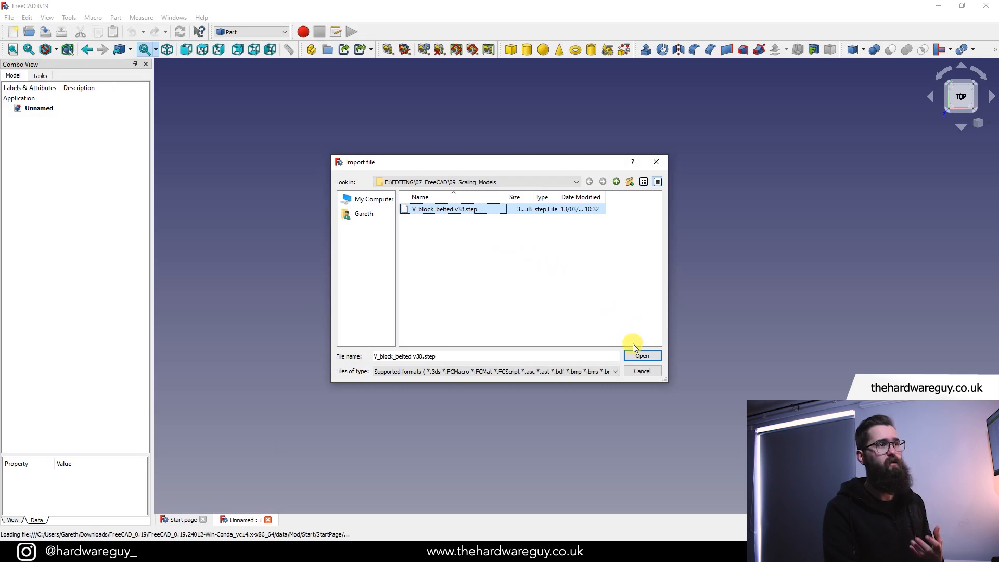
click(641, 355)
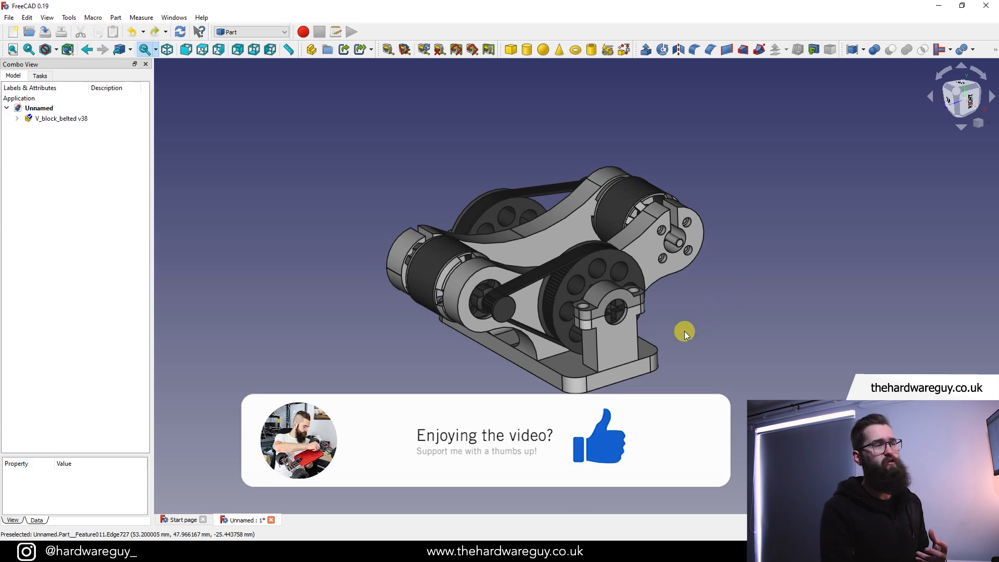
Step: Select the engine base, then the whole imported V_block_belted v38 object in the tree
click(615, 331)
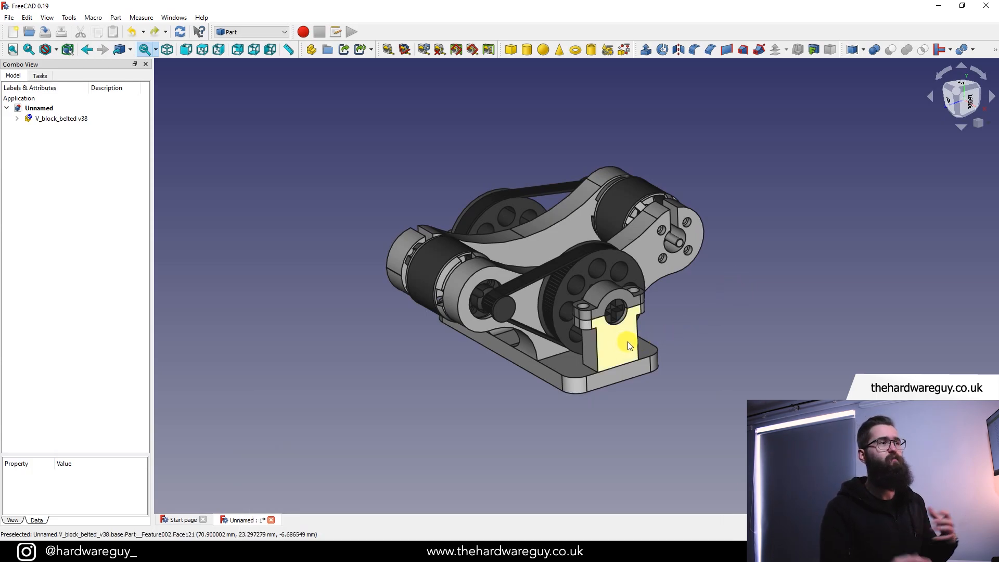
click(60, 118)
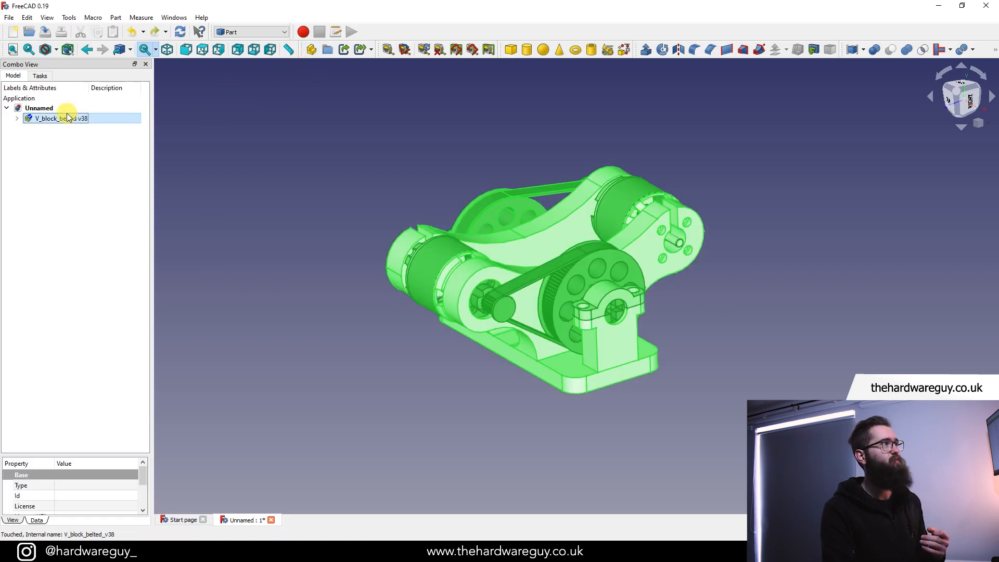
click(16, 118)
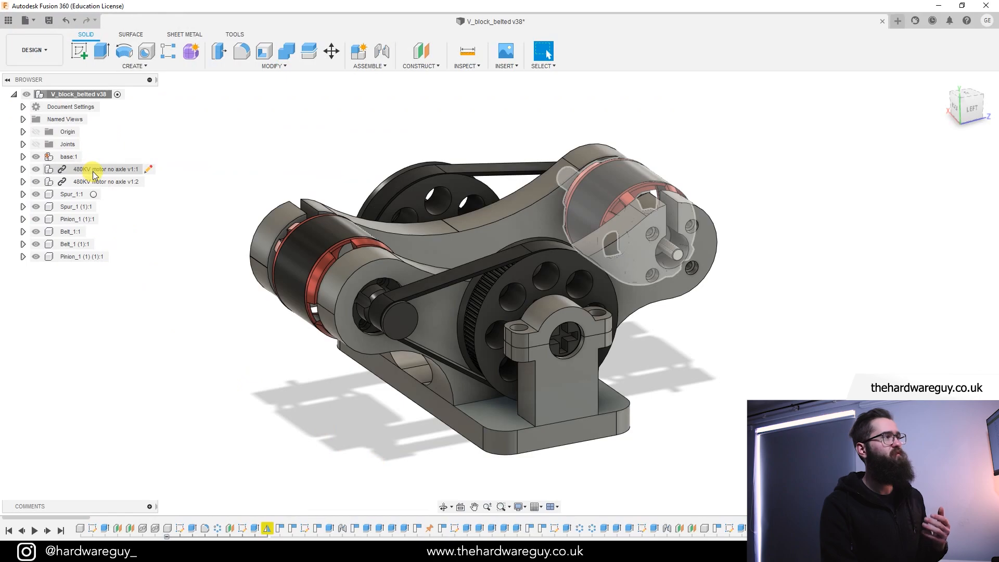
click(71, 194)
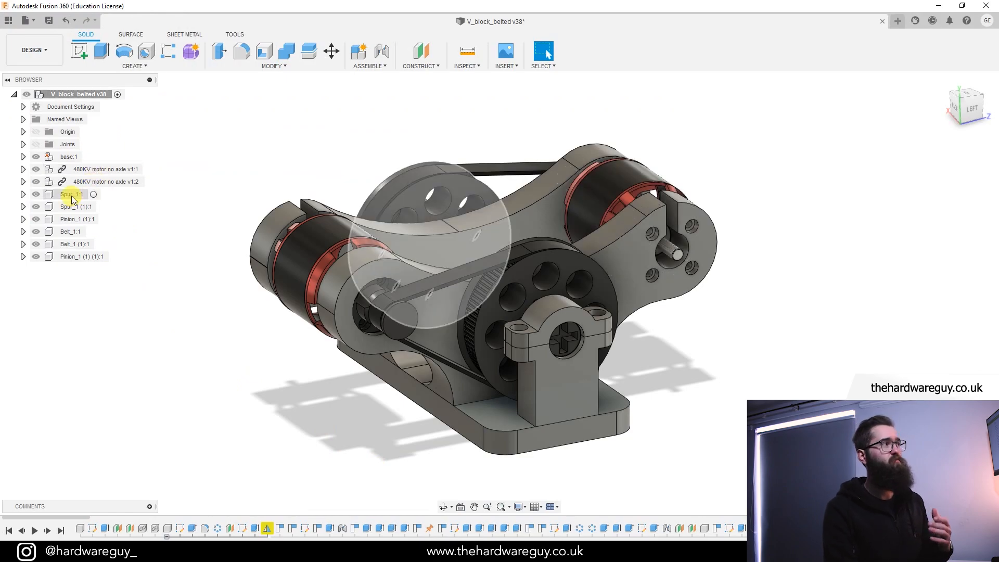
click(70, 194)
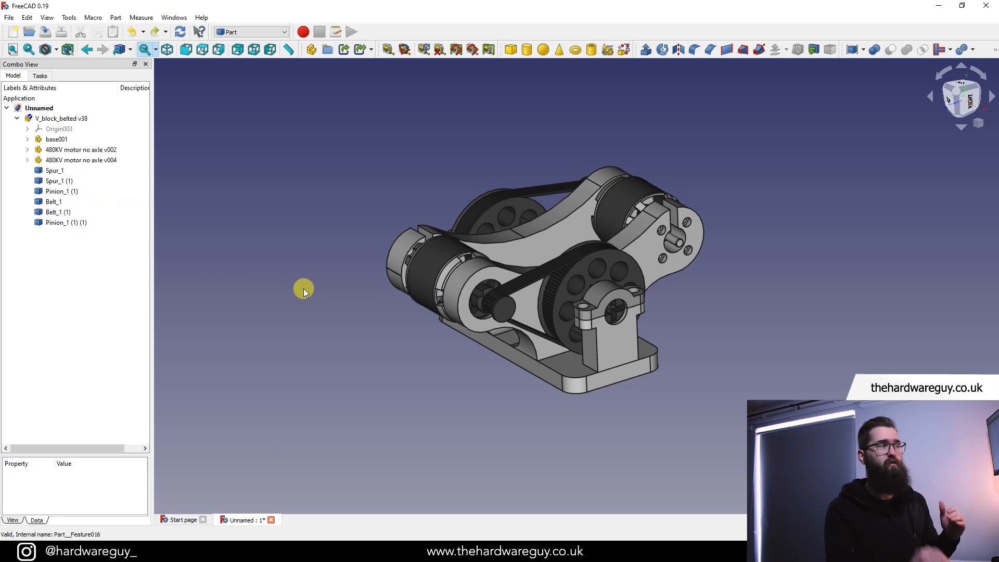
mouse_move(283, 279)
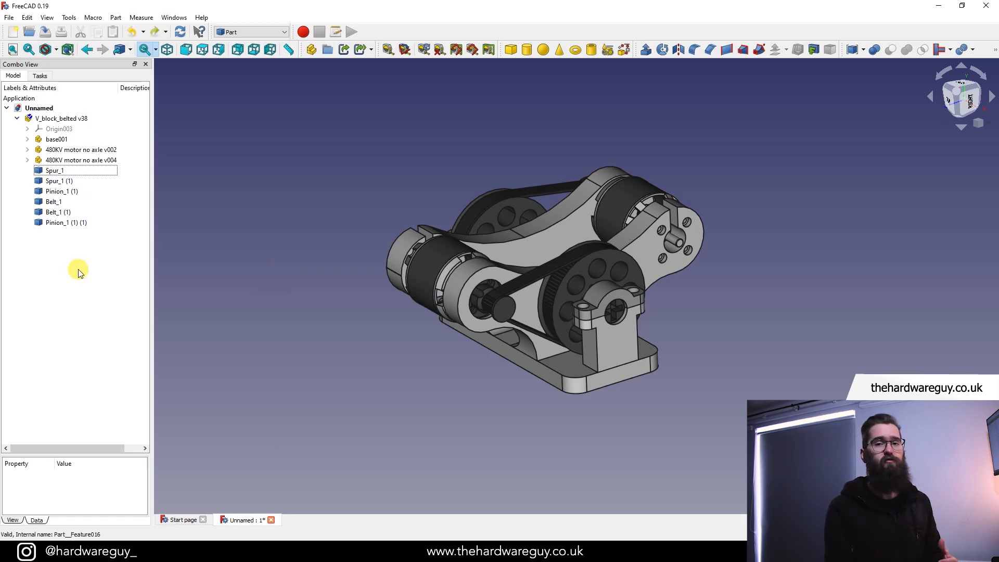
mouse_move(184, 295)
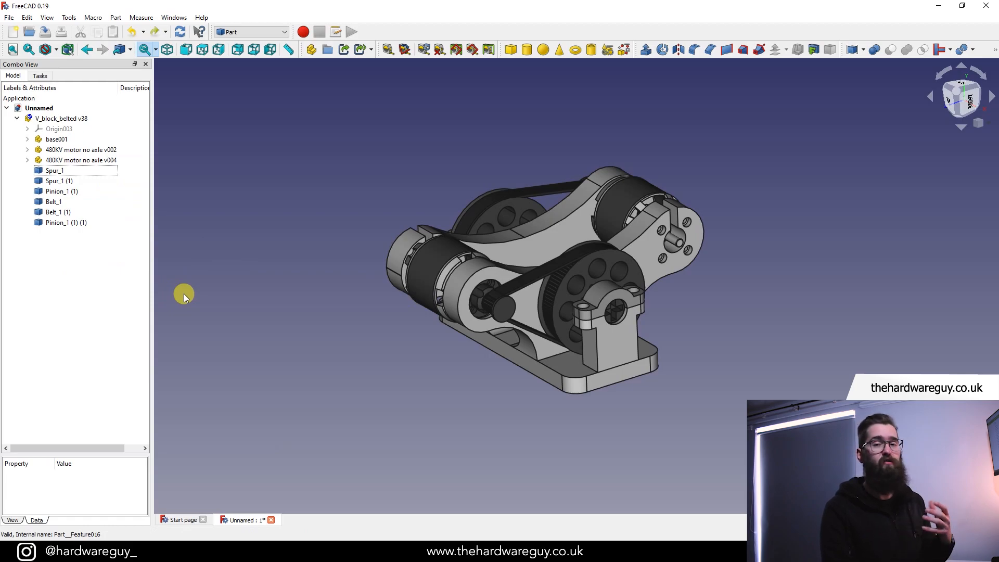
mouse_move(463, 491)
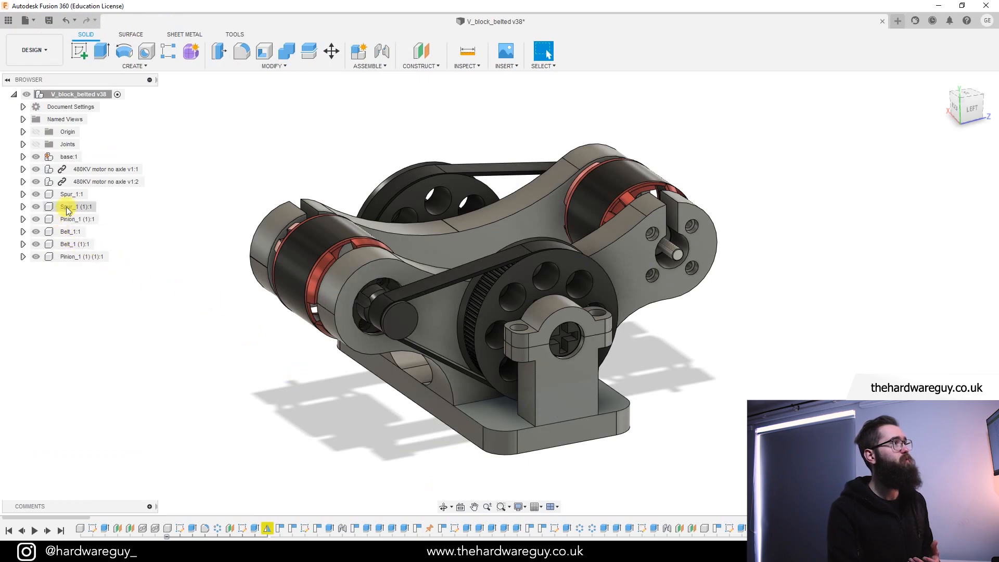
Step: Toggle the 480KV motor components hidden and visible again in the Browser
click(36, 169)
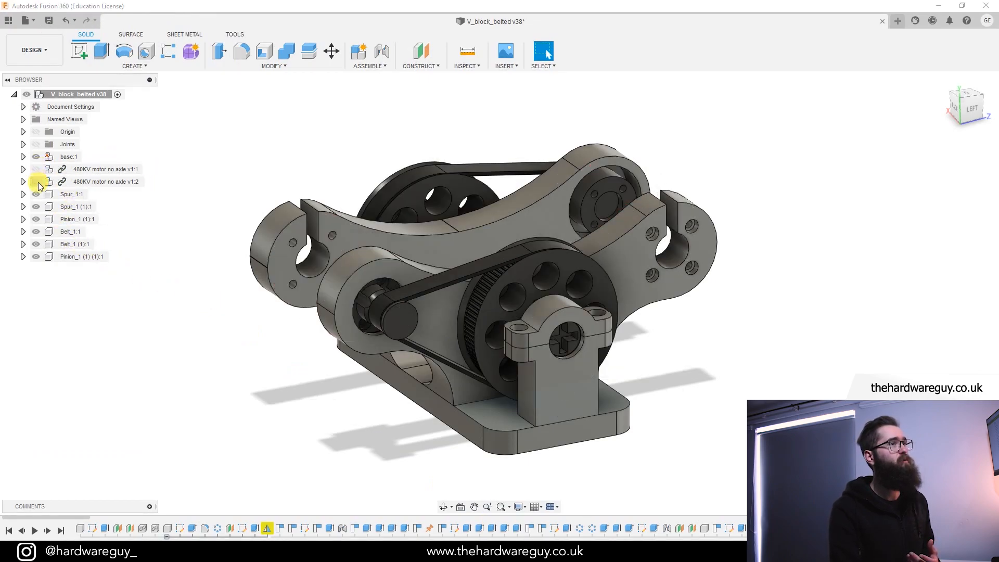
click(71, 194)
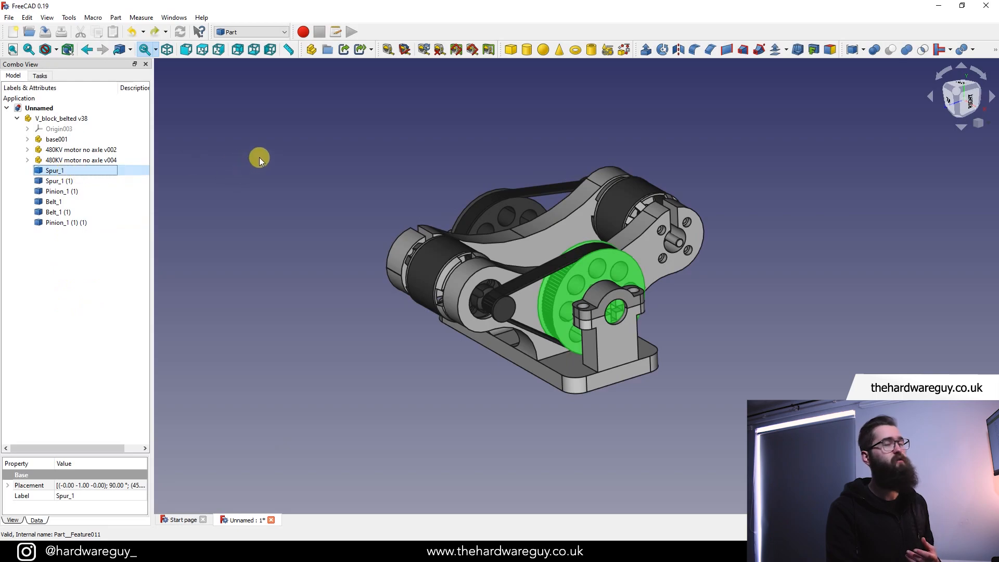
mouse_move(113, 149)
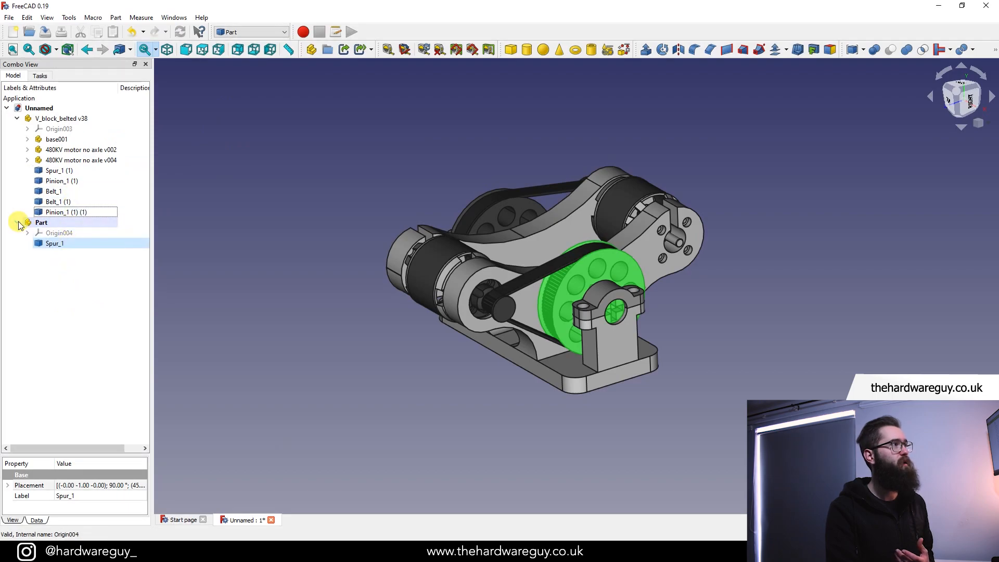
Step: Collapse the new Part holding Spur_1 and reselect the V_block_belted v38 assembly
click(42, 222)
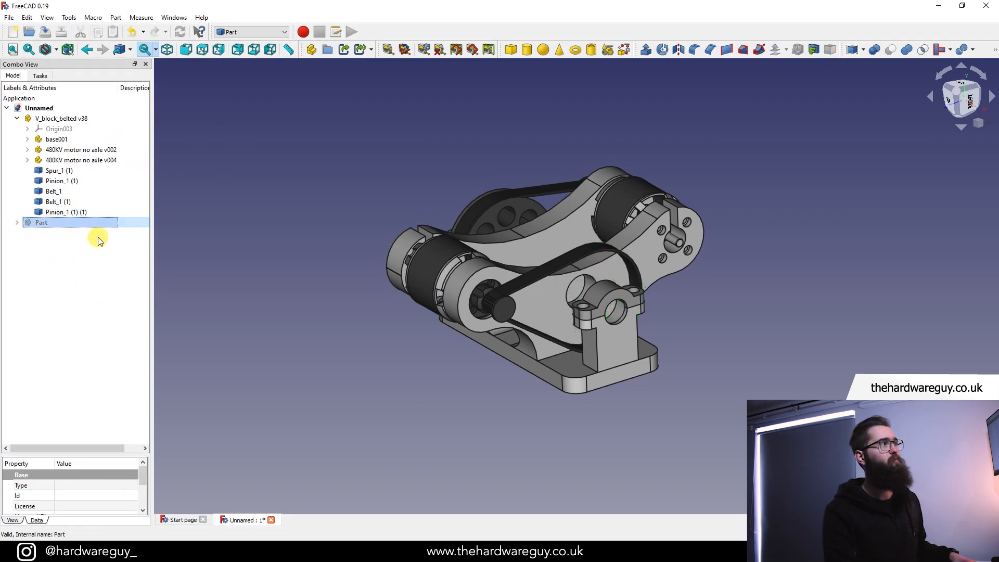
click(61, 119)
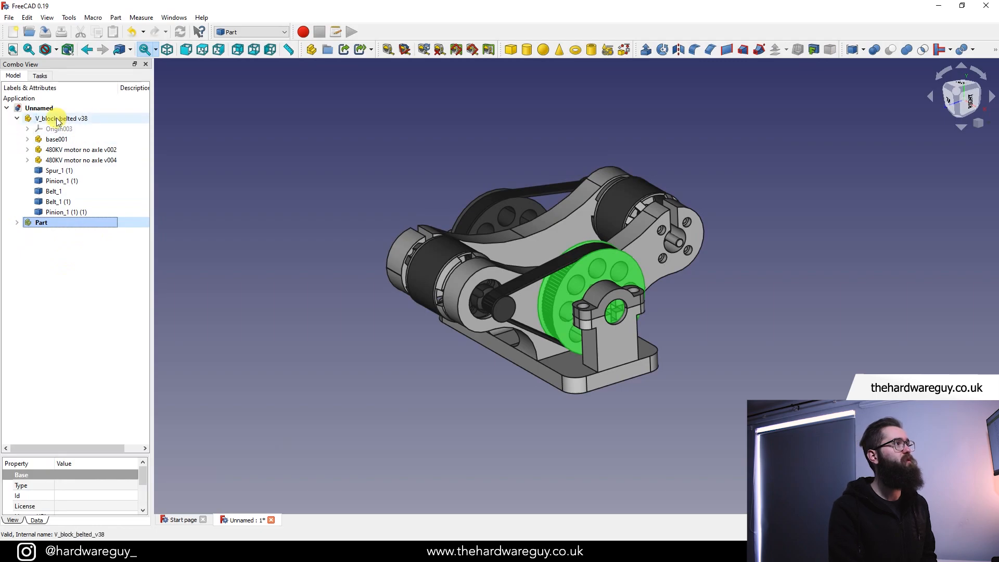
click(58, 171)
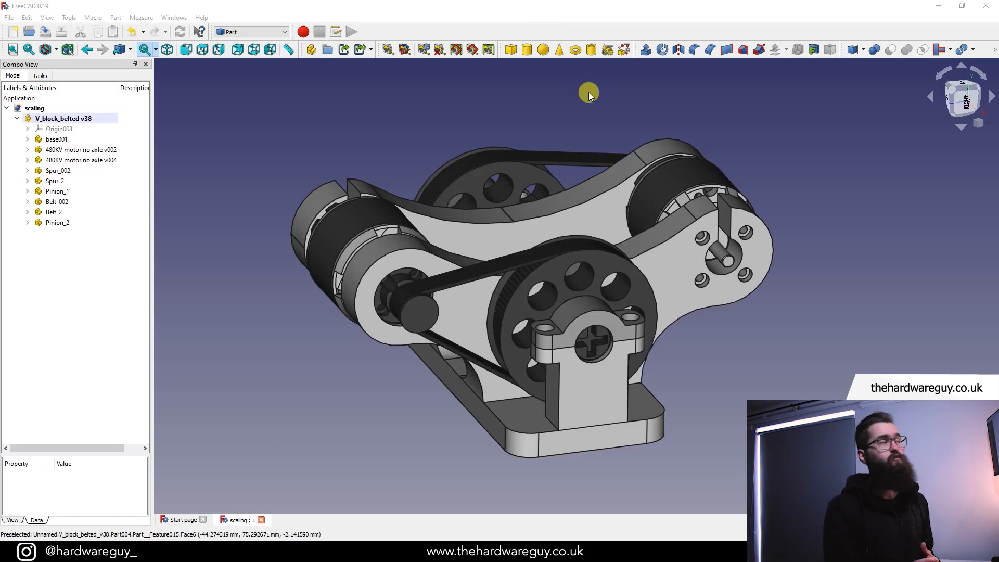
click(57, 170)
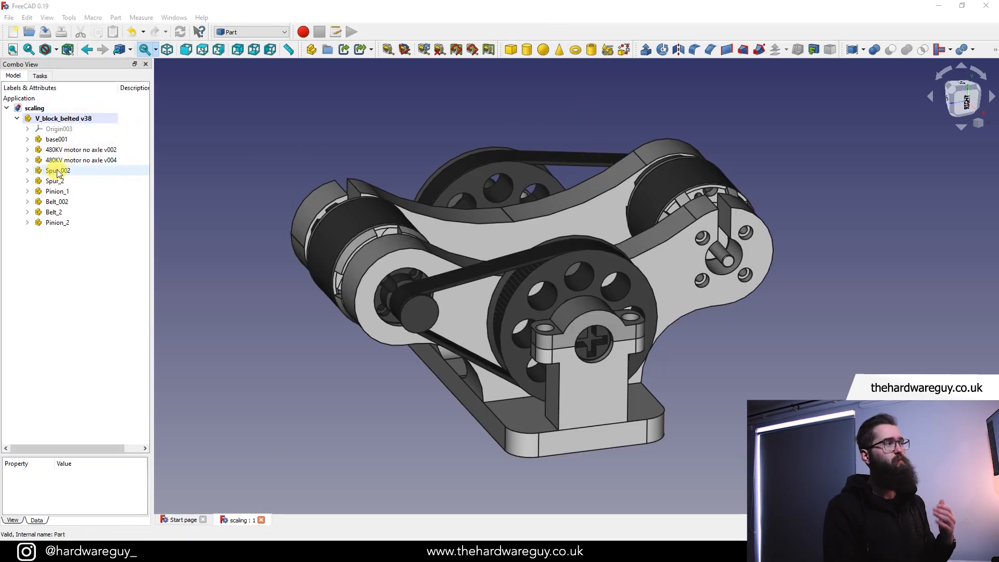
click(355, 362)
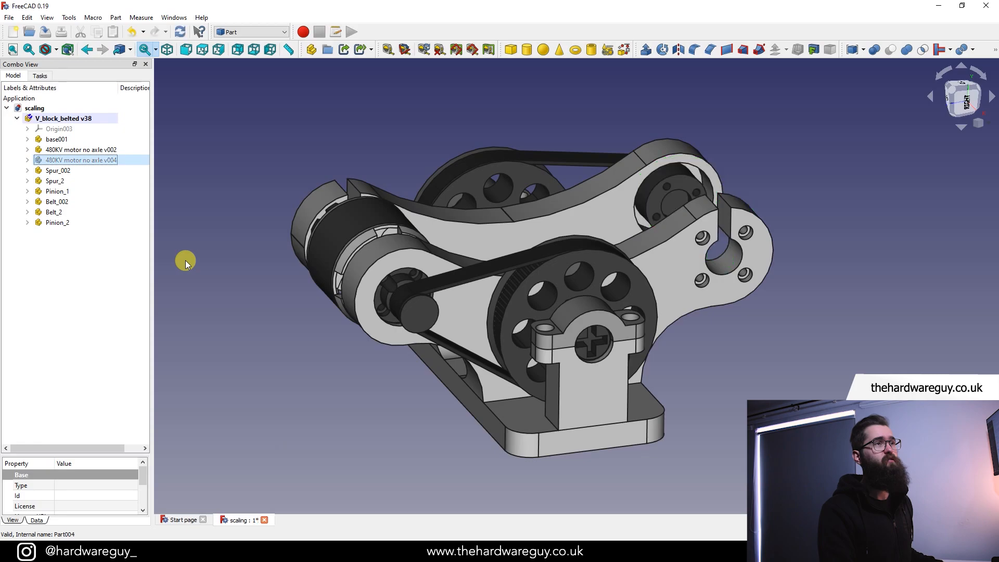
mouse_move(210, 305)
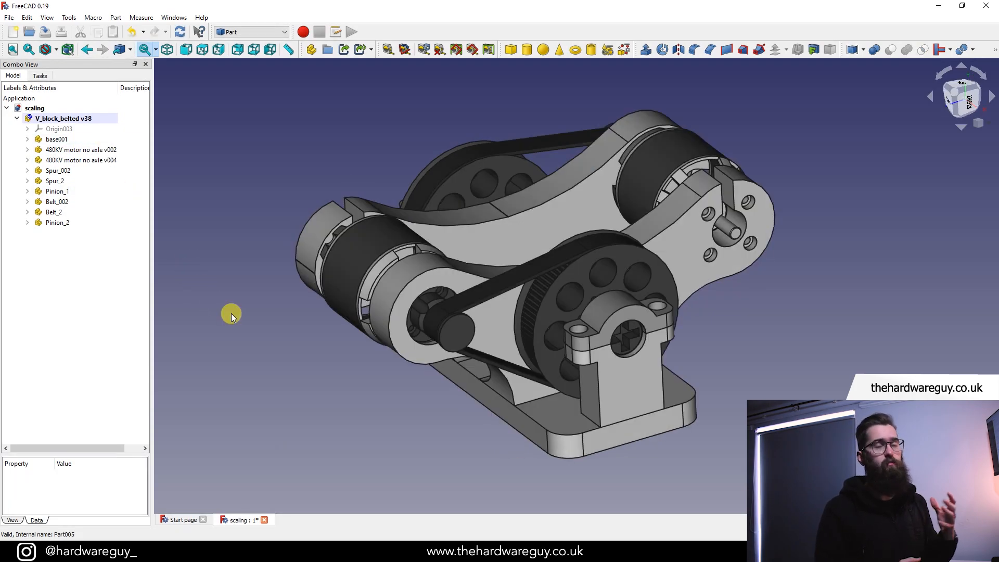
mouse_move(245, 330)
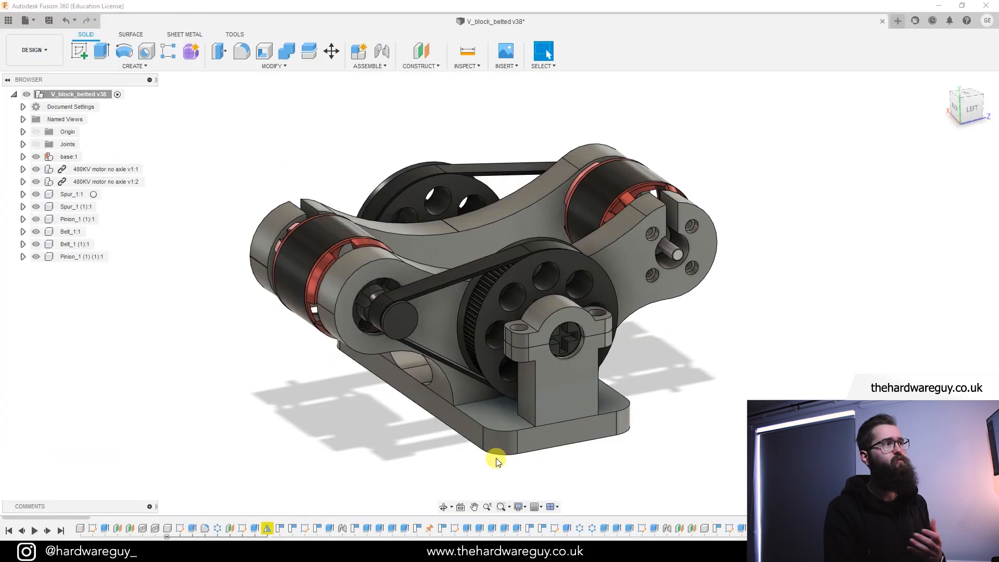
click(300, 261)
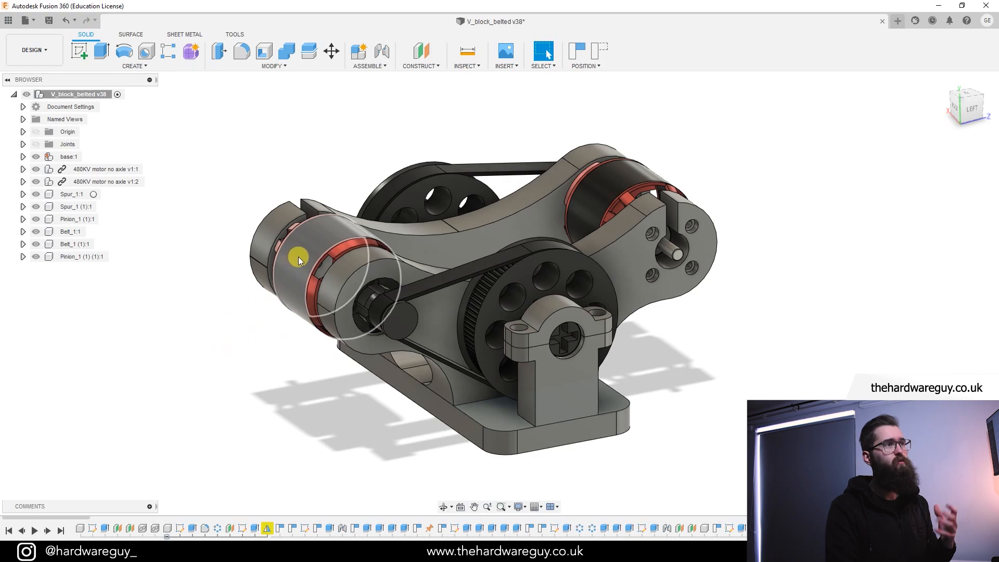
mouse_move(291, 344)
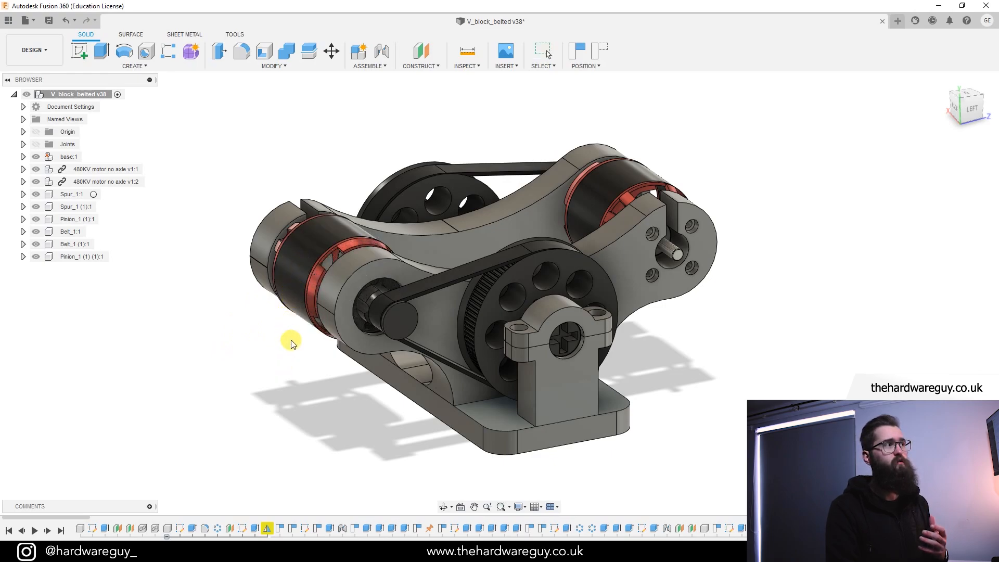
mouse_move(324, 281)
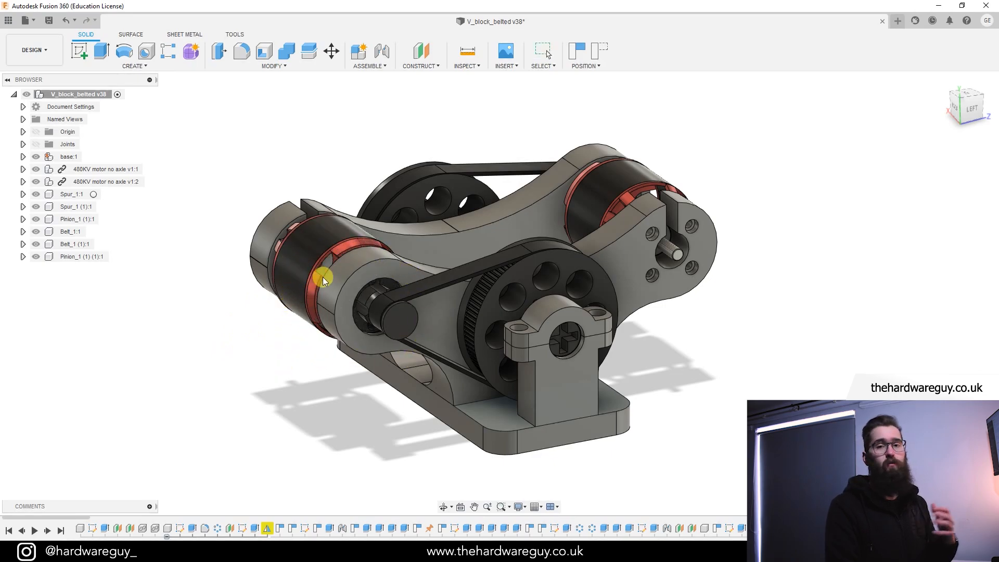
mouse_move(376, 528)
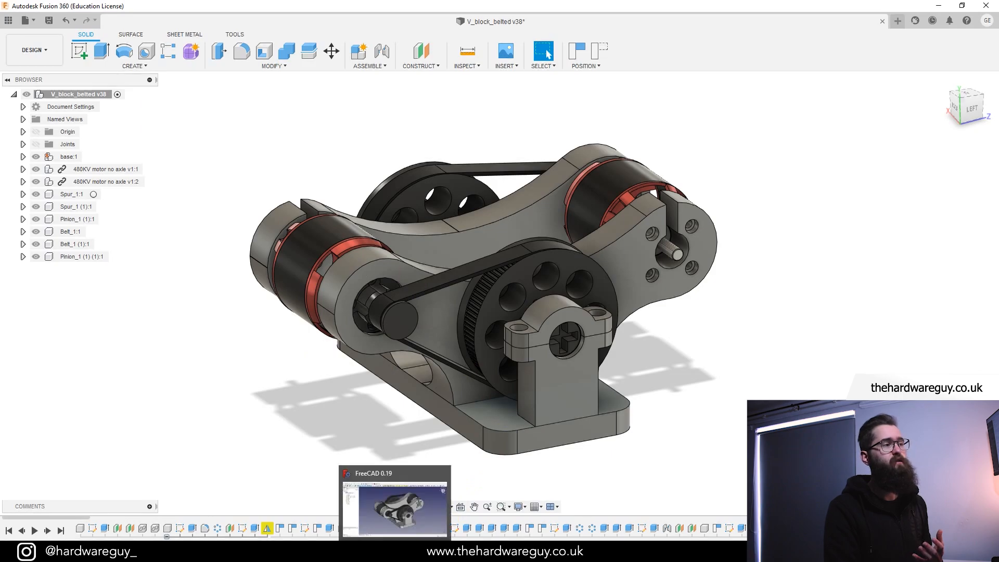
Step: Transform the 480KV motor no axle v002 and slide it out of its housing
click(394, 500)
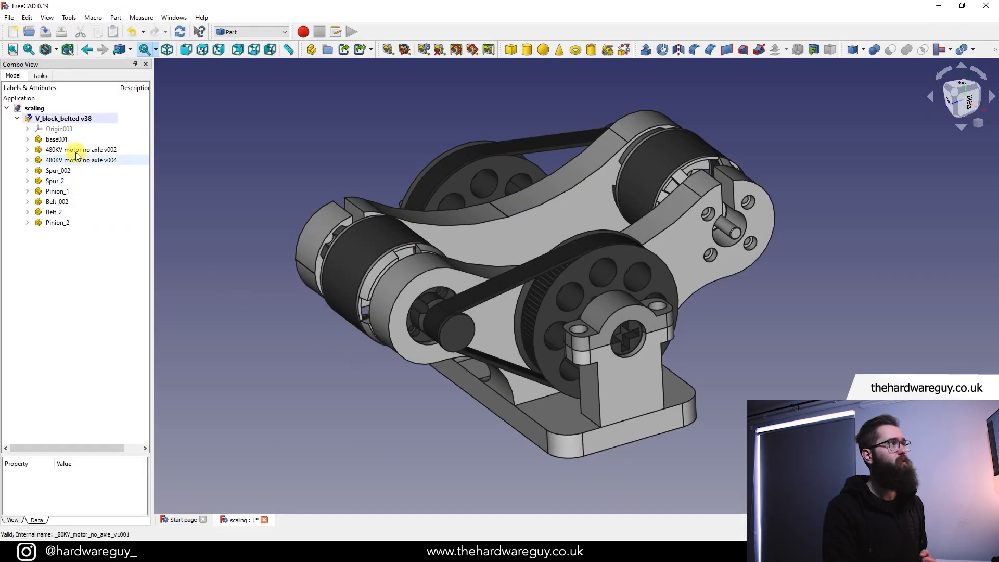
click(81, 149)
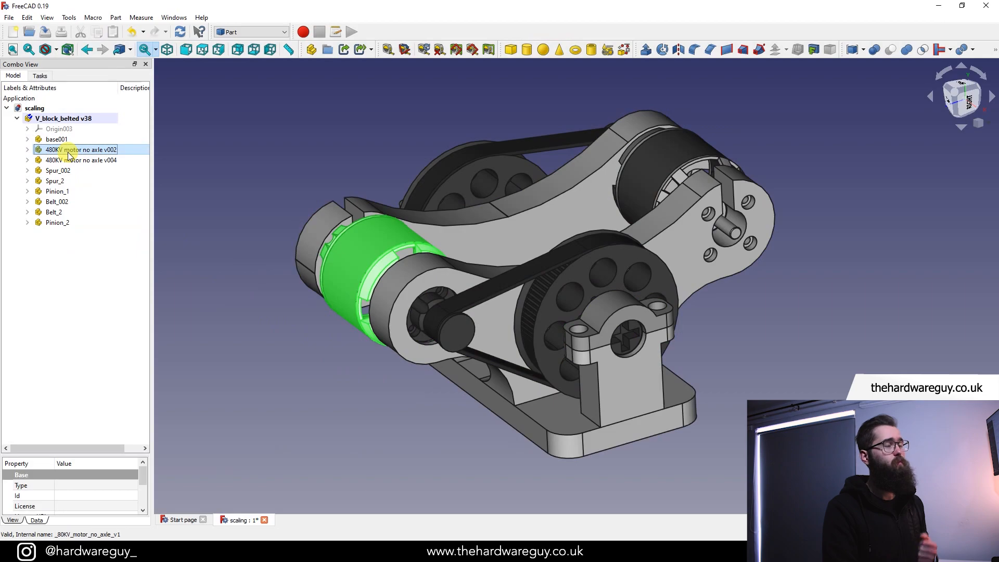
right_click(80, 150)
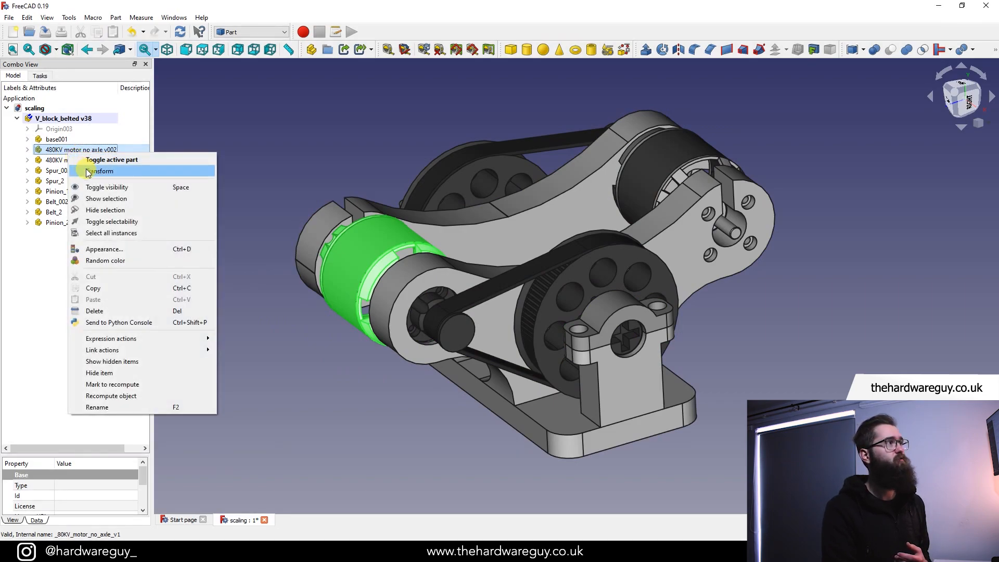
click(102, 171)
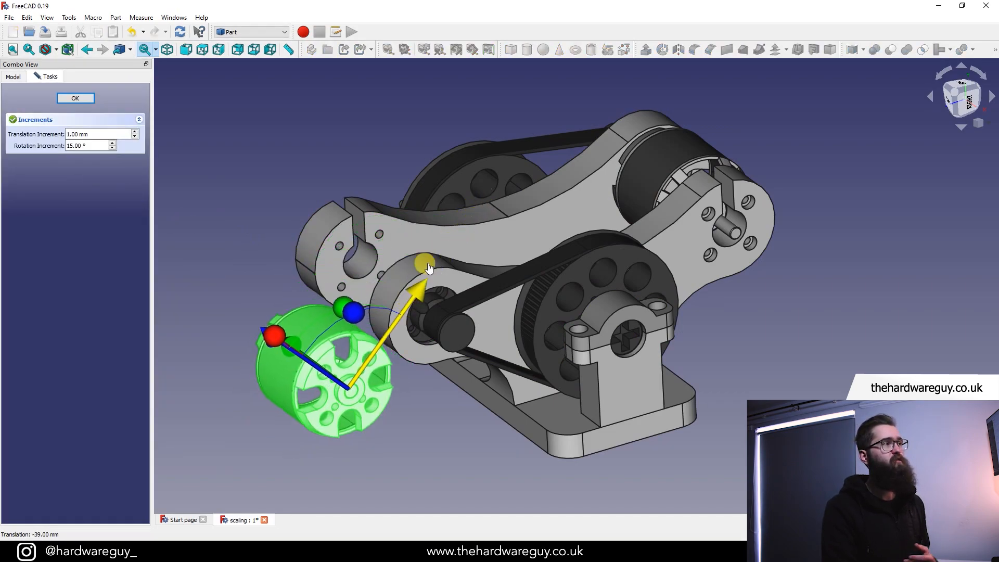
click(75, 98)
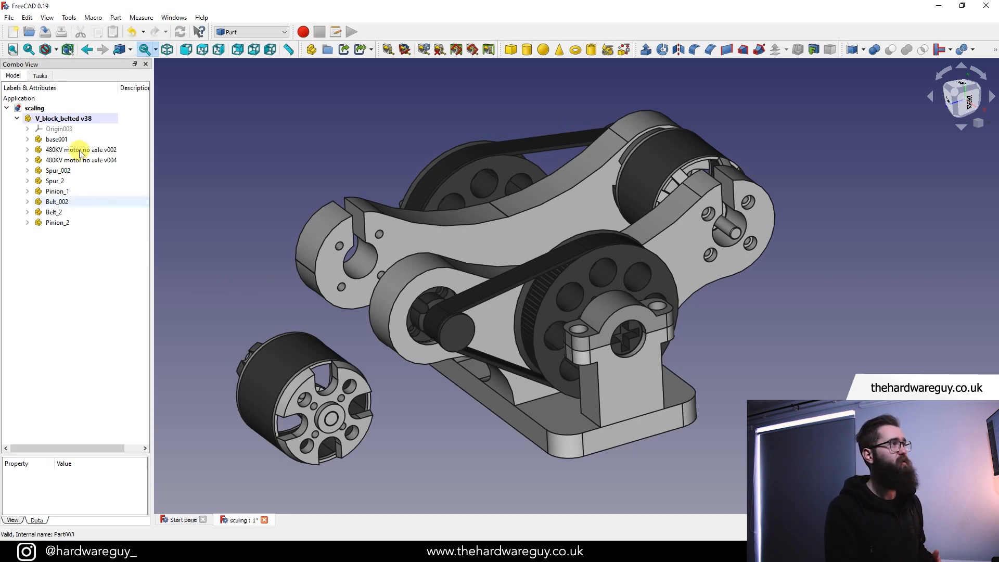
click(80, 149)
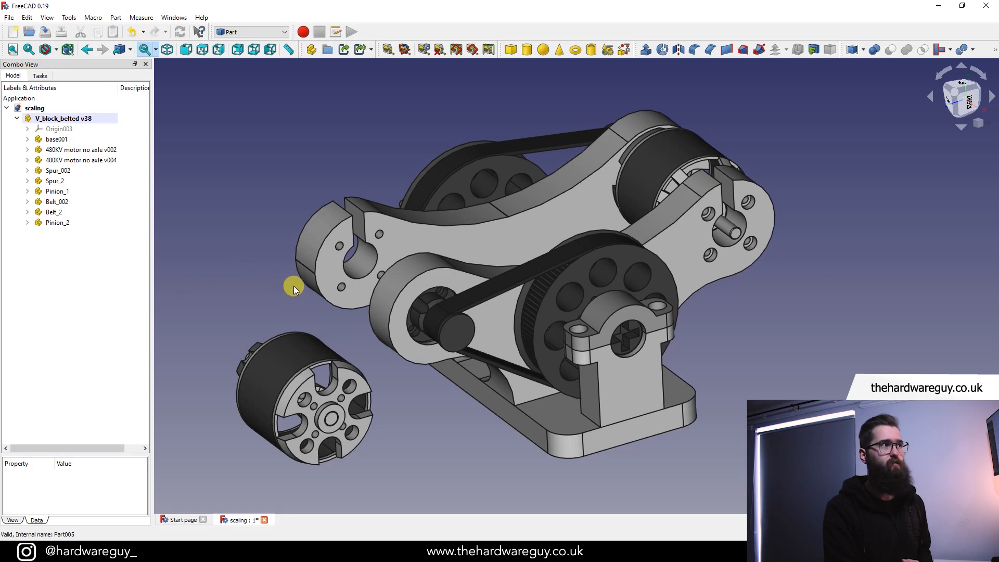
mouse_move(249, 279)
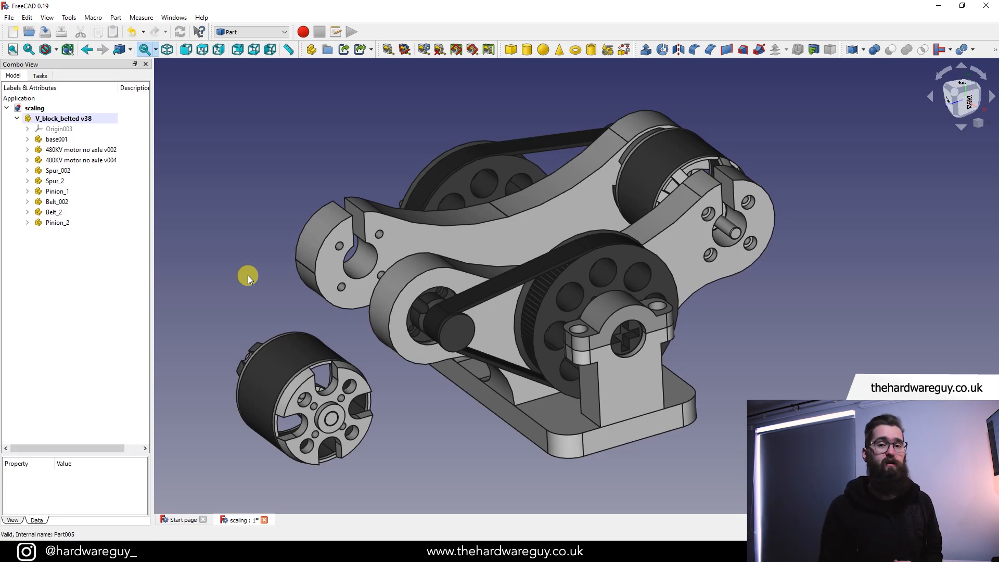
mouse_move(242, 185)
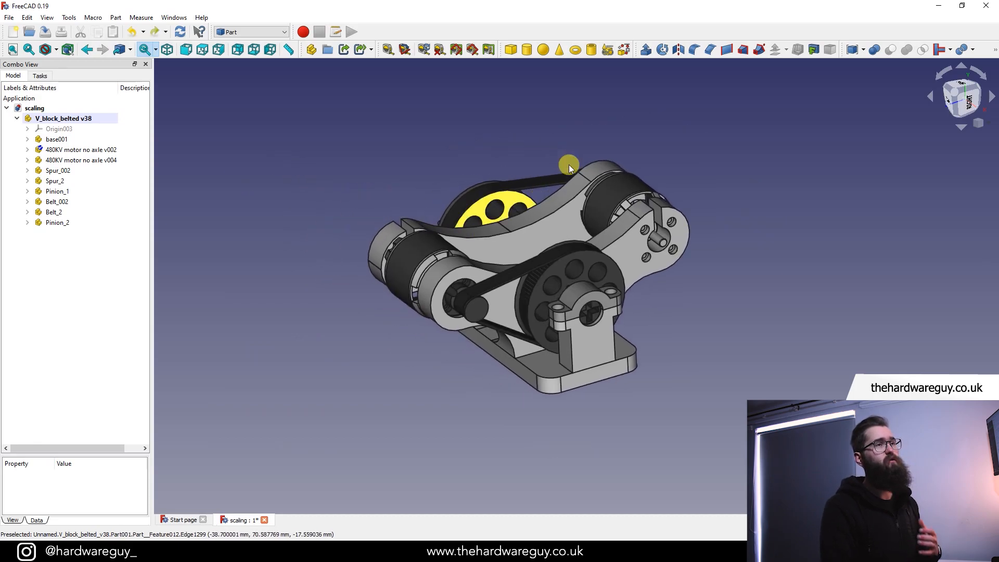
mouse_move(652, 155)
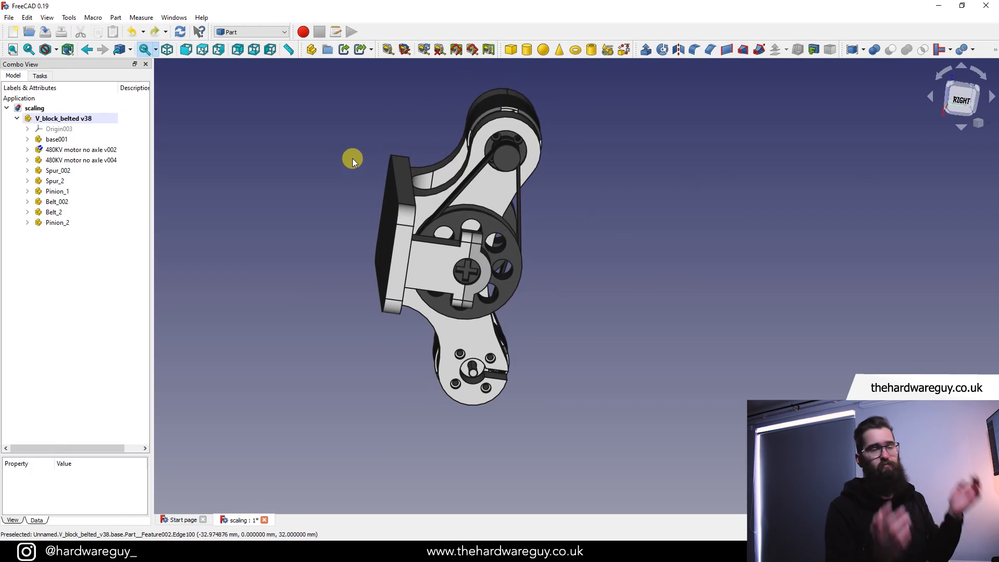
mouse_move(355, 151)
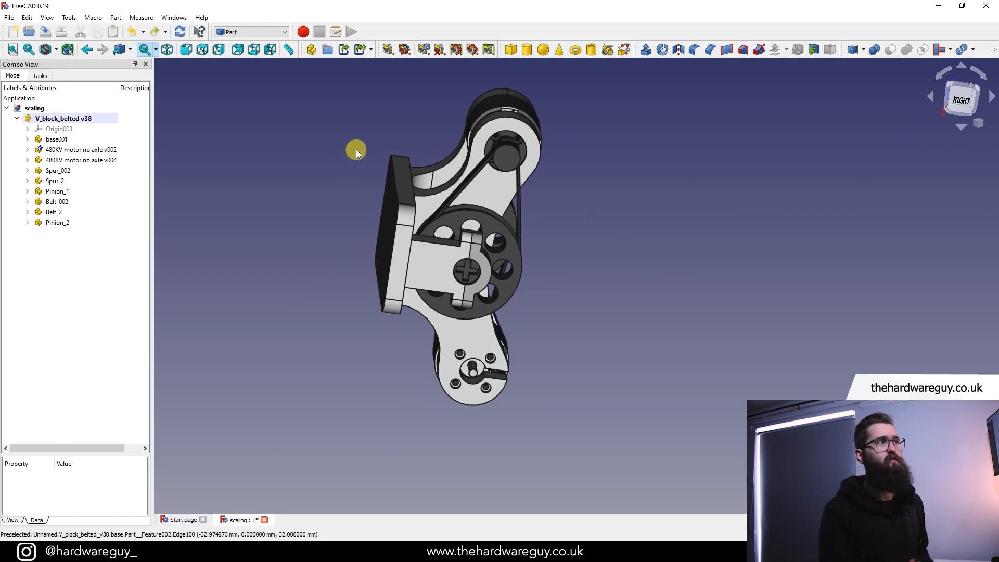
mouse_move(372, 138)
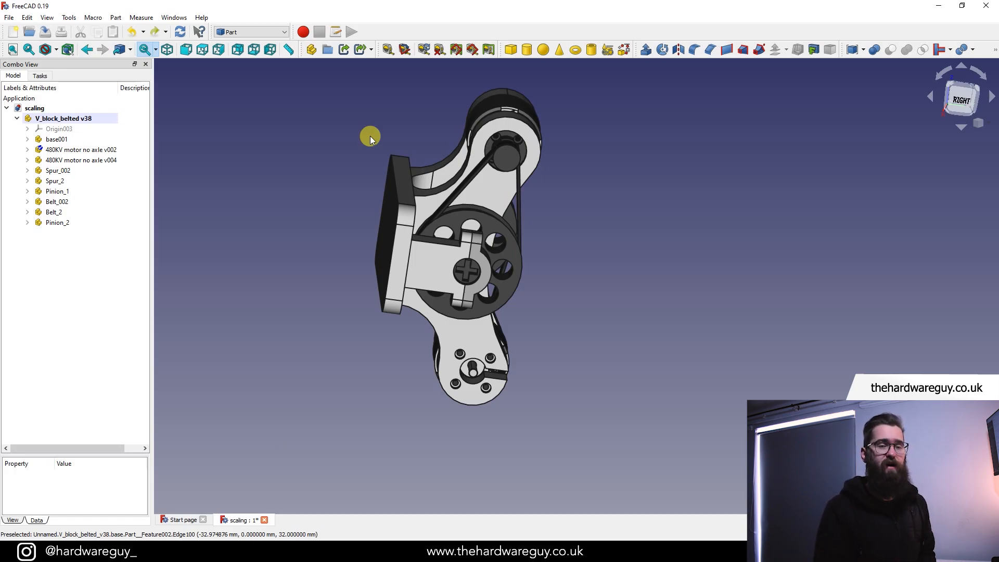
mouse_move(331, 160)
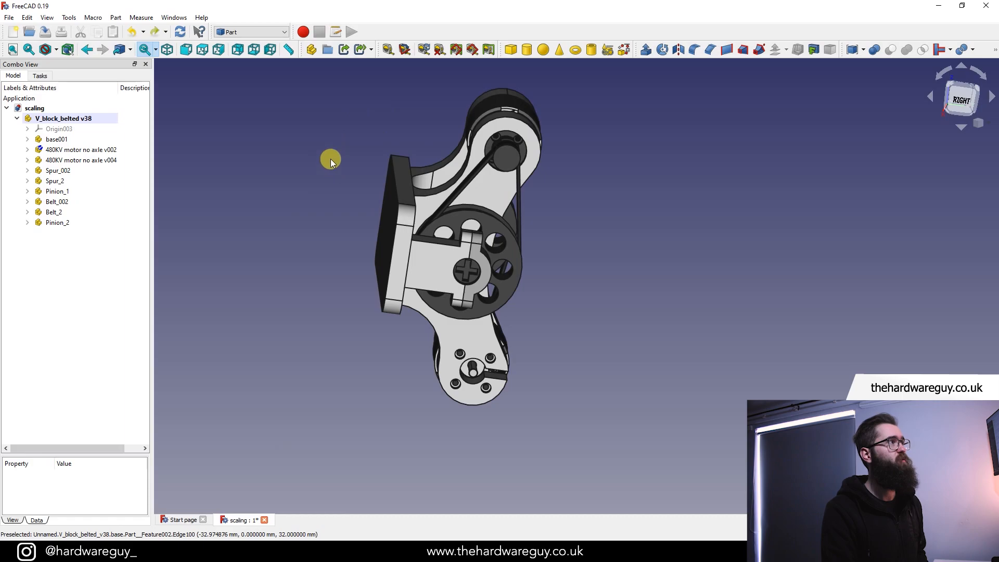
click(62, 118)
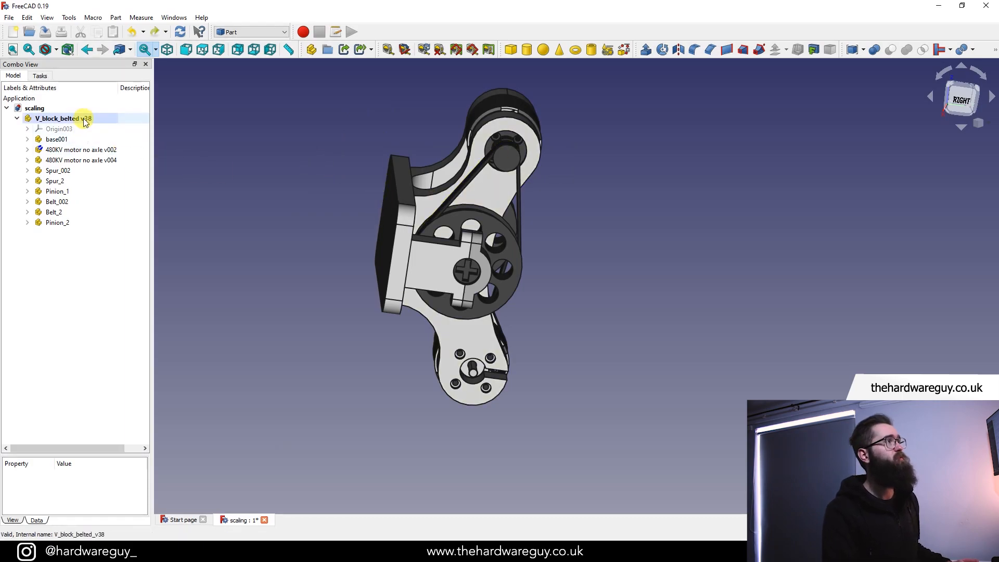
click(63, 118)
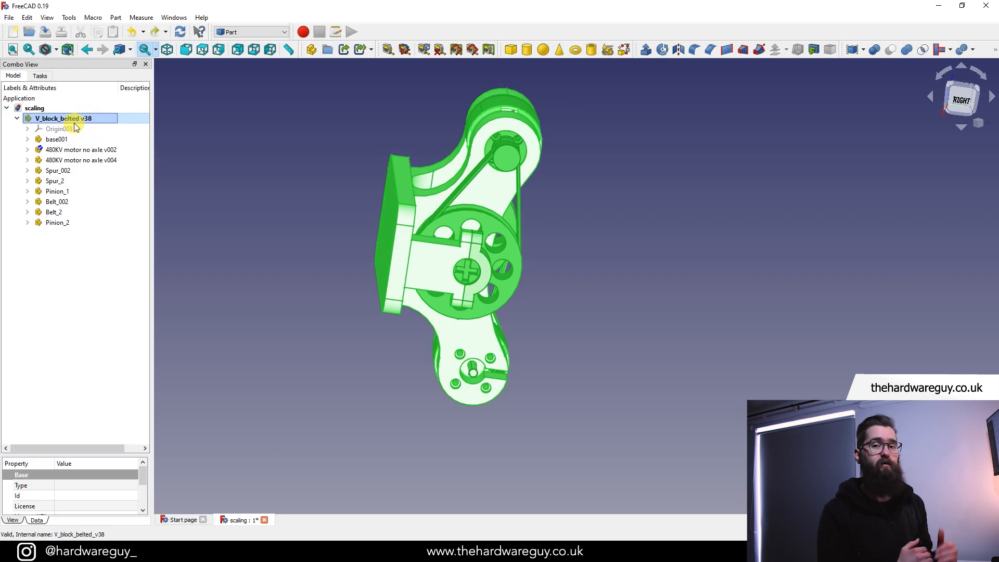
Step: Apply a Transform to the whole V_block_belted v38 assembly and confirm it
right_click(64, 118)
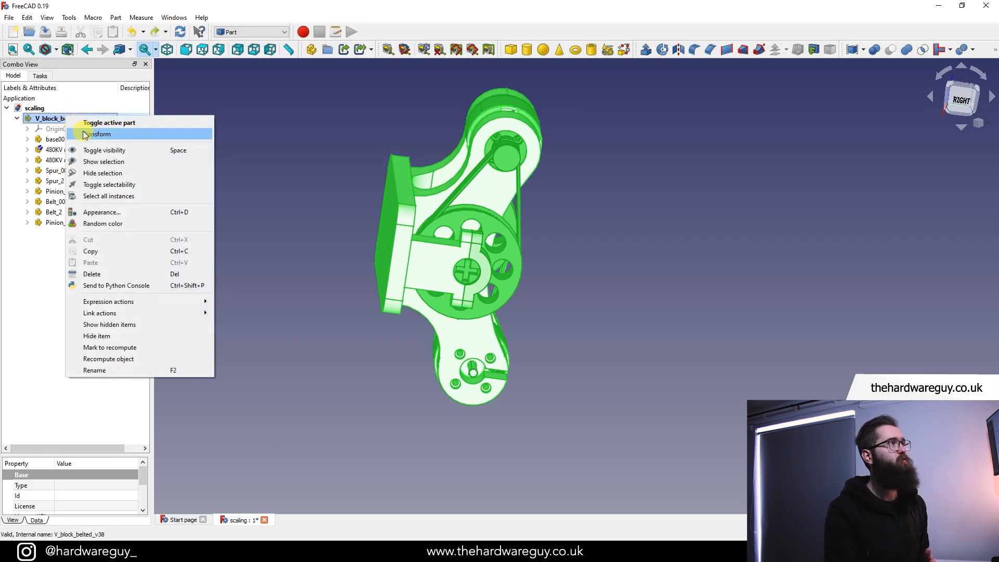
click(99, 134)
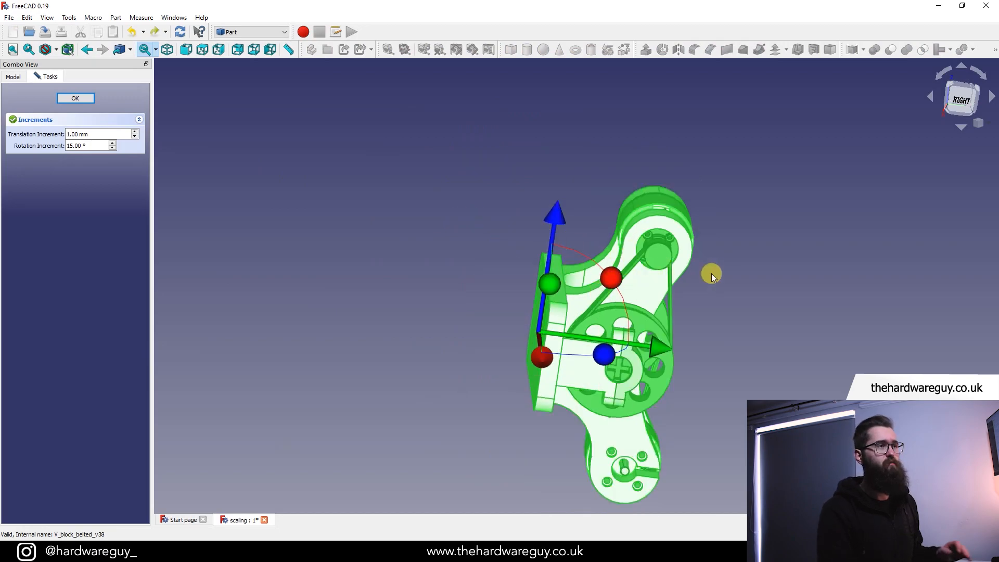
mouse_move(752, 281)
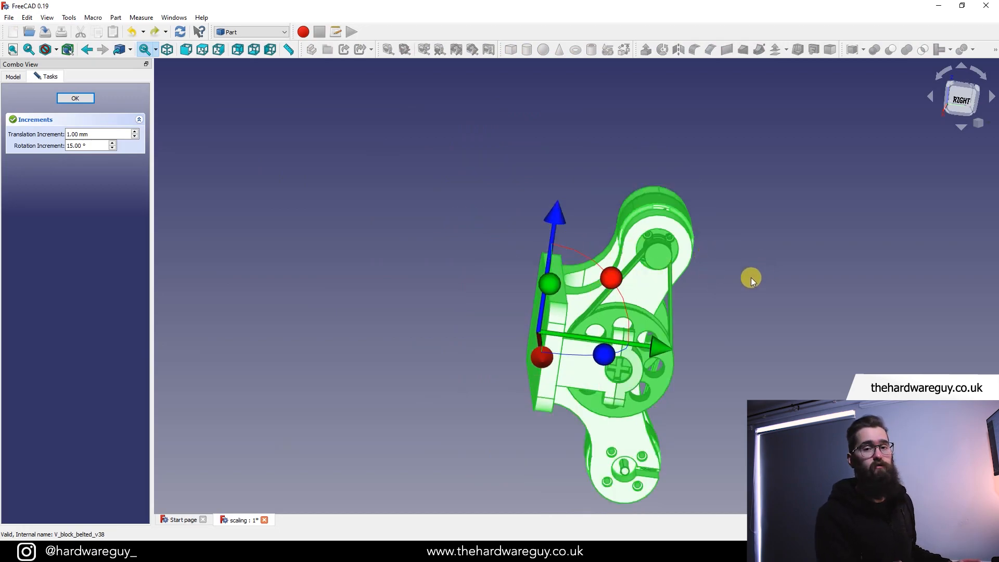
mouse_move(610, 278)
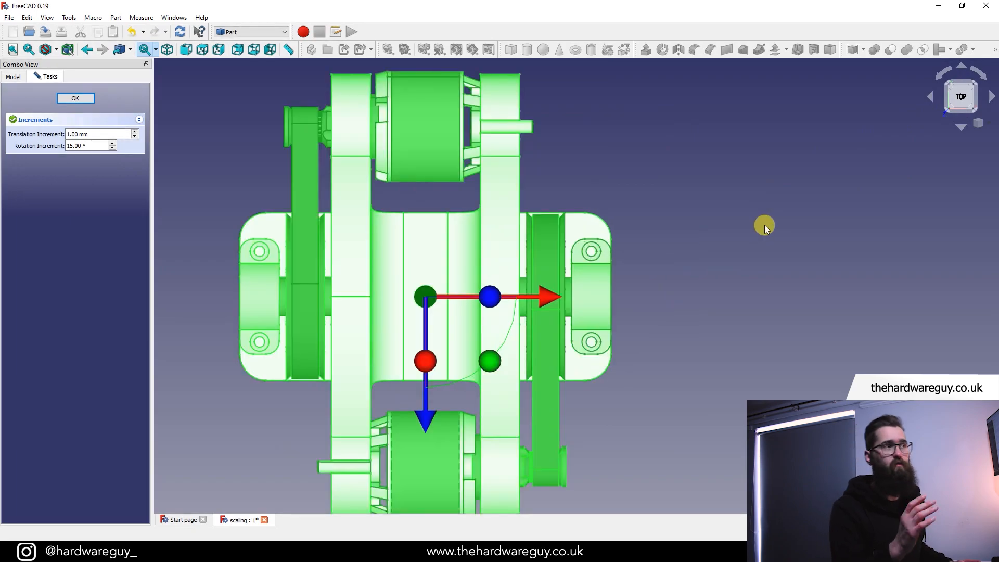
mouse_move(693, 258)
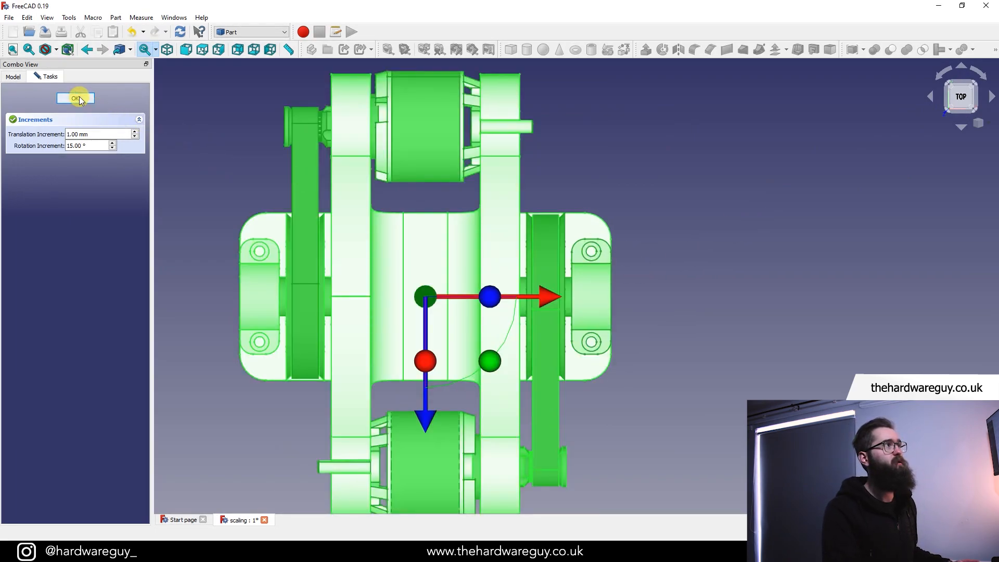
click(75, 97)
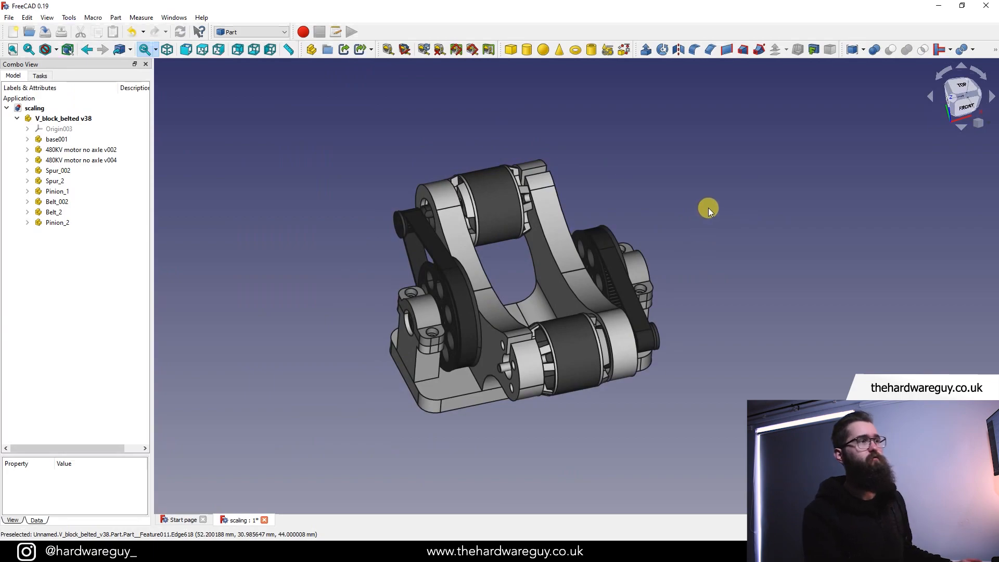
mouse_move(464, 215)
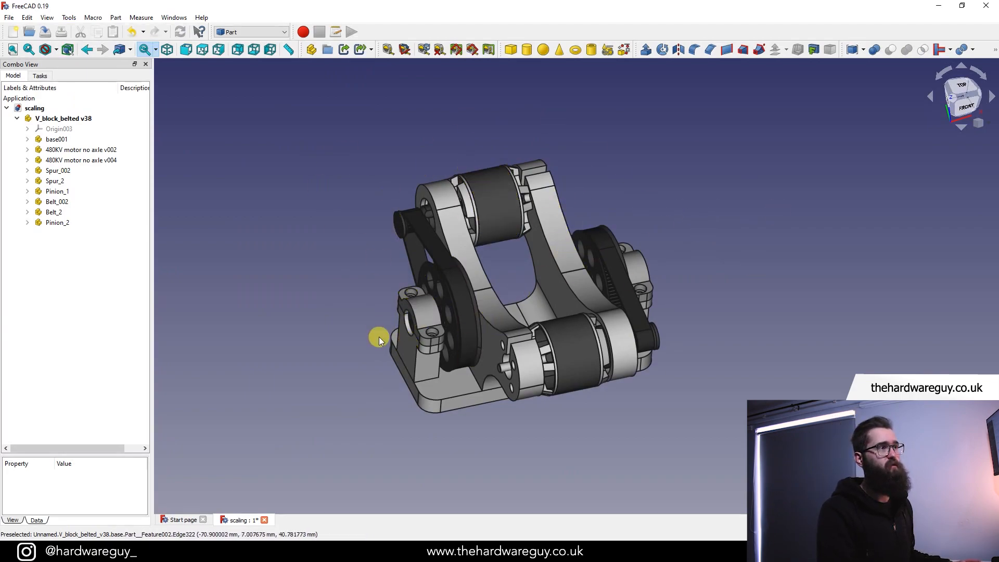
mouse_move(312, 255)
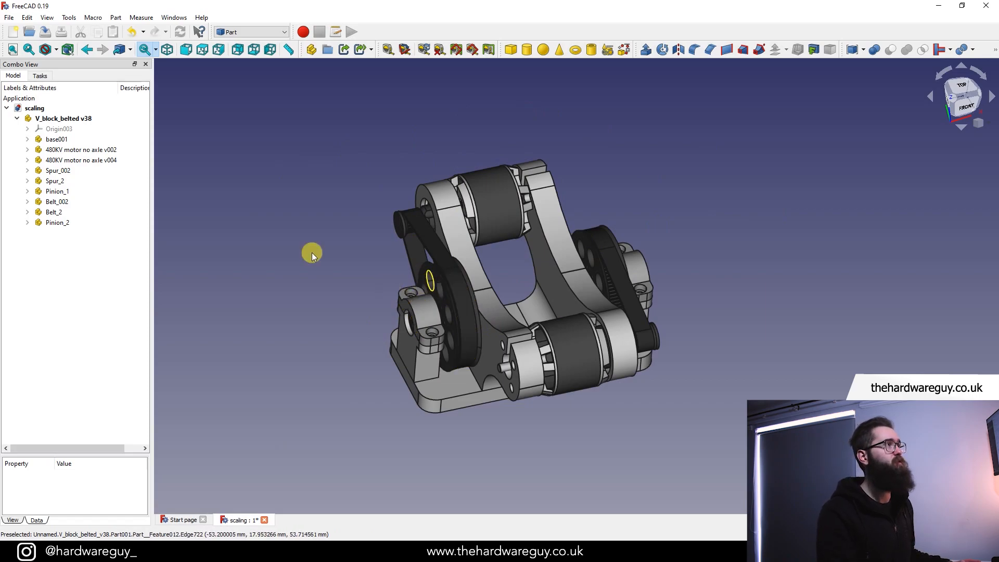
Step: Rotate the V_block_belted v38 assembly upright on its base via Transform and confirm
click(63, 118)
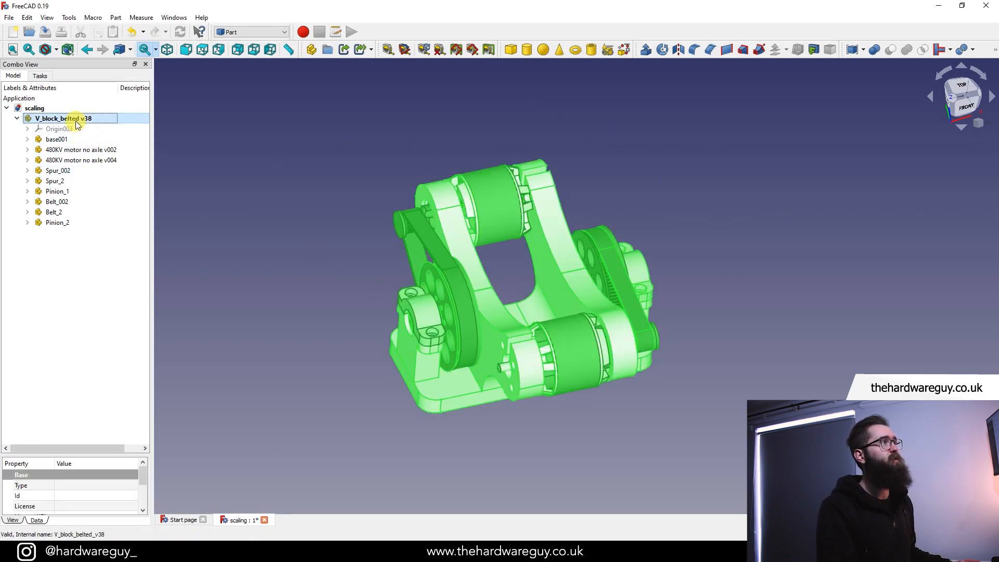
right_click(63, 118)
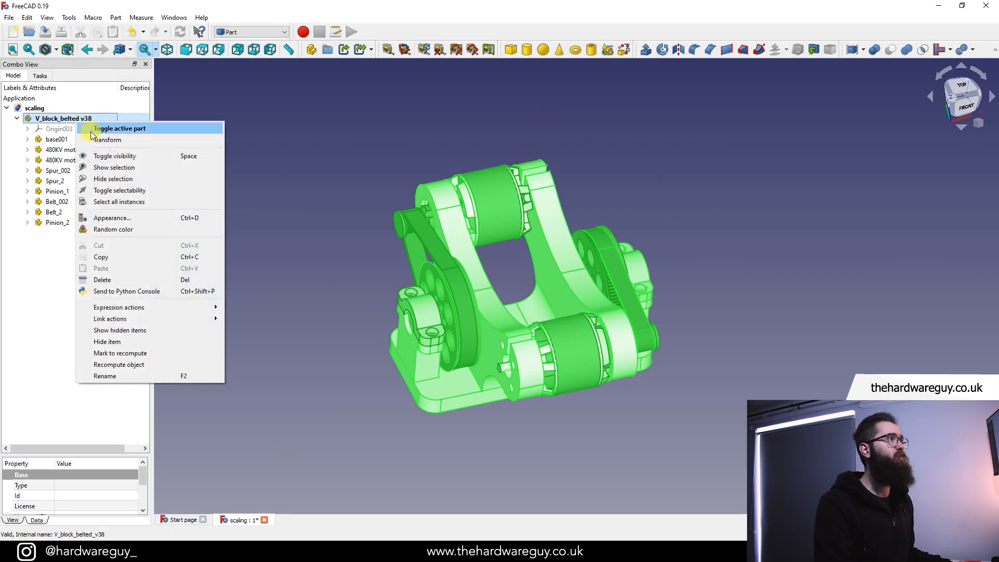
click(105, 139)
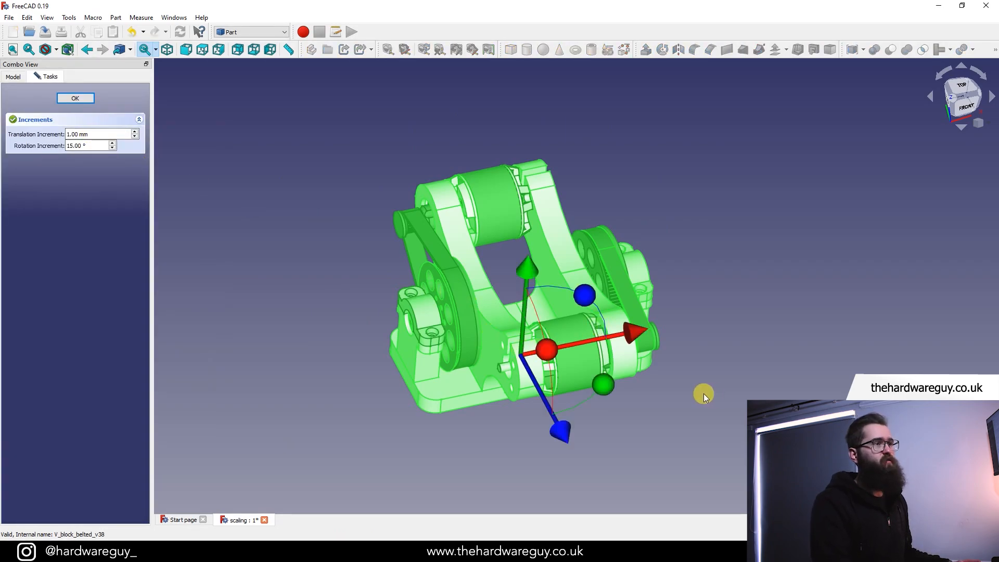
mouse_move(668, 414)
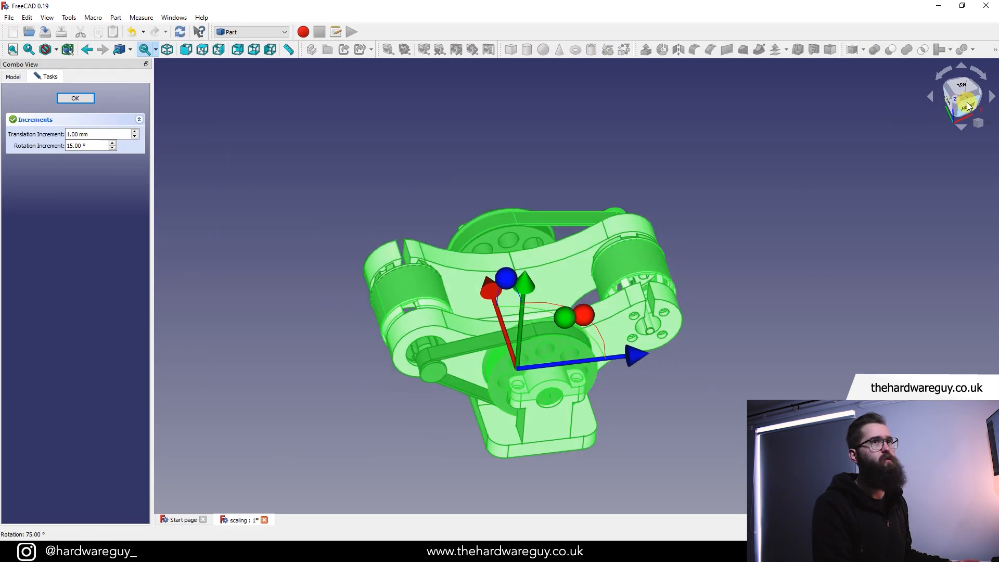
click(960, 97)
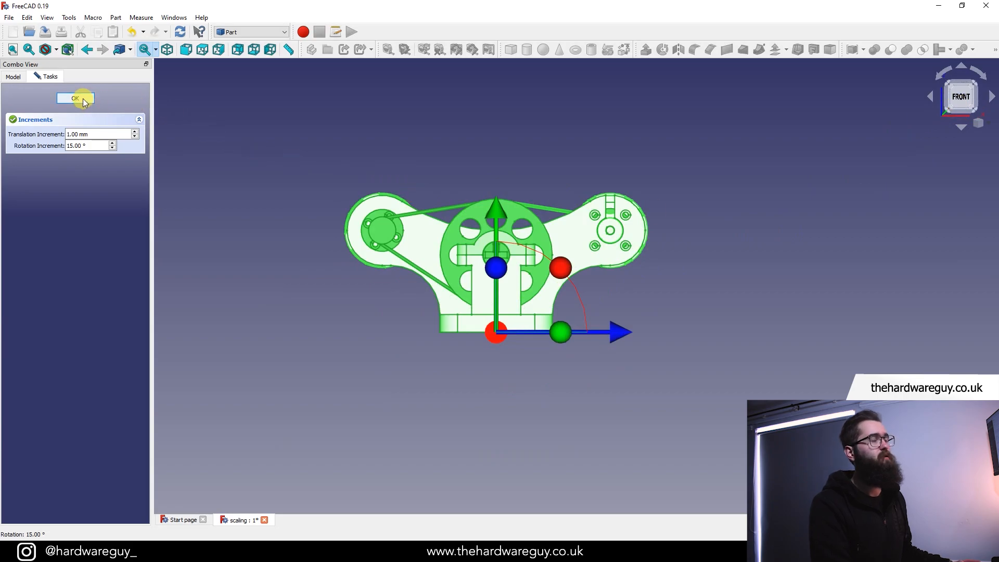
click(75, 99)
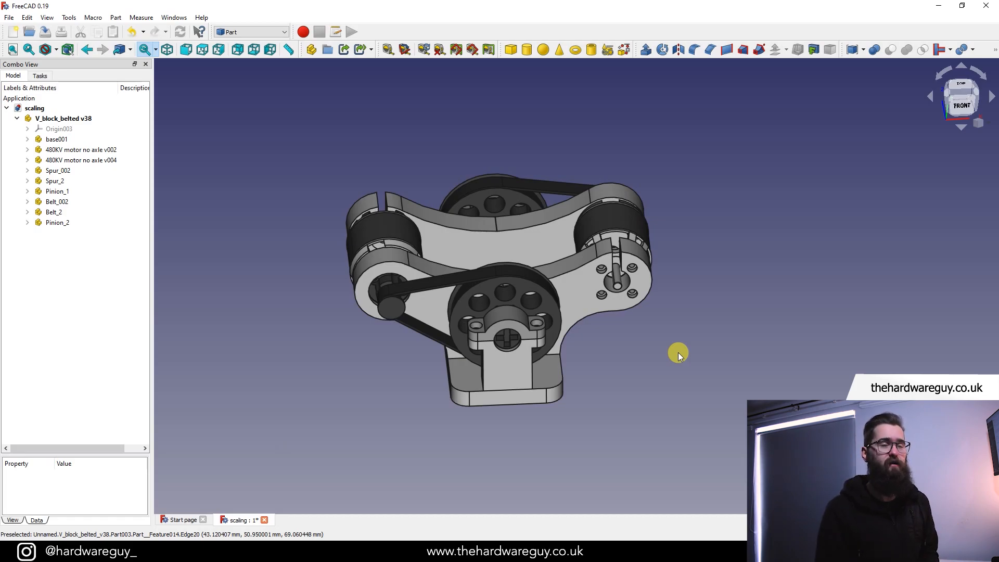
mouse_move(615, 353)
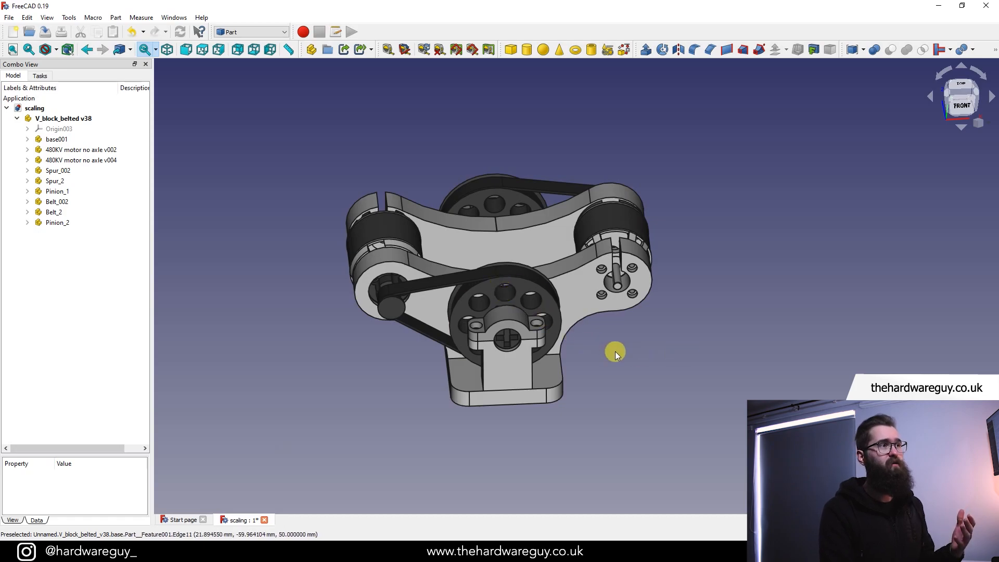
mouse_move(616, 346)
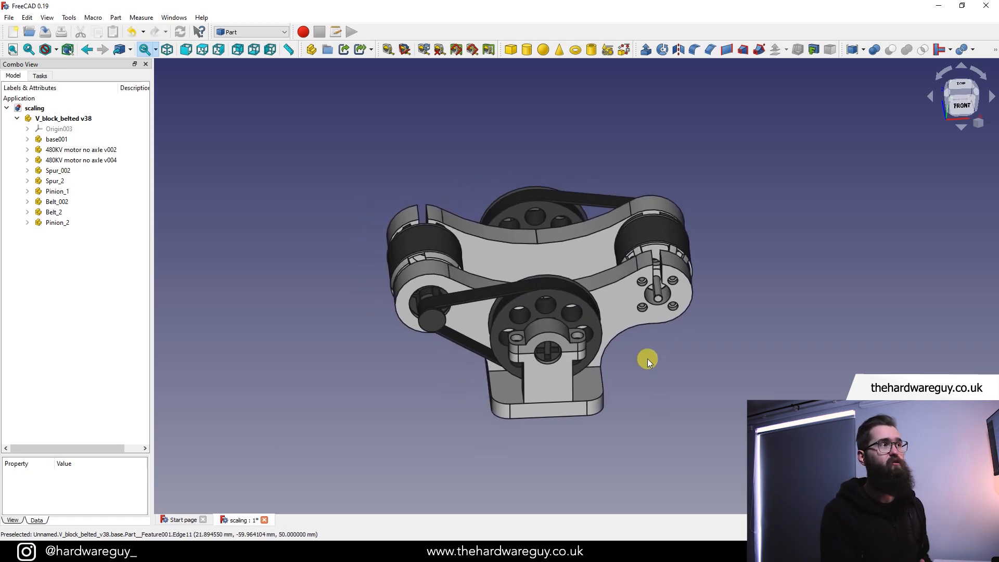
mouse_move(691, 387)
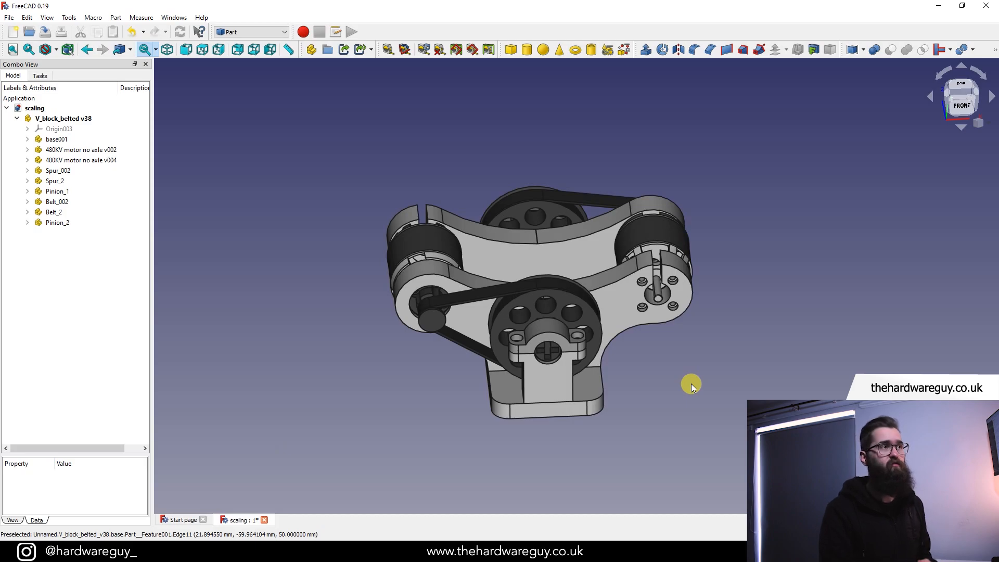
double_click(62, 118)
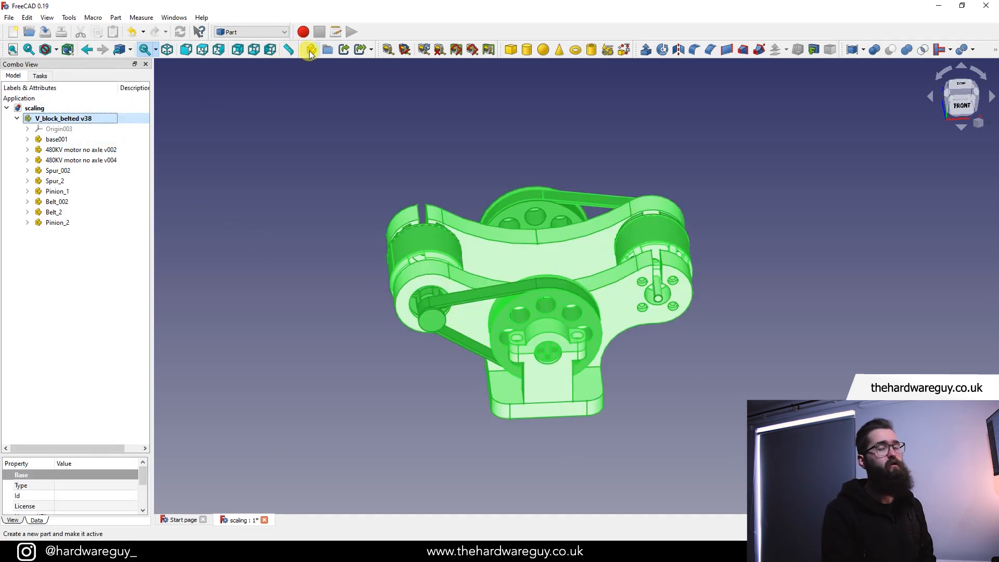
Step: Create the new part 'guide', switch to the Part Design workbench and select it
click(308, 50)
text(guide)
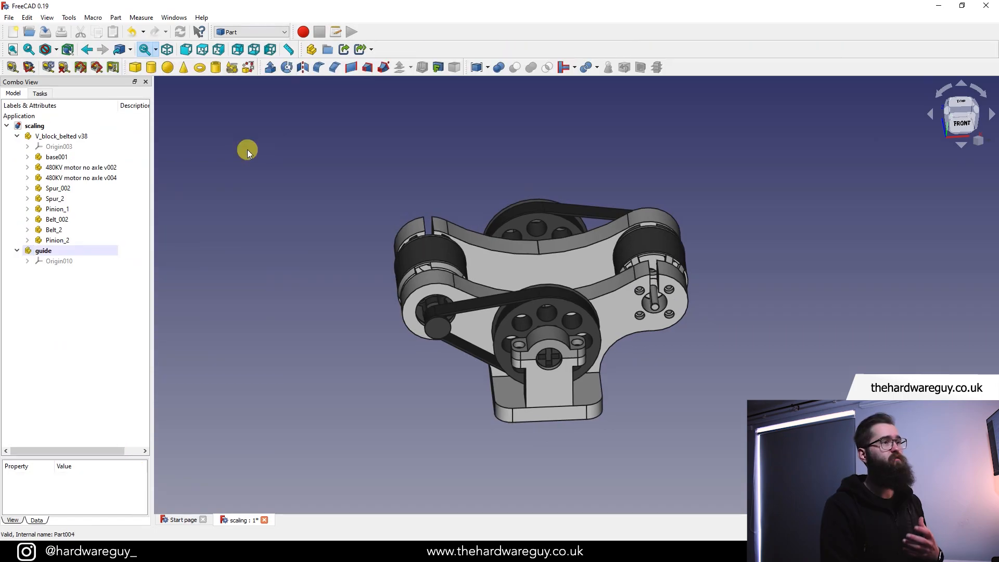
click(250, 32)
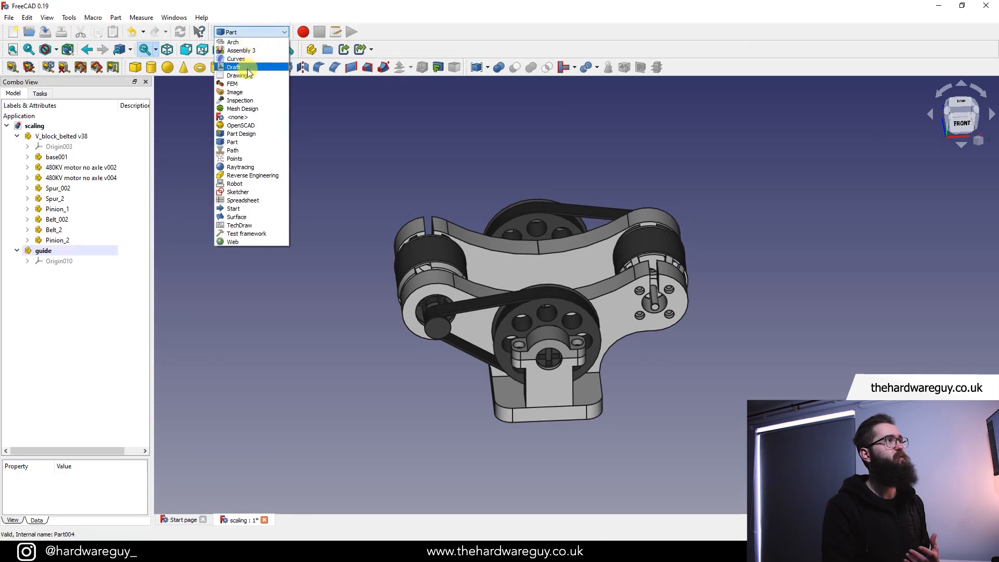
click(241, 133)
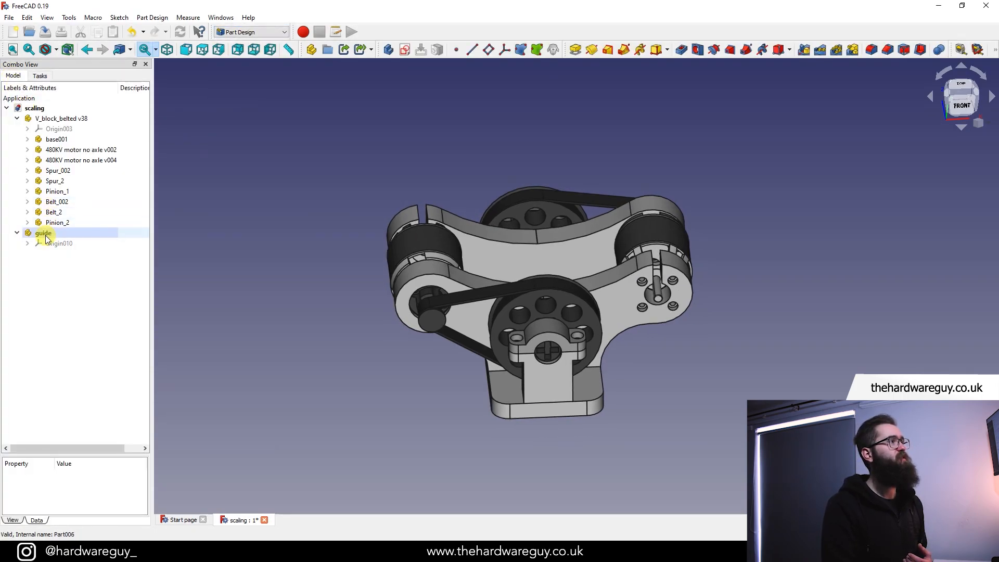
mouse_move(66, 240)
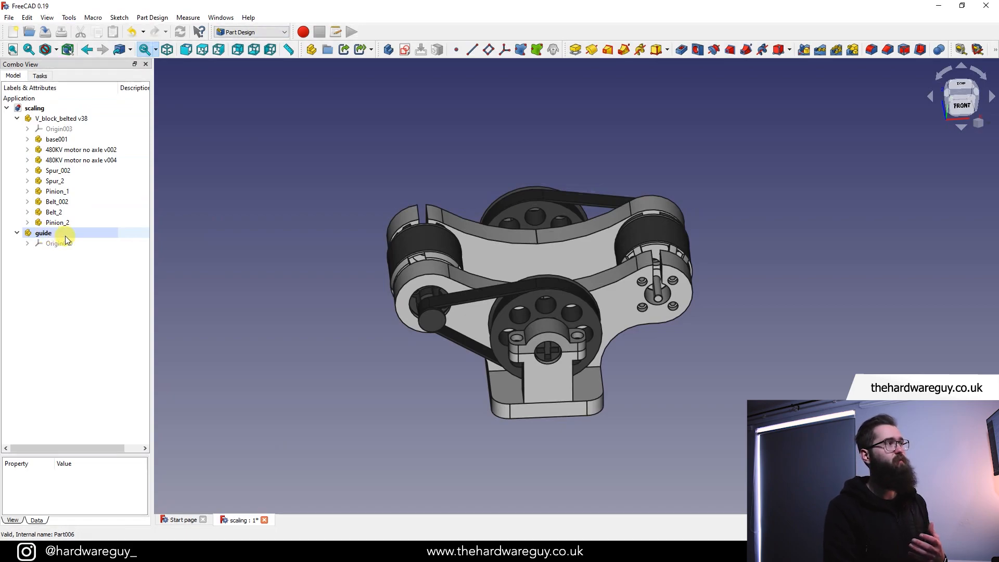
click(43, 232)
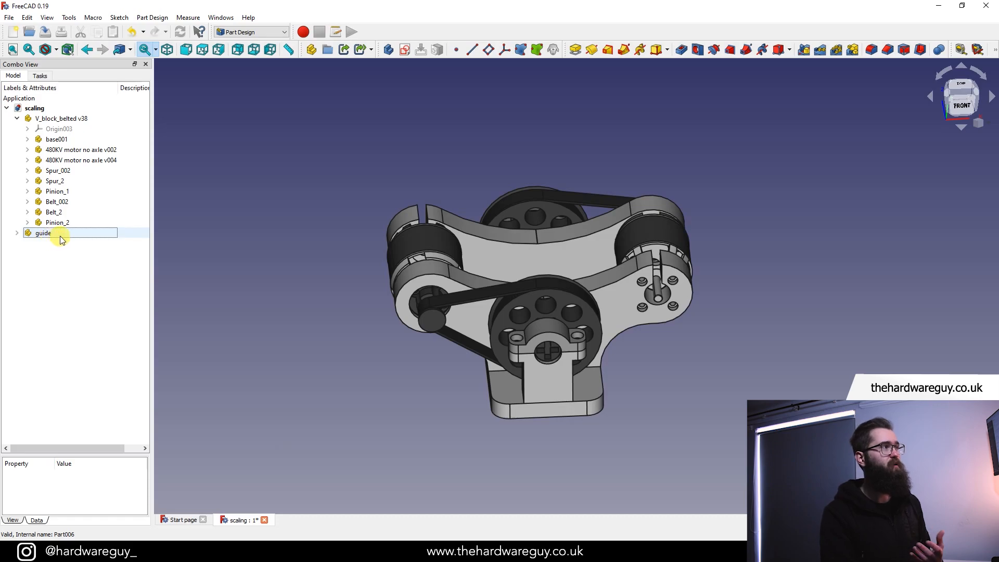
click(17, 233)
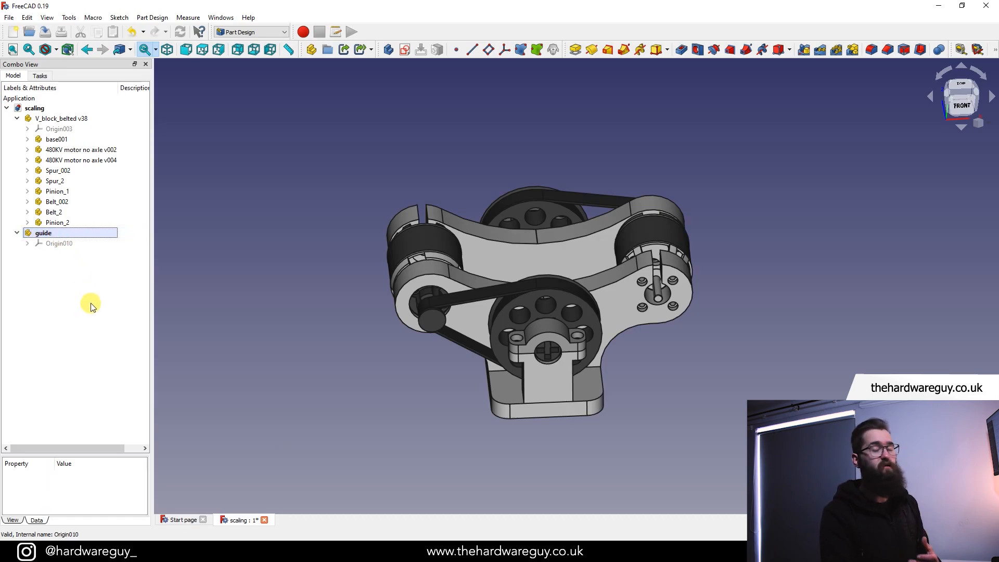
mouse_move(99, 247)
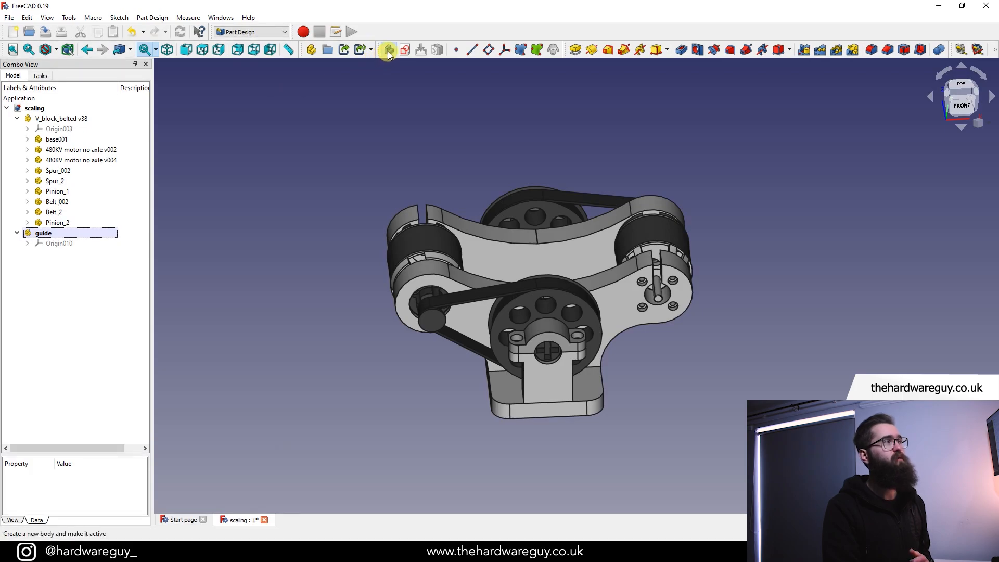
Step: Create a body in 'guide' with a sketch on XZ_Plane011 and start the frame rectangle
click(404, 49)
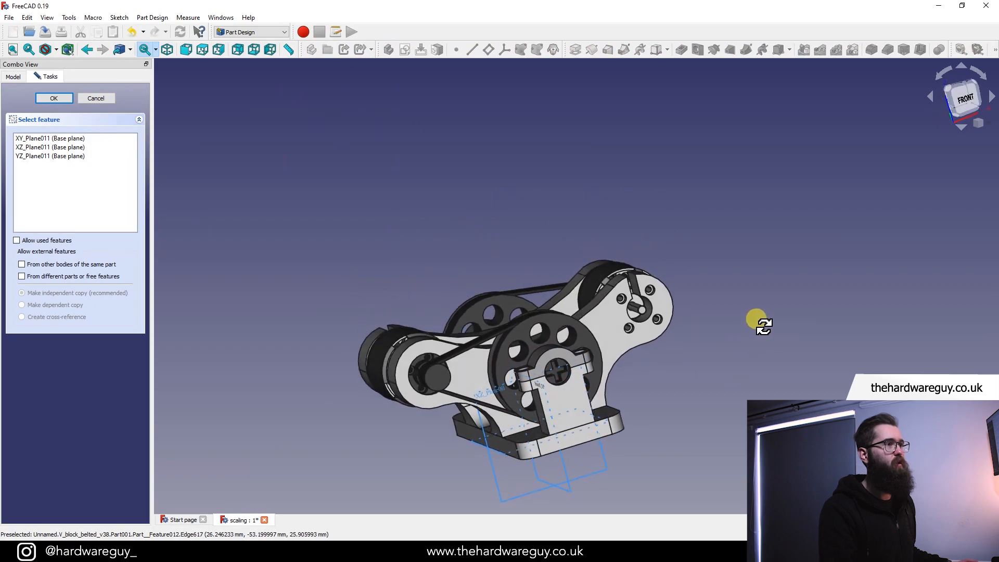
click(50, 147)
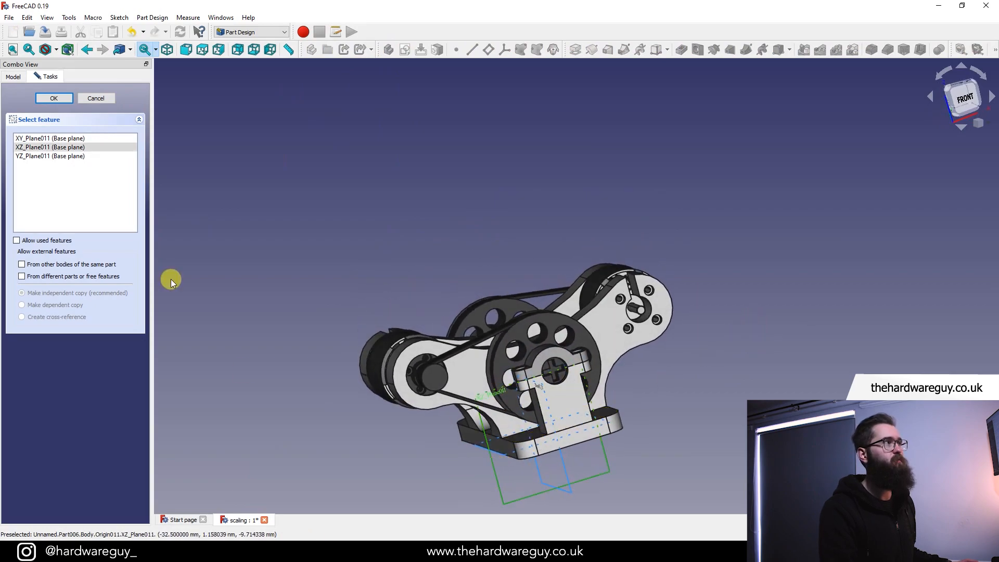
click(54, 97)
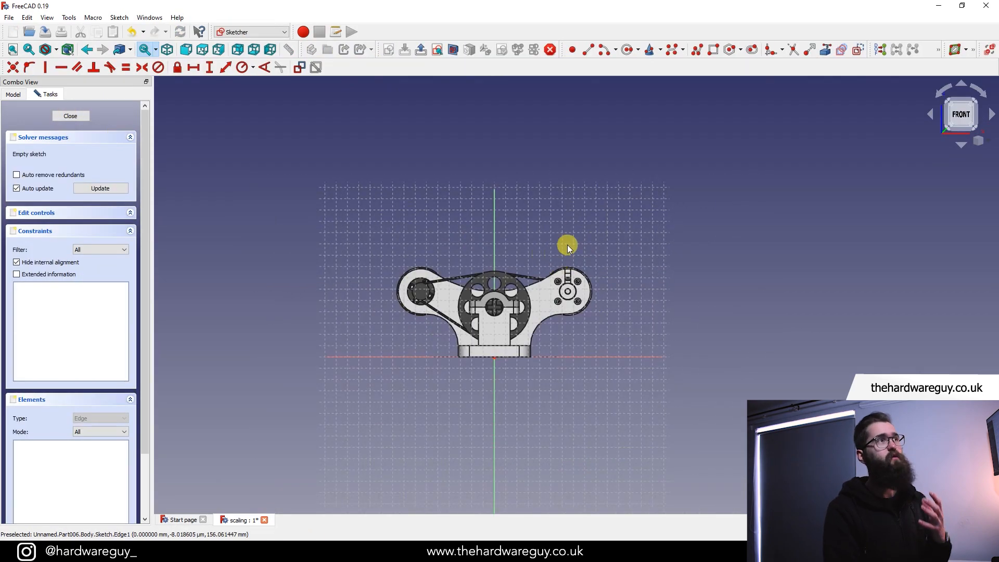
mouse_move(398, 338)
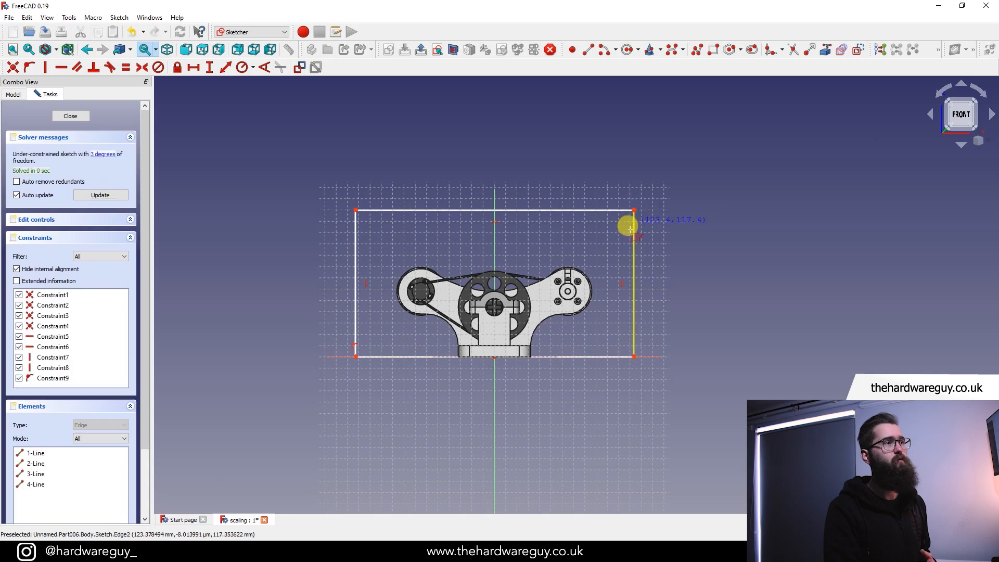
mouse_move(199, 68)
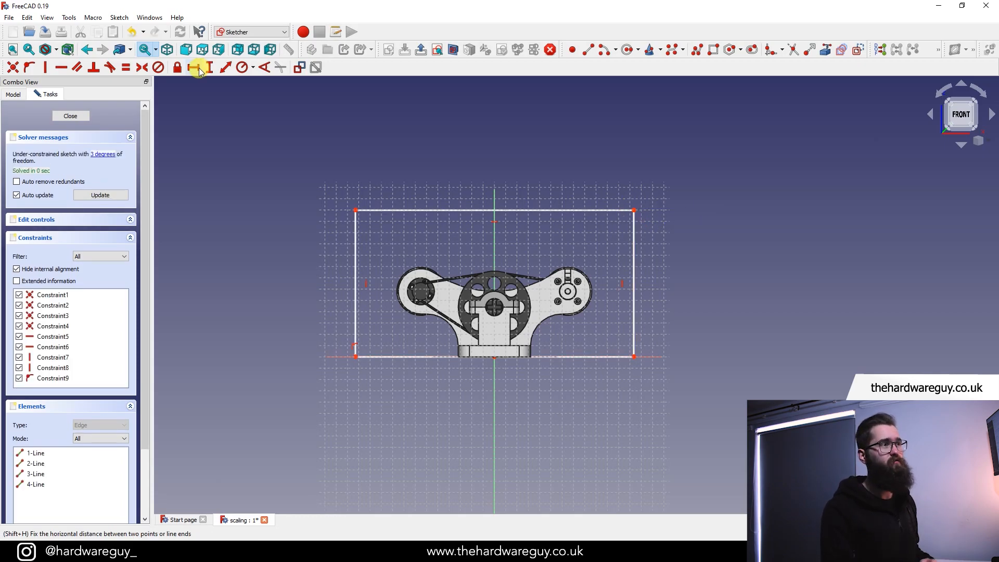
mouse_move(196, 99)
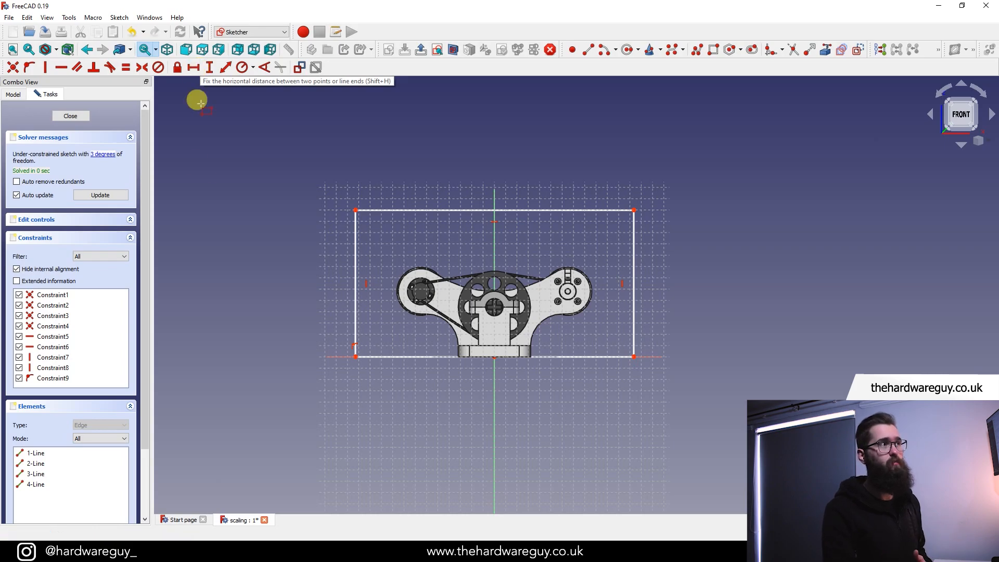
mouse_move(198, 67)
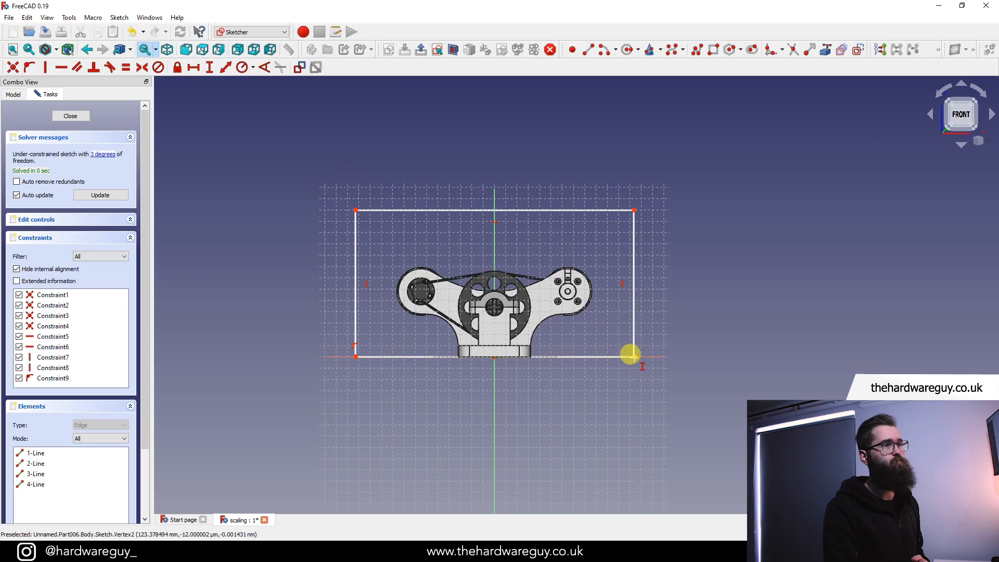
Step: Dimension the right edge 250 mm tall and the left corner 250 mm from the axis
click(630, 355)
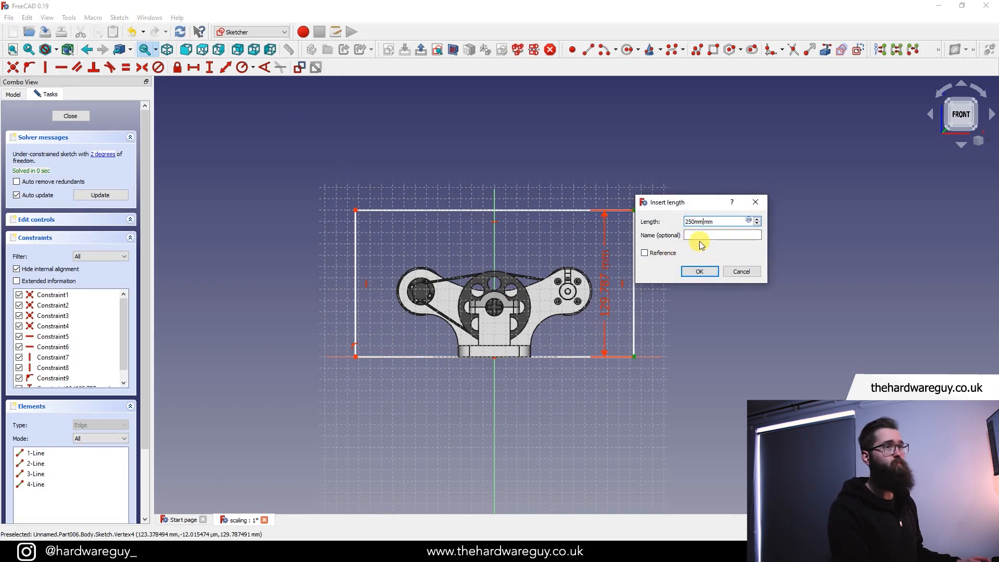
click(698, 270)
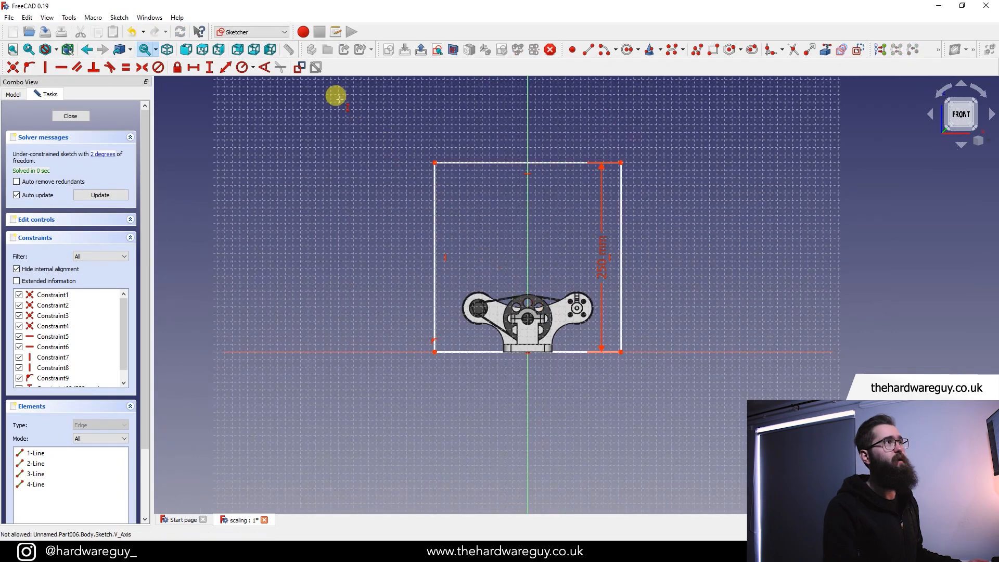
mouse_move(211, 67)
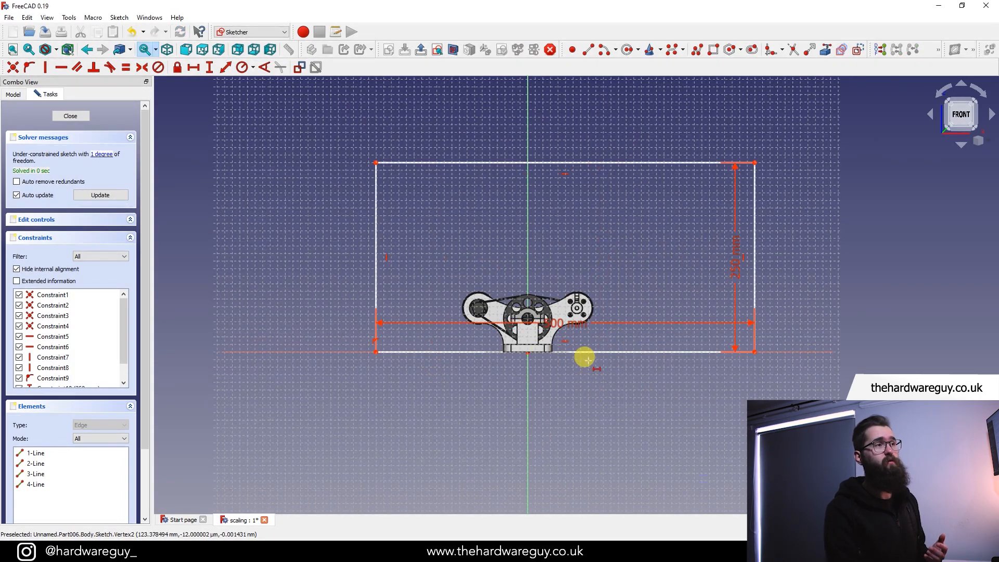
mouse_move(608, 412)
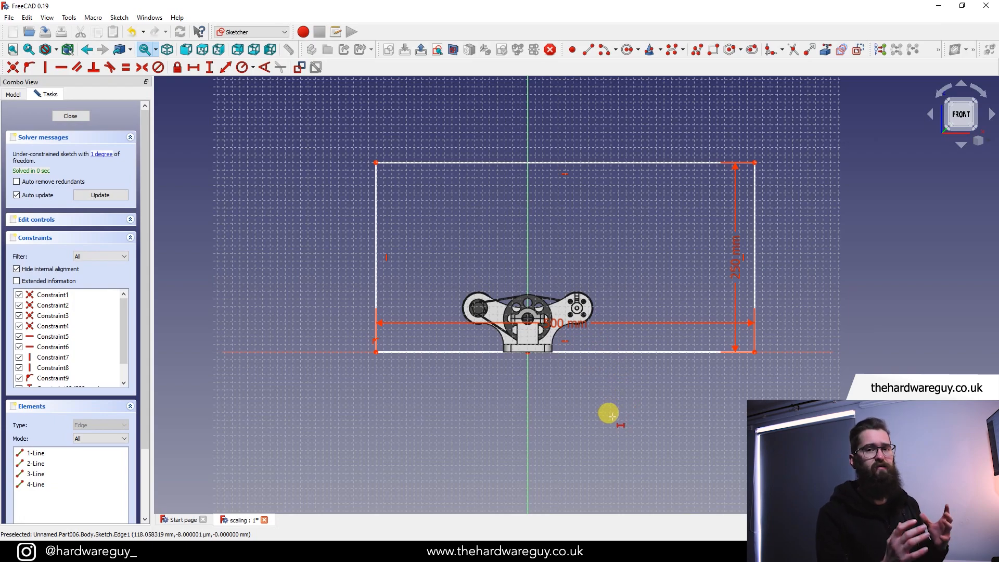
mouse_move(483, 209)
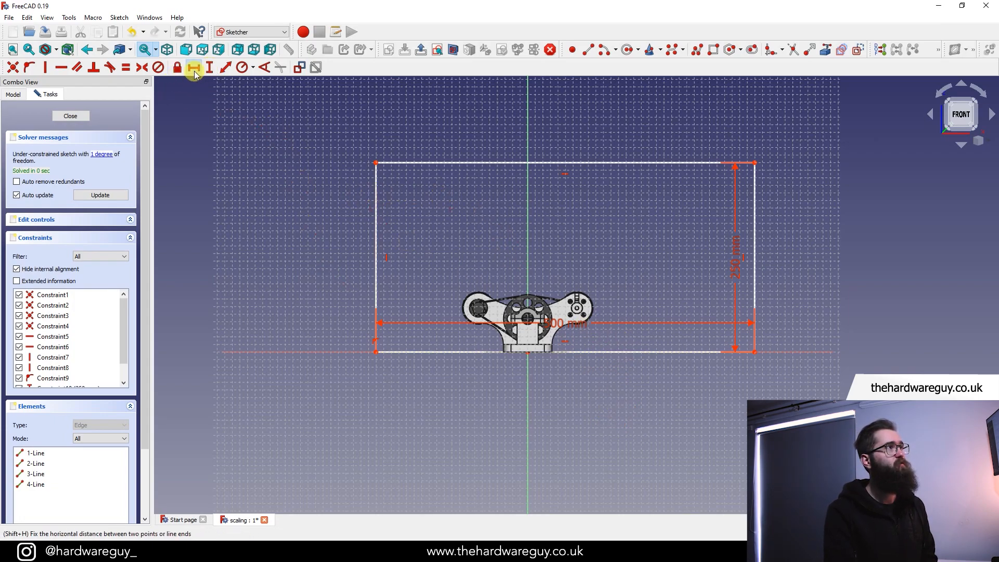
mouse_move(527, 350)
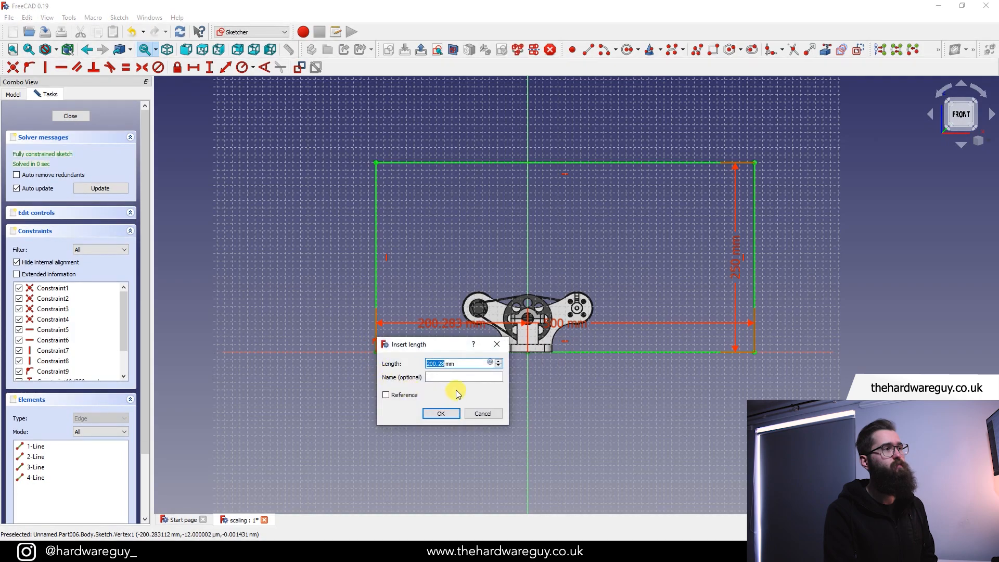
mouse_move(458, 392)
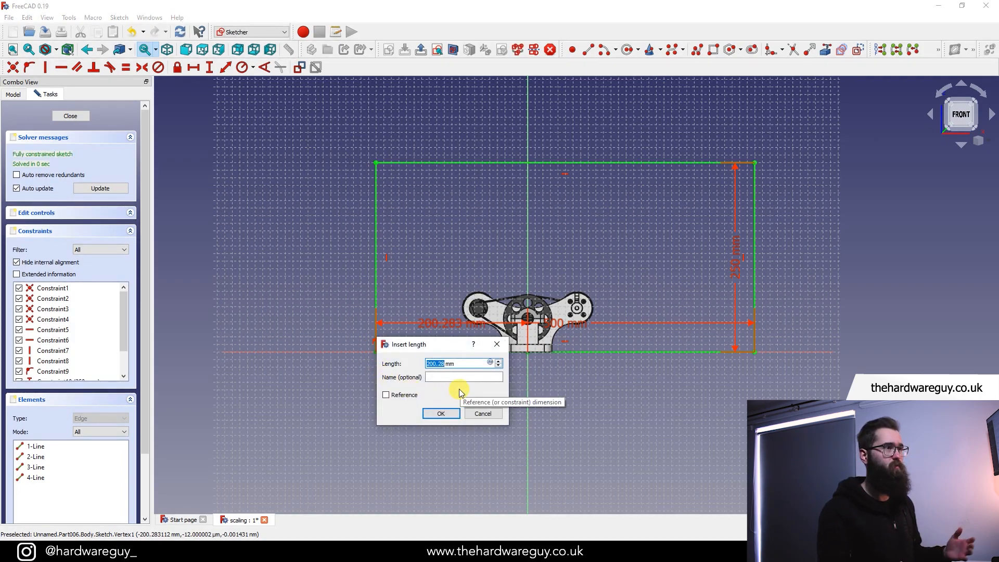
text(250mm)
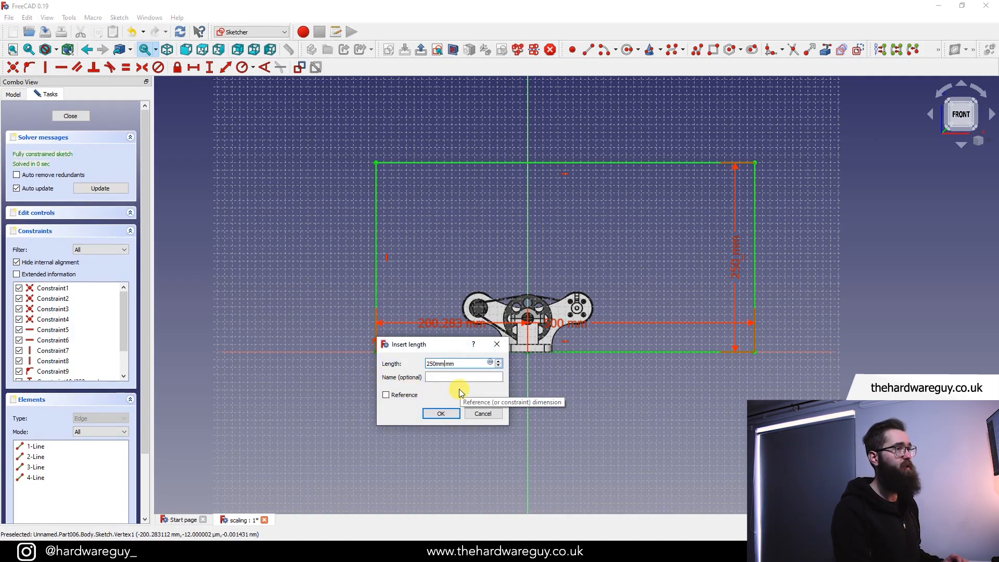
click(440, 412)
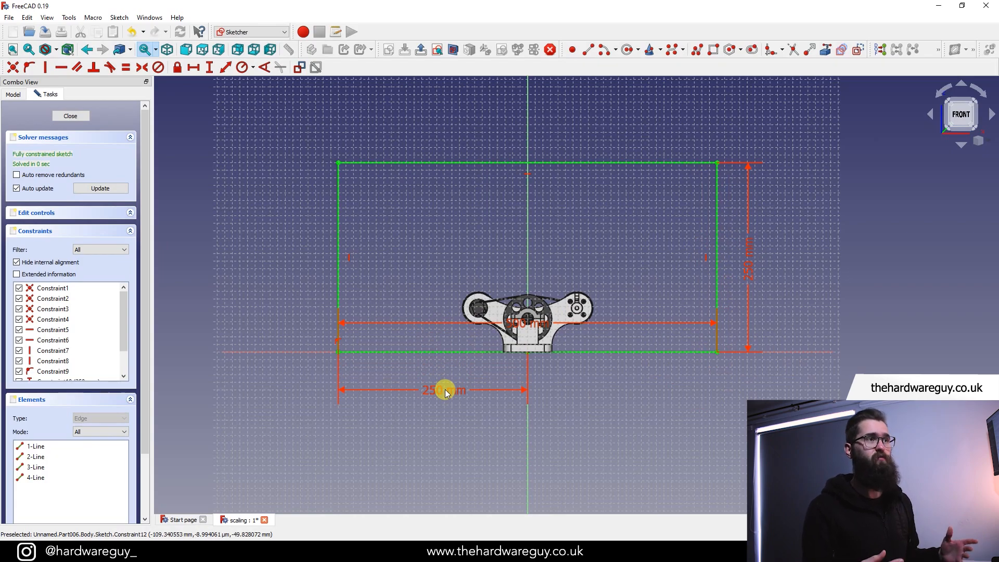
mouse_move(181, 181)
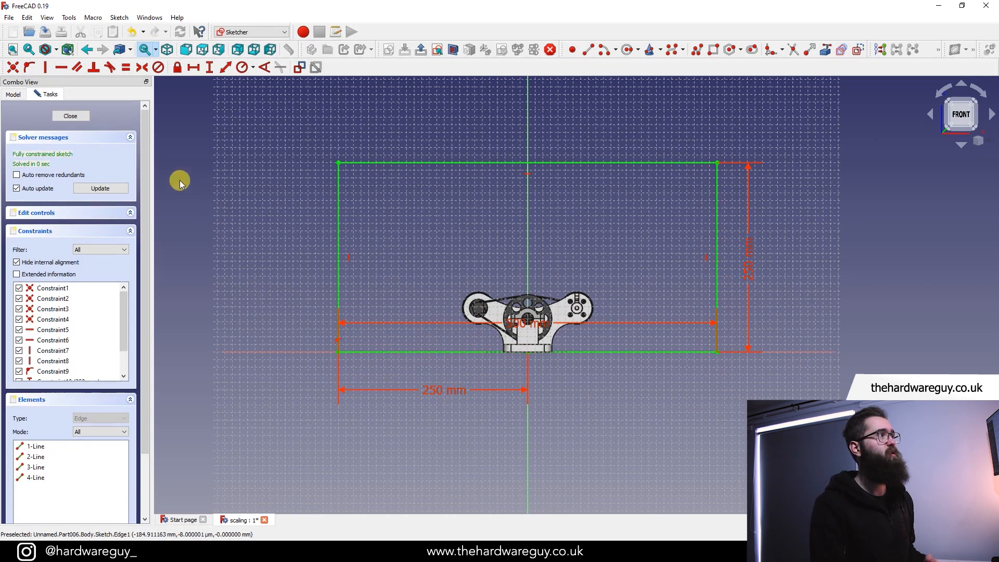
Step: Close the frame sketch, select V_block_belted v38 and switch to the Draft workbench
click(70, 116)
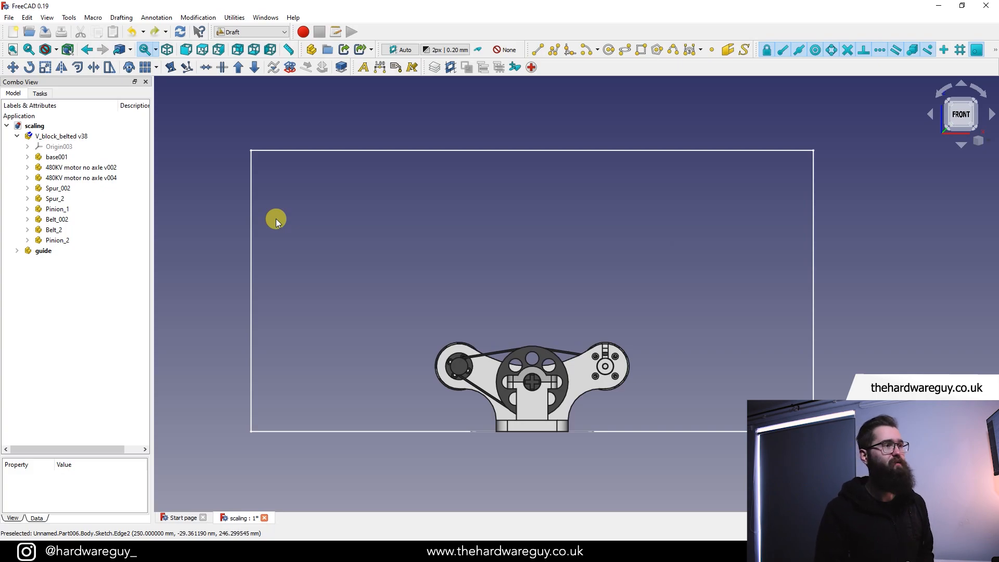
mouse_move(177, 173)
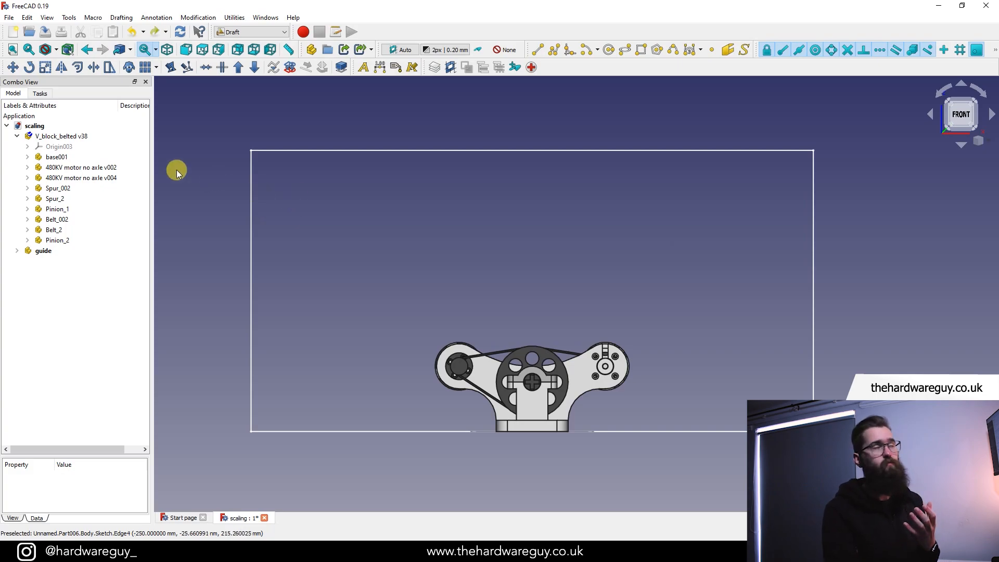
click(61, 136)
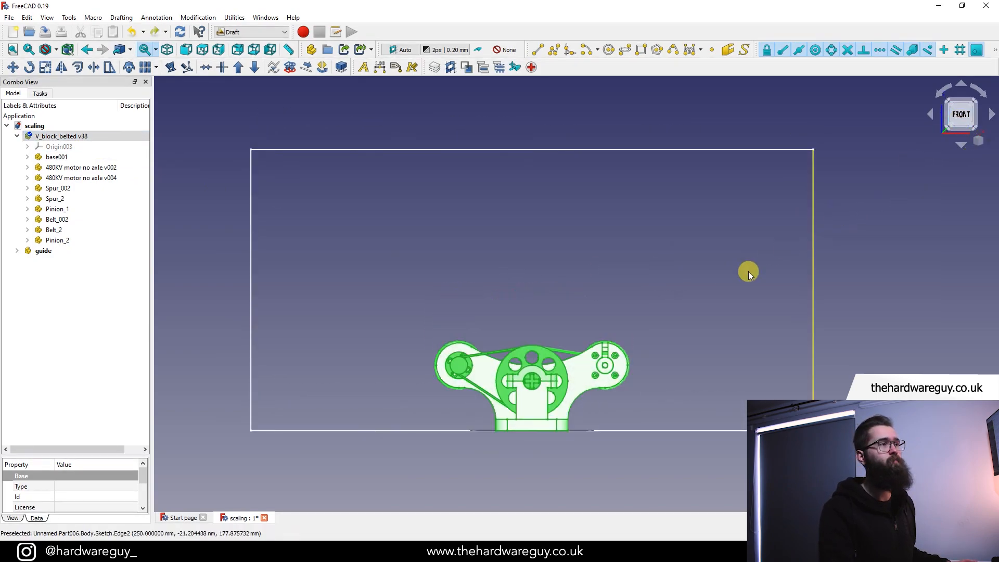
click(251, 32)
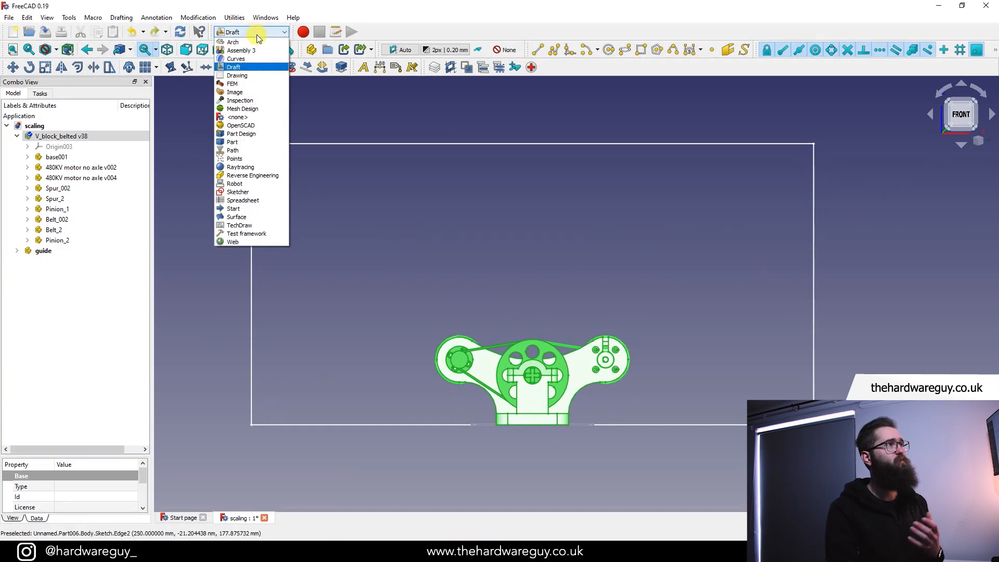
click(233, 66)
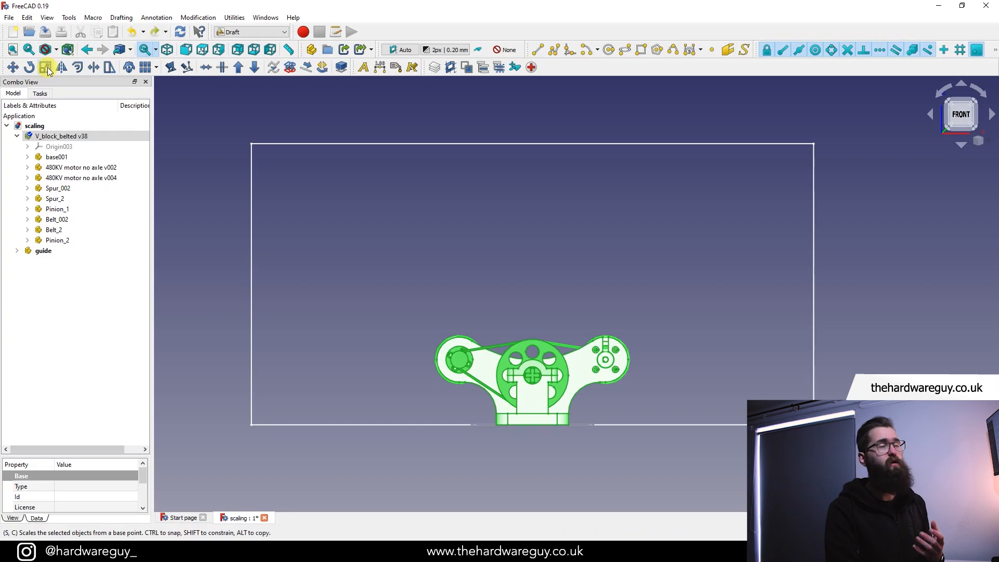
mouse_move(46, 67)
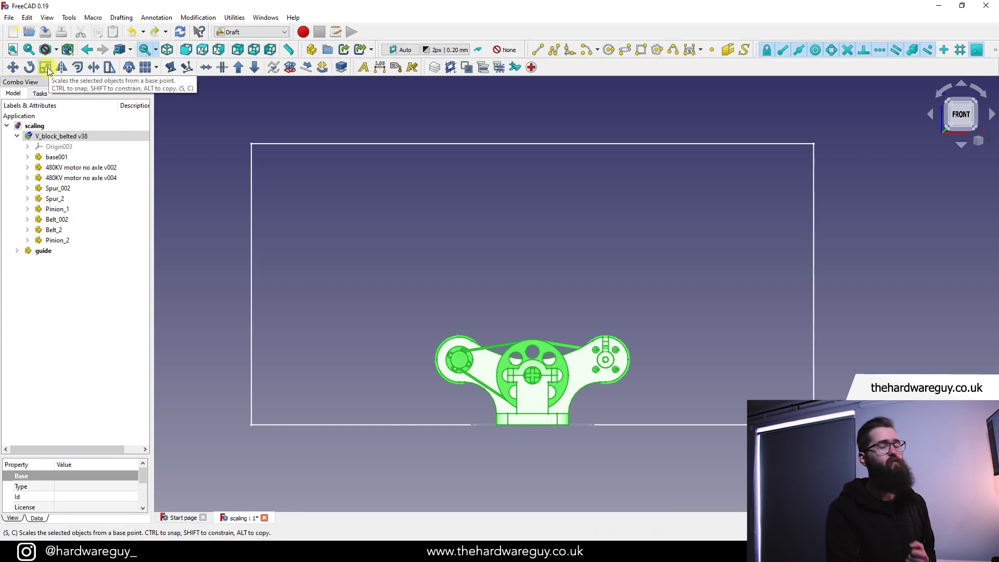
Step: Draft Scale the engine about the origin, raising the uniform clone factor toward 2.9
click(47, 67)
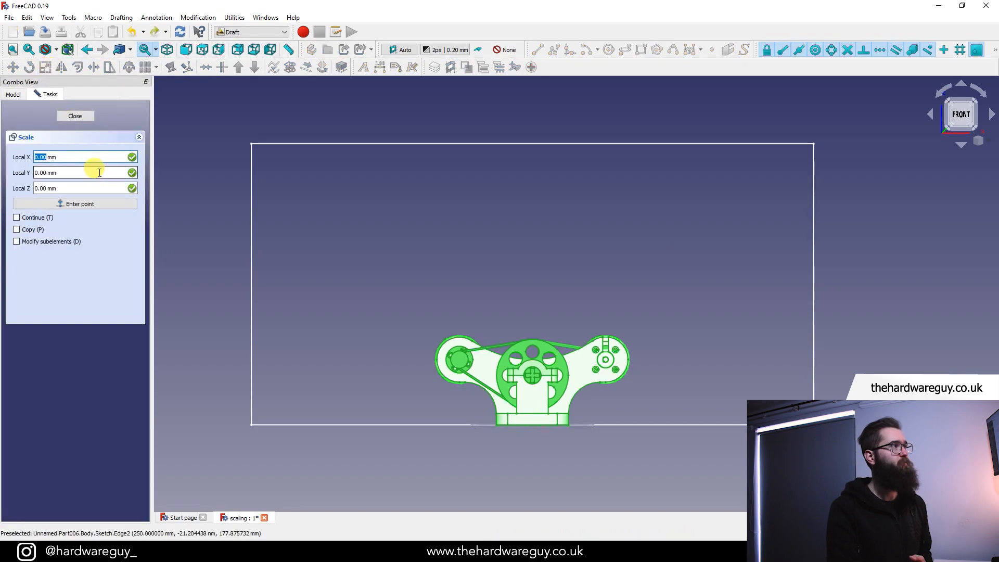
click(74, 204)
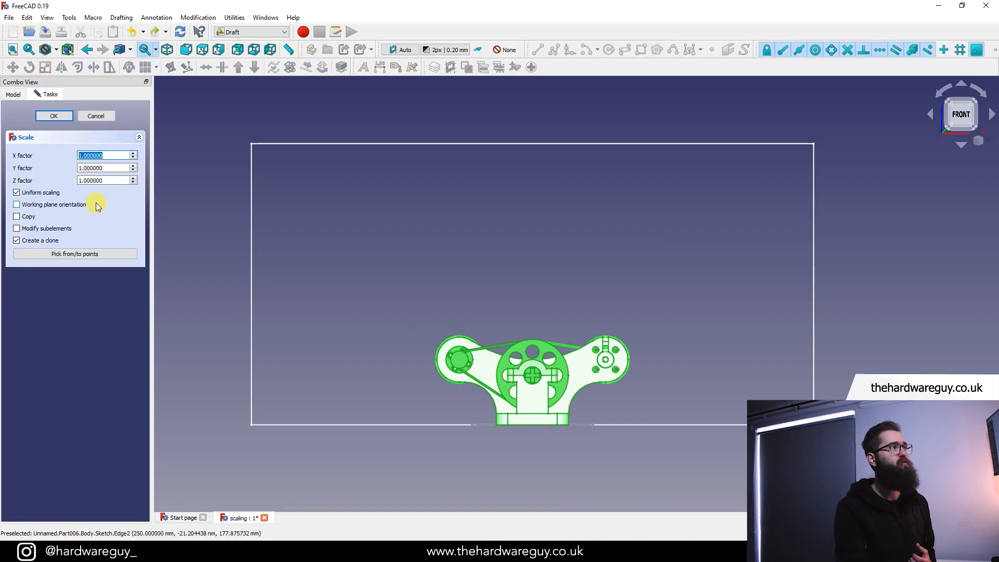
mouse_move(42, 241)
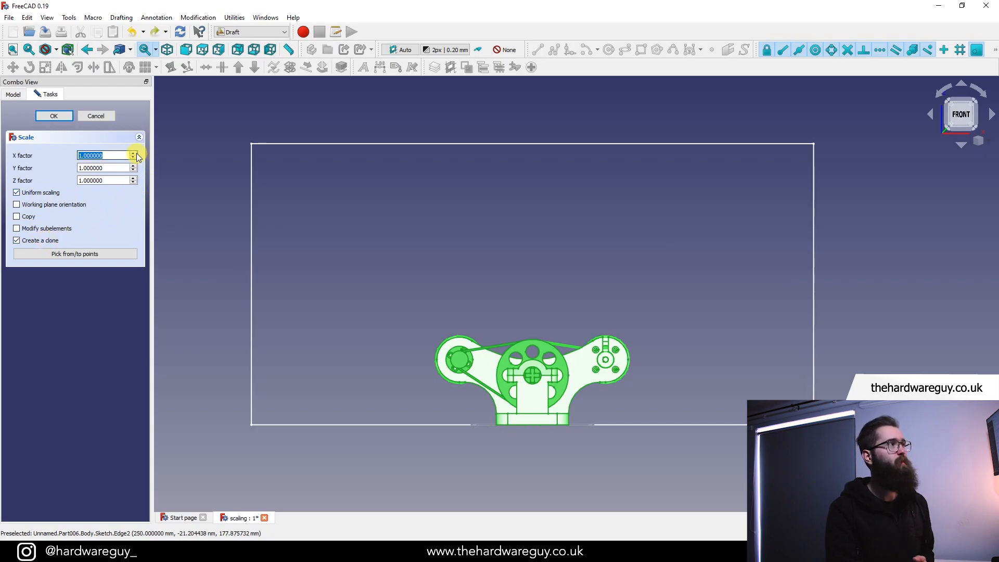
click(134, 153)
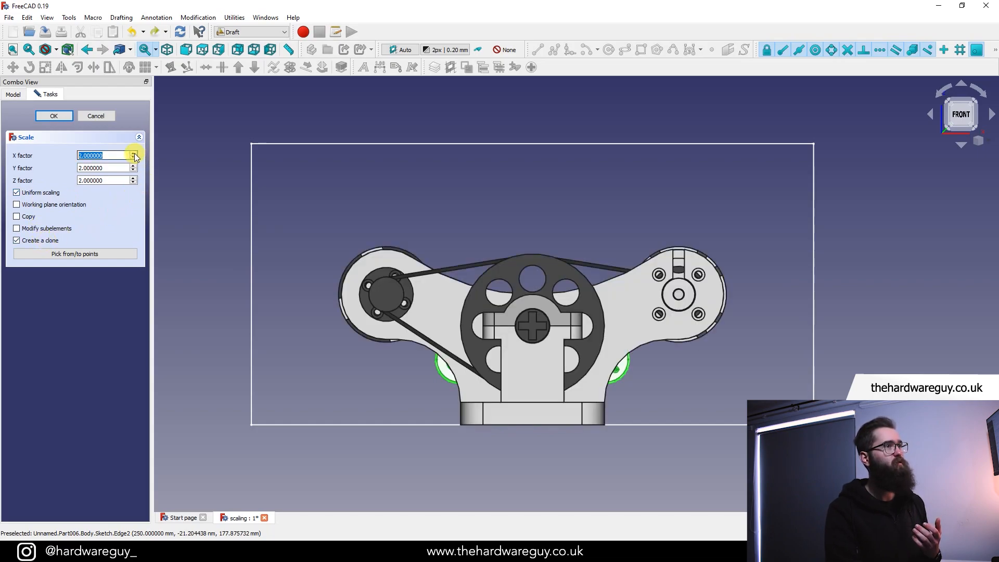
click(133, 153)
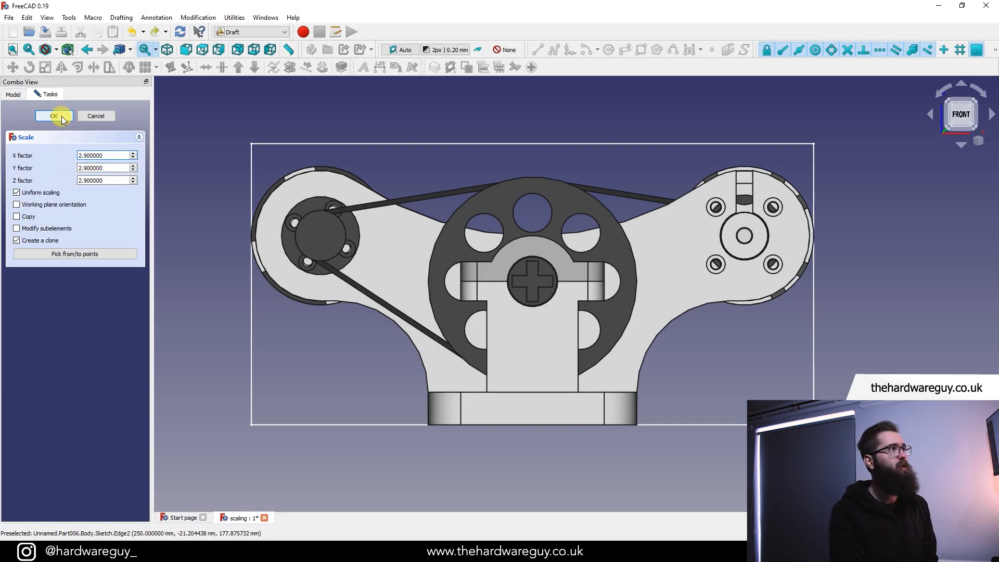
click(53, 116)
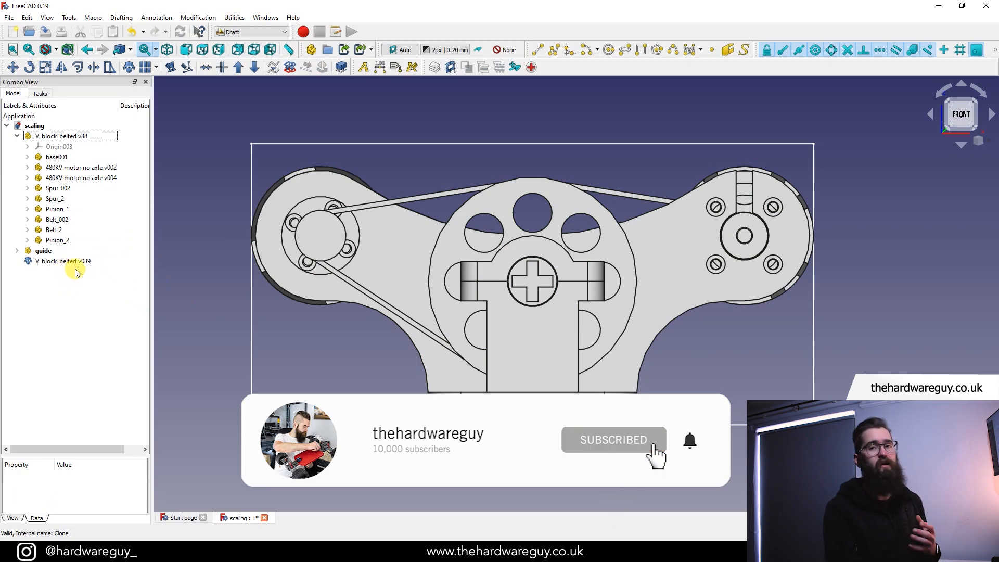
click(44, 251)
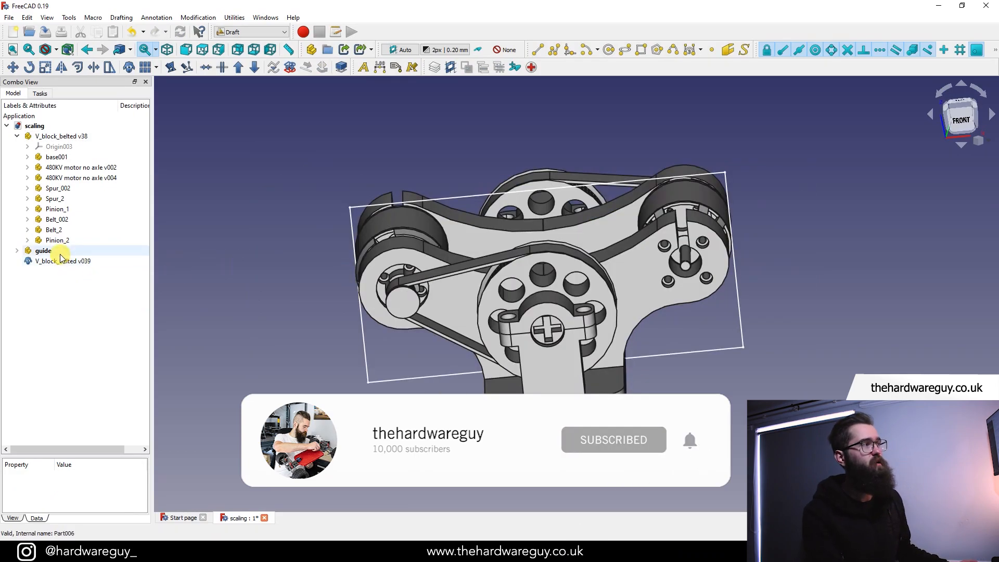
click(43, 250)
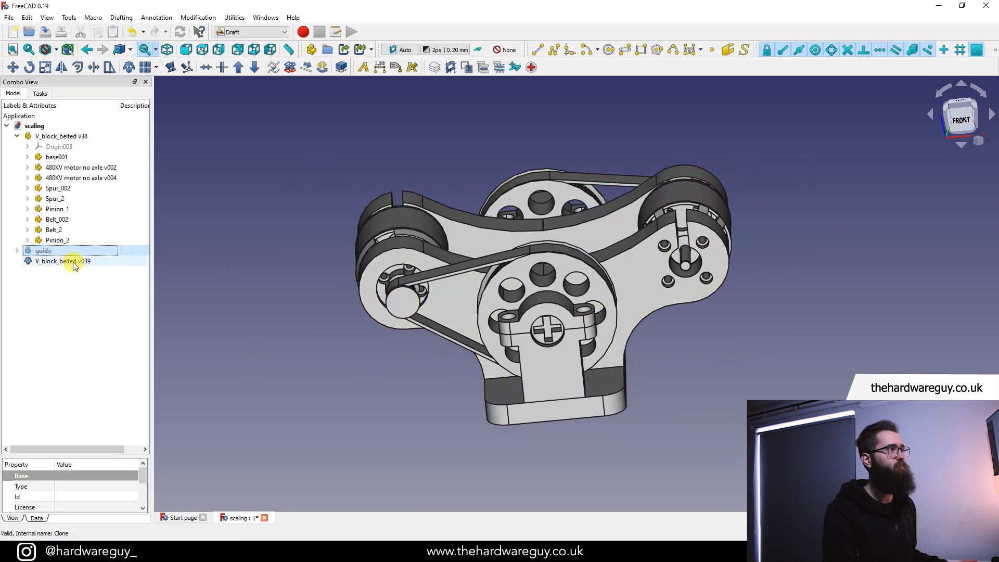
click(62, 261)
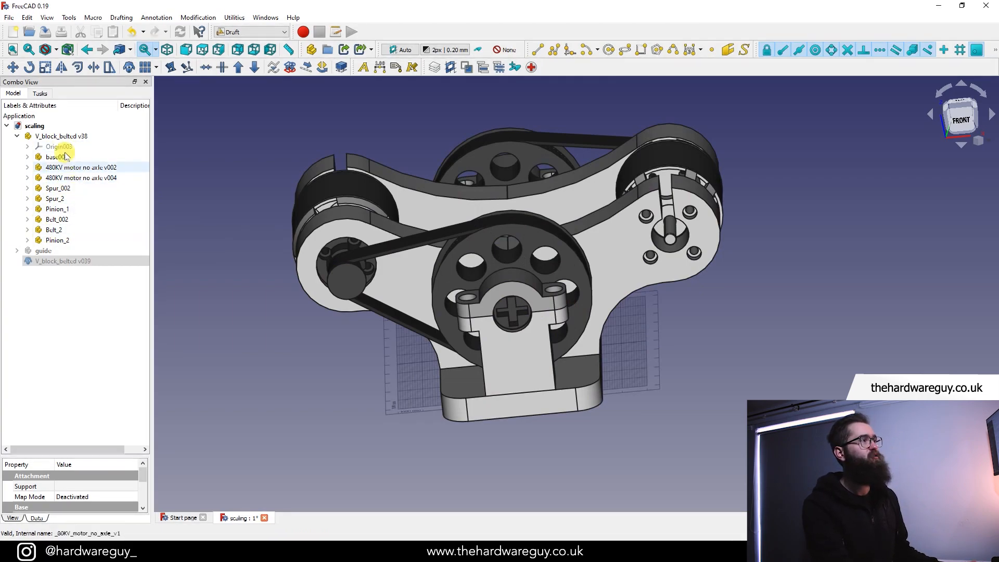
click(62, 261)
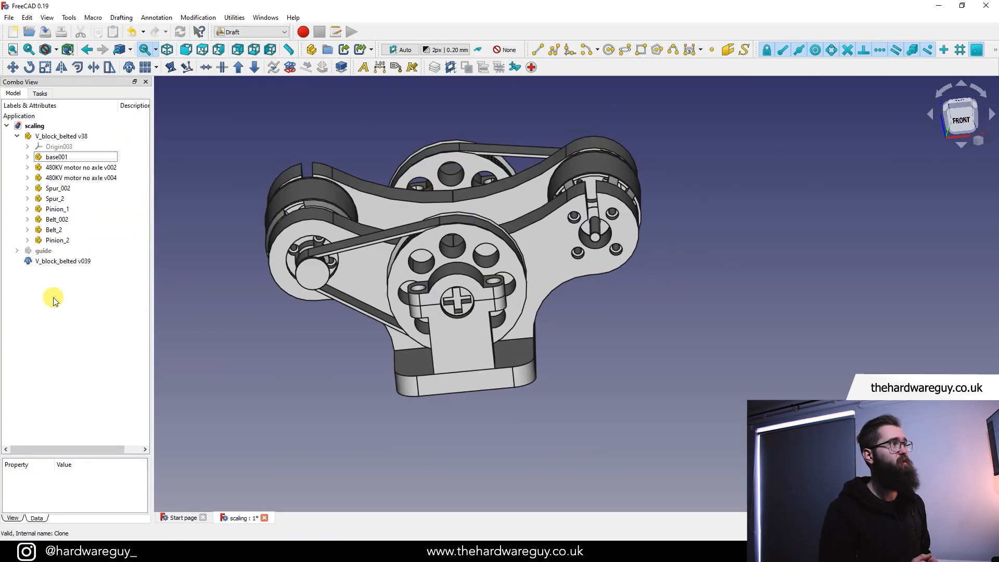
click(57, 157)
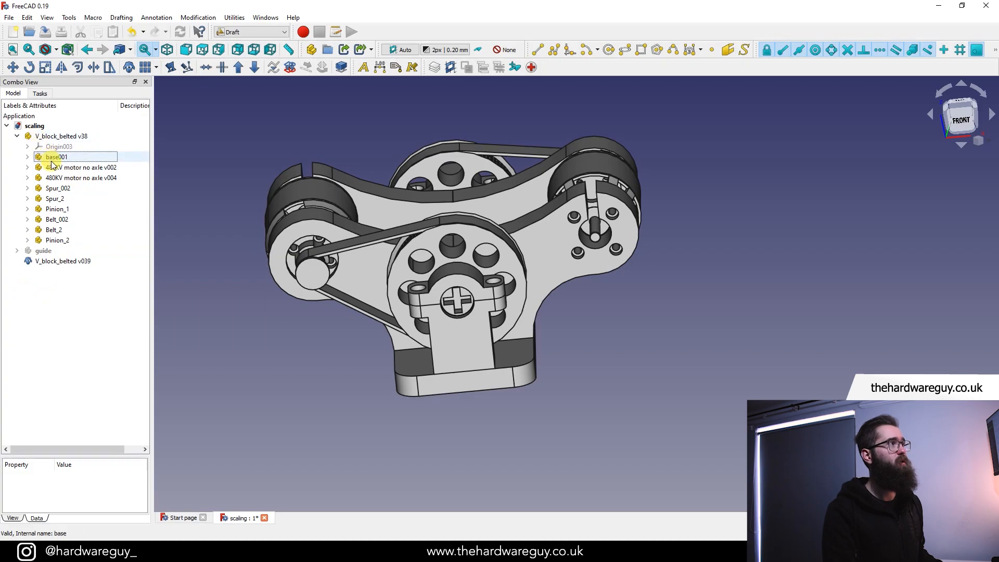
click(61, 261)
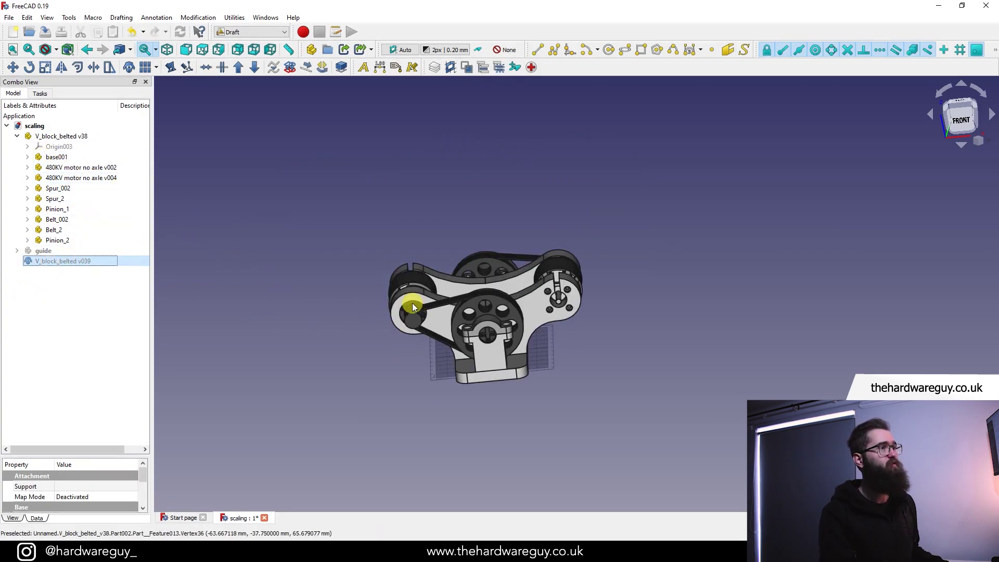
click(57, 156)
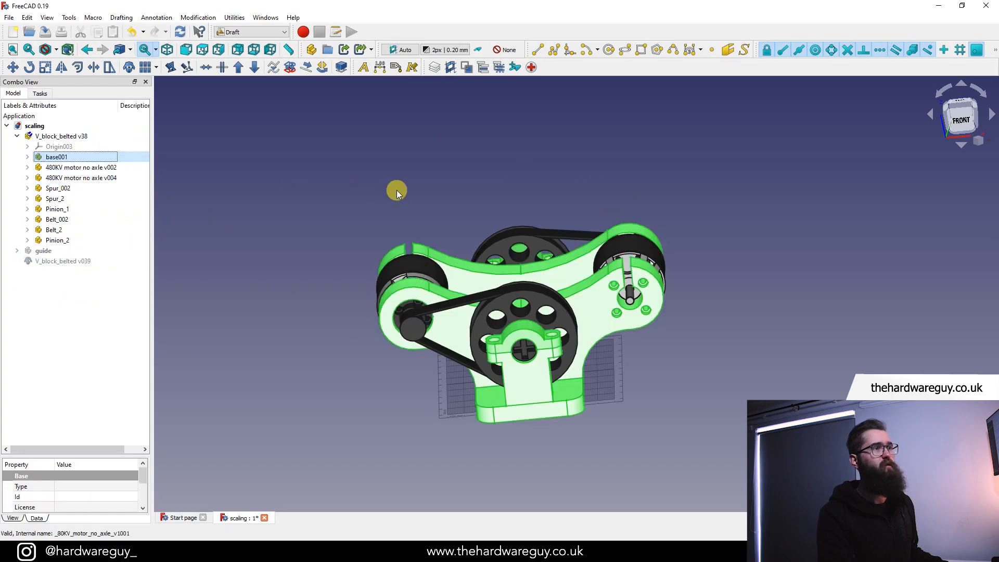
click(742, 351)
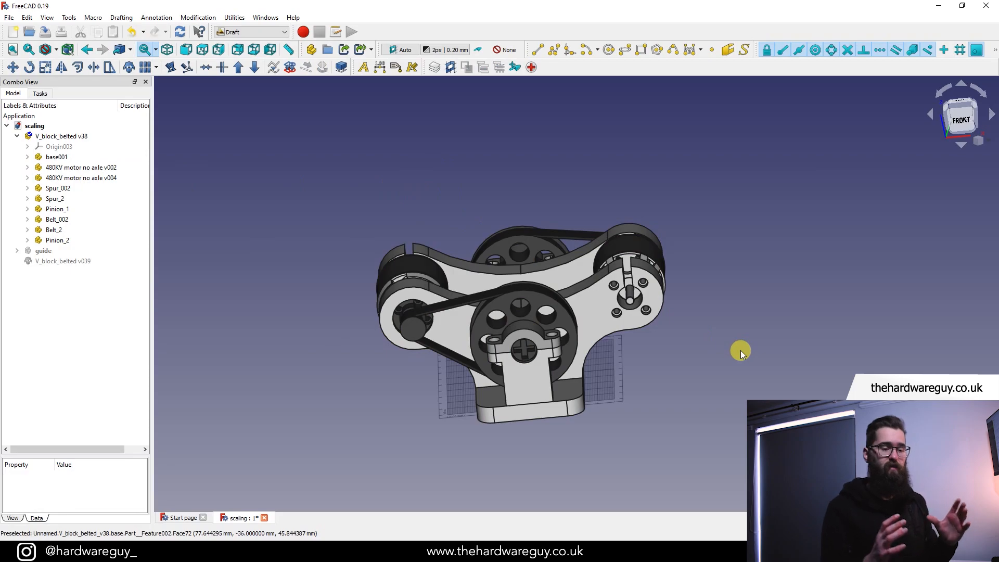
click(62, 261)
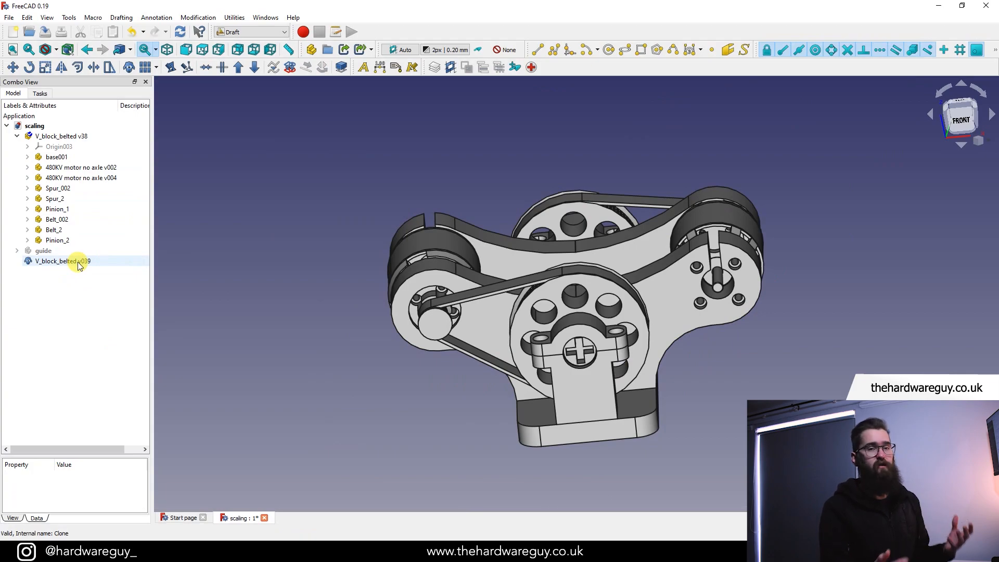
Step: Hide the original V_block_belted v38 and select the scaled V_block_belted v039 clone
click(60, 136)
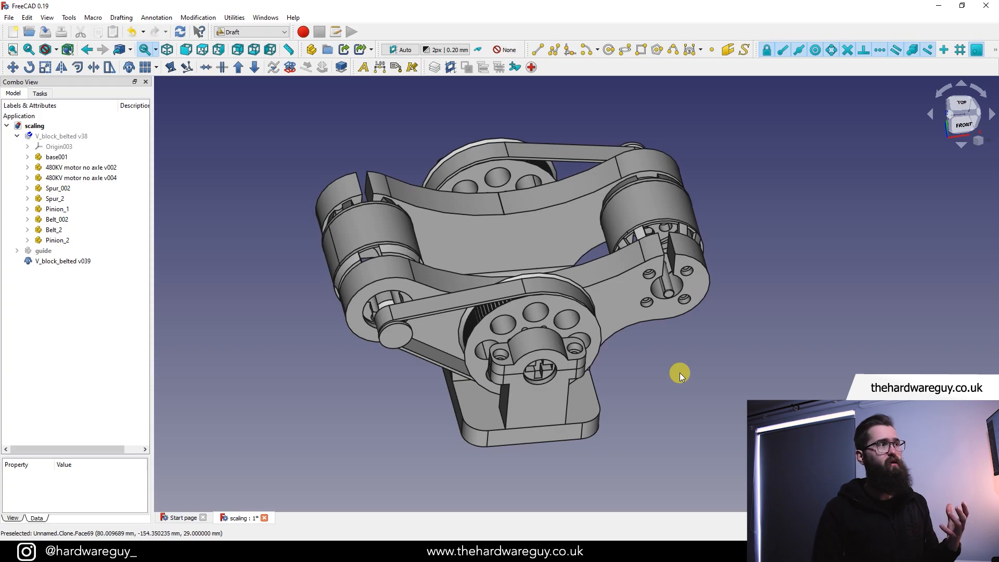
mouse_move(255, 67)
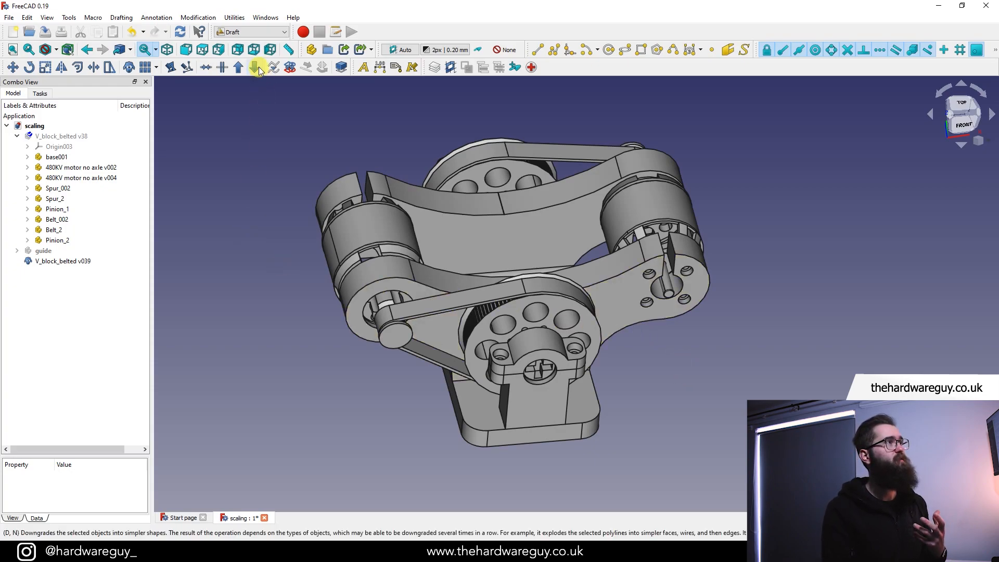
click(62, 261)
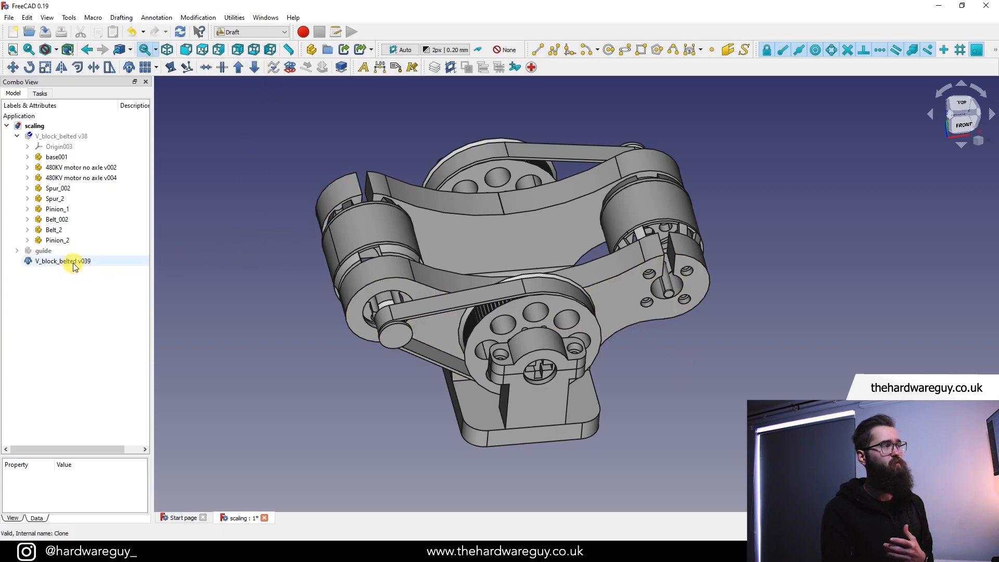
mouse_move(107, 281)
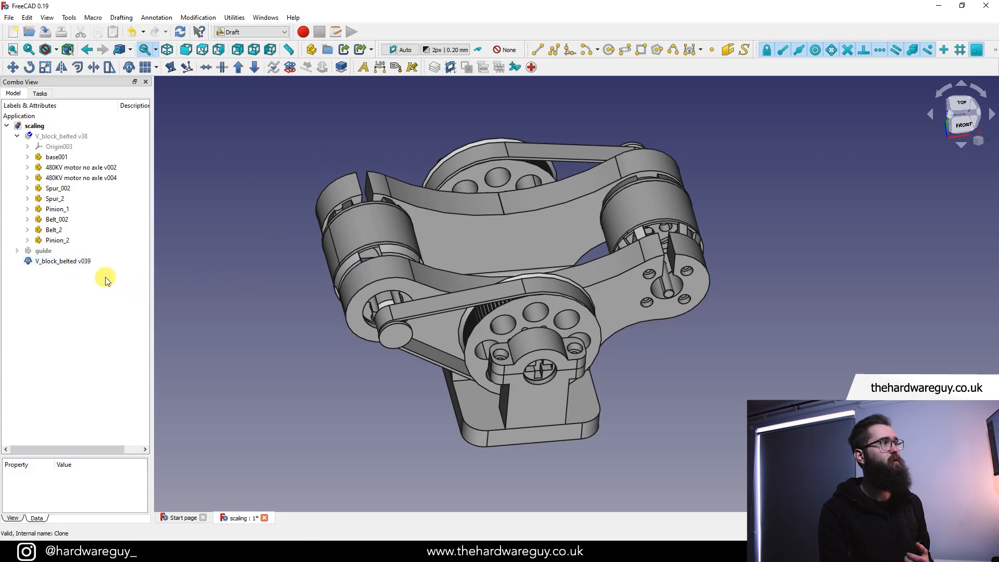
click(61, 261)
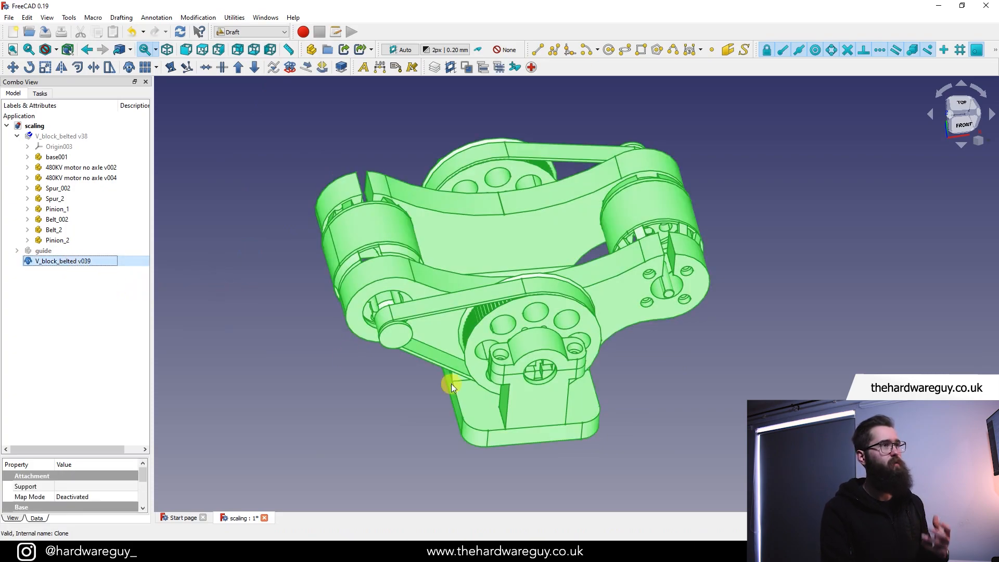
mouse_move(254, 67)
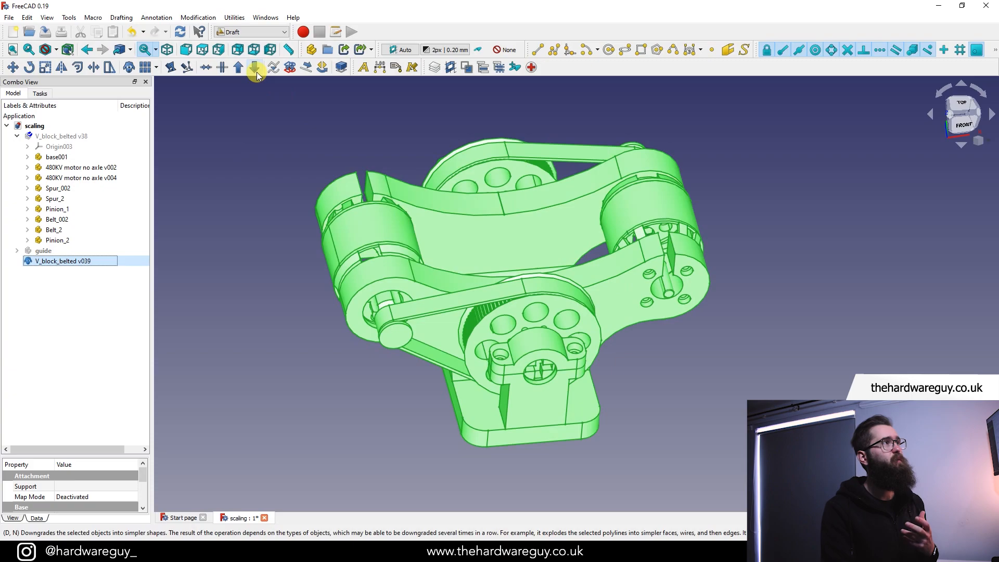
mouse_move(255, 68)
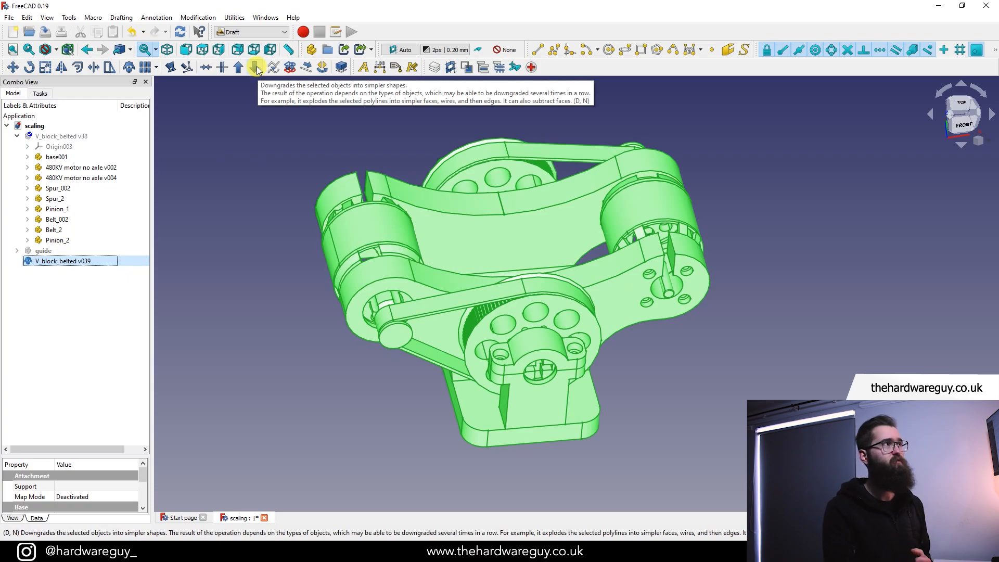
Step: Downgrade the clone into separate solids Solid, Solid001, Solid002 onward and clear the selection
click(255, 67)
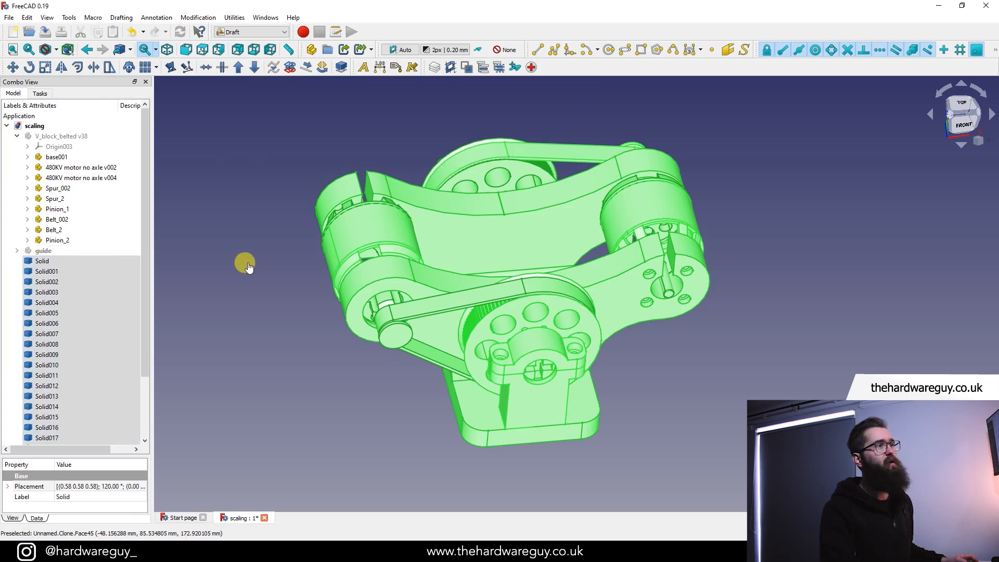
click(42, 261)
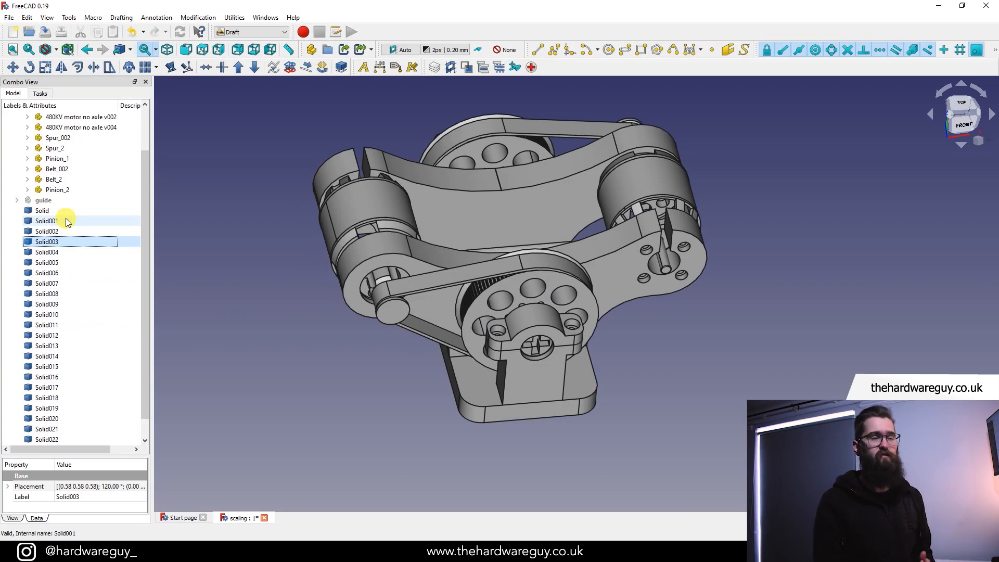
Step: Hide the base plate Solid002 and inspect Solid005 and Solid006 to identify the motor pieces
click(47, 273)
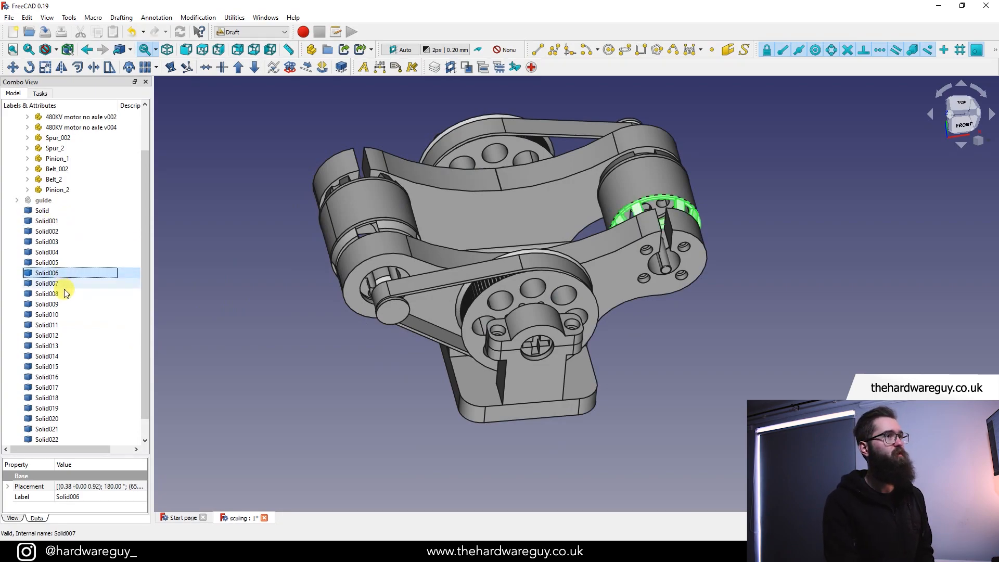
click(46, 304)
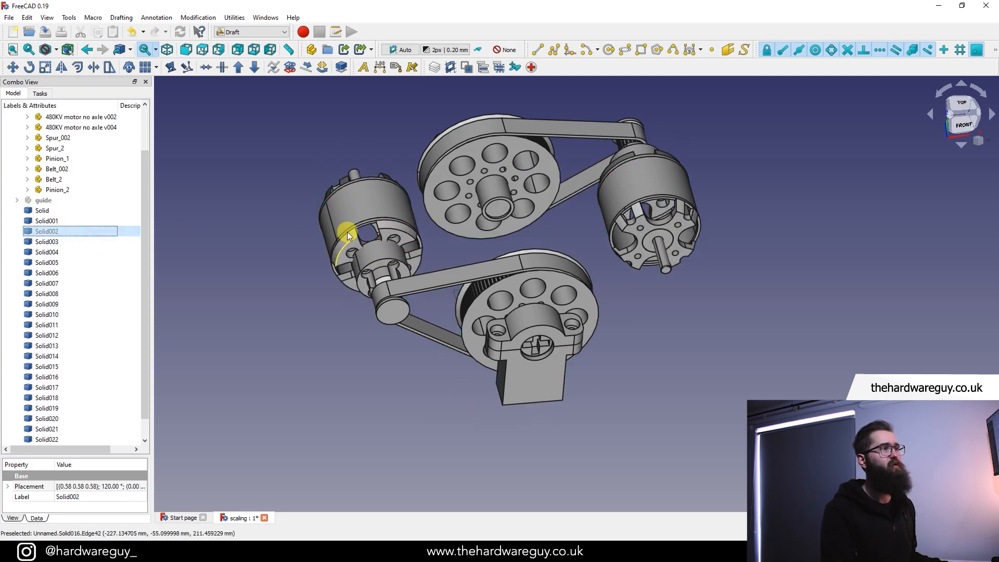
scroll(up, 3)
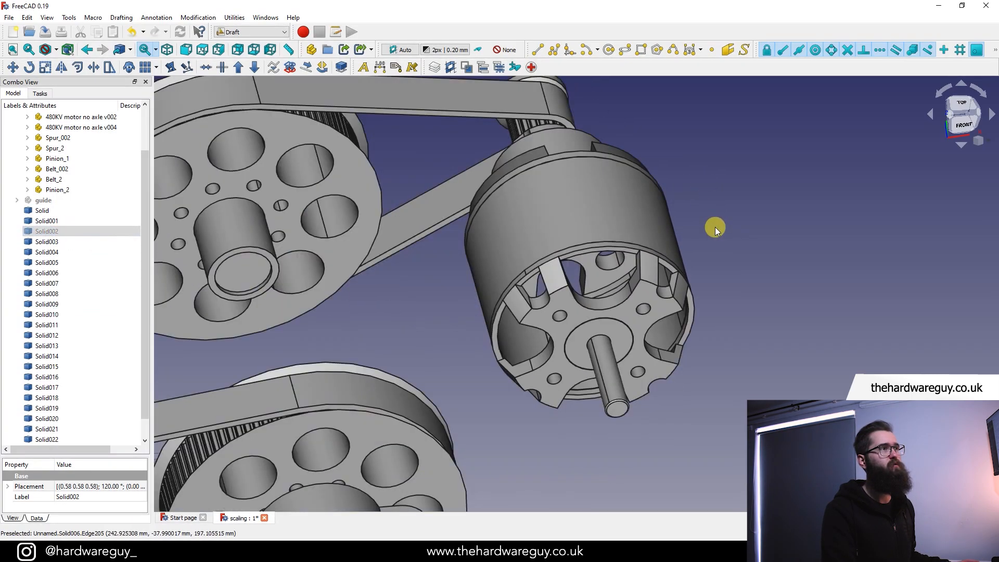
click(46, 242)
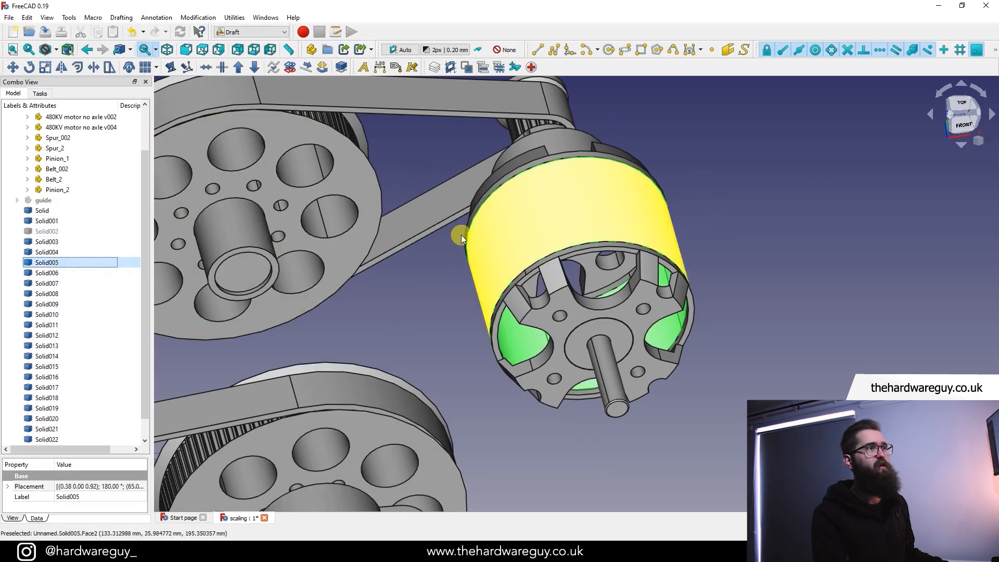
click(46, 273)
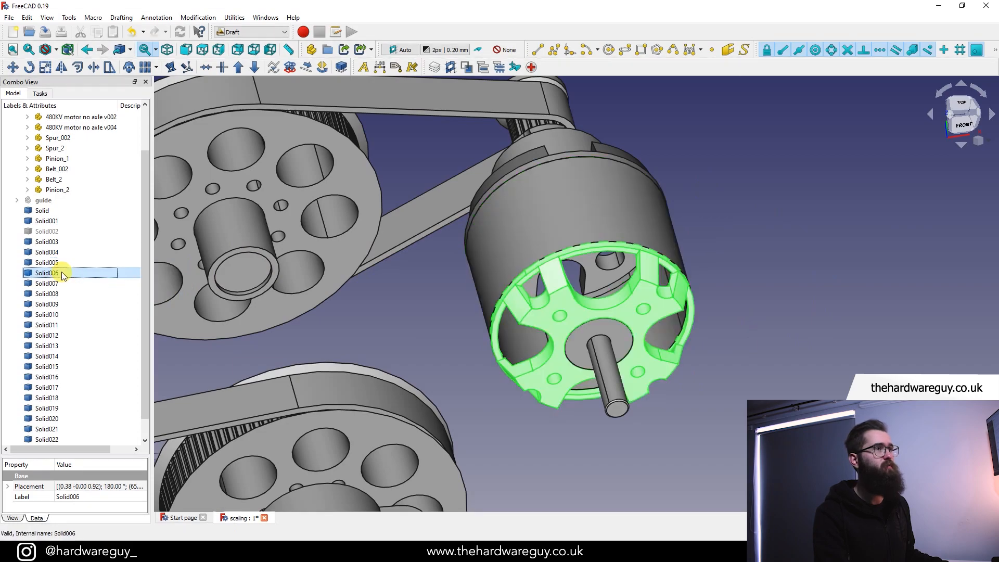
mouse_move(691, 295)
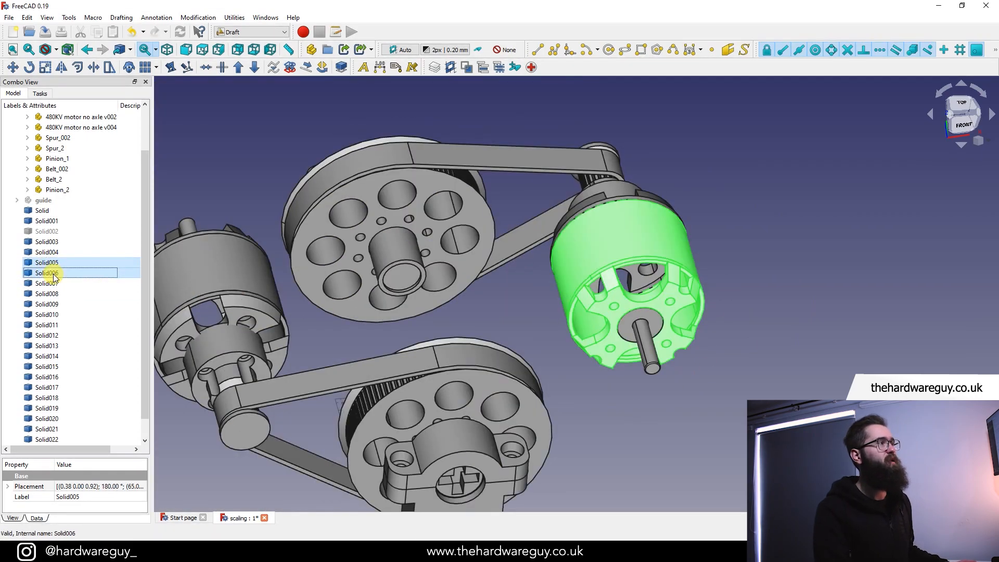
Step: Select Solid005 through Solid009 together as the right-hand motor's pieces
click(782, 267)
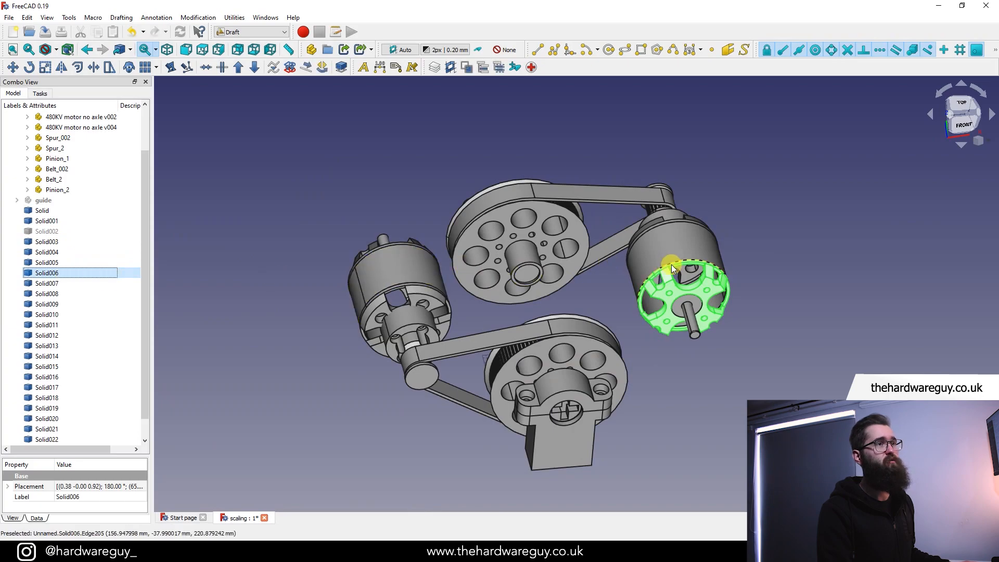
click(46, 273)
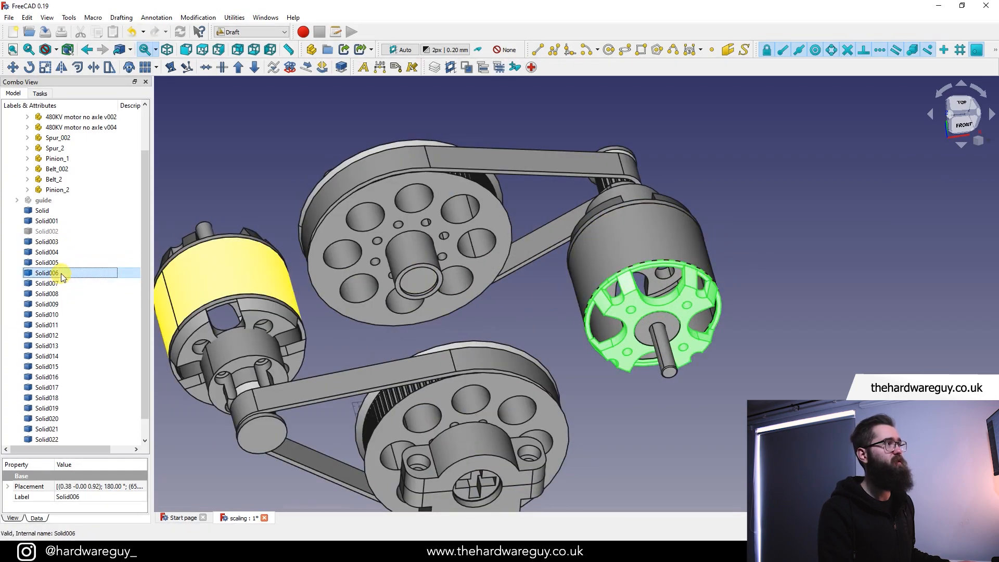
click(47, 283)
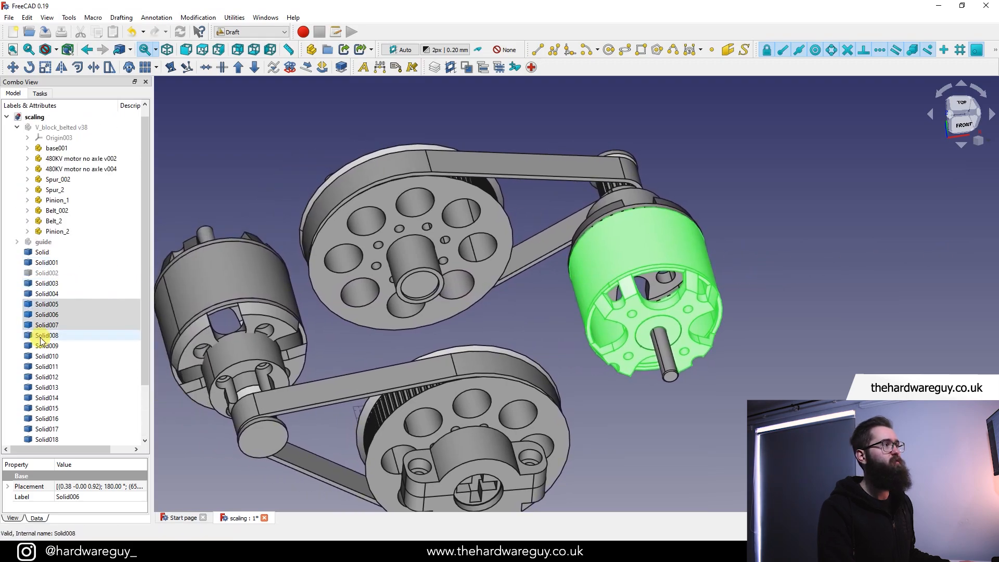
click(46, 294)
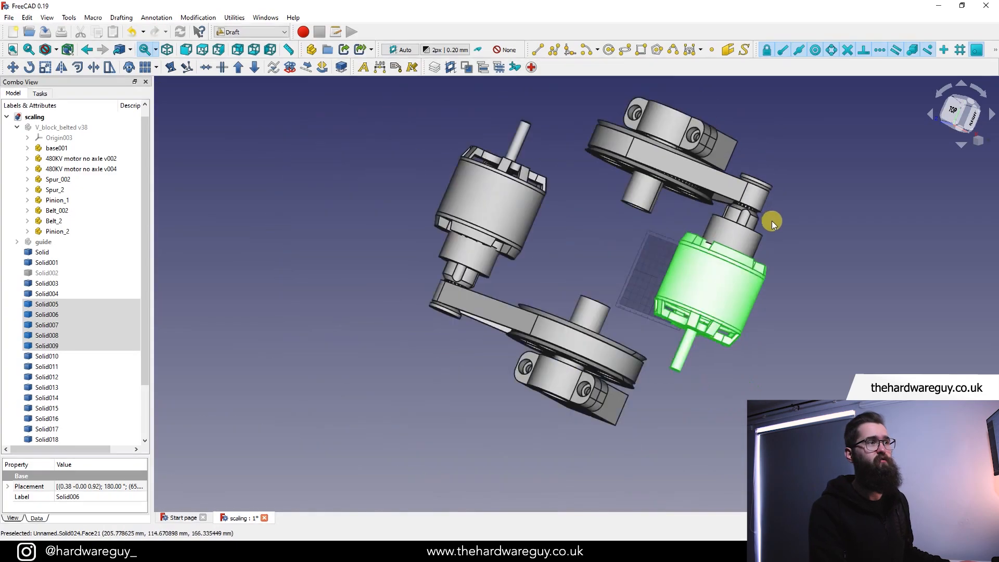
Step: Fuse Solid005–Solid009 with Part Union into one Fusion and select the new Fusion
click(282, 31)
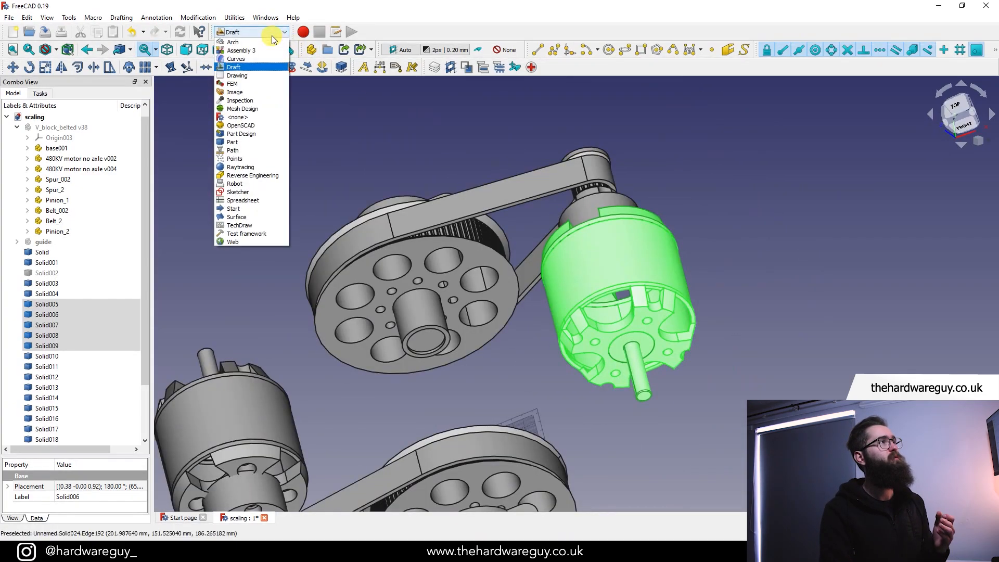
click(241, 134)
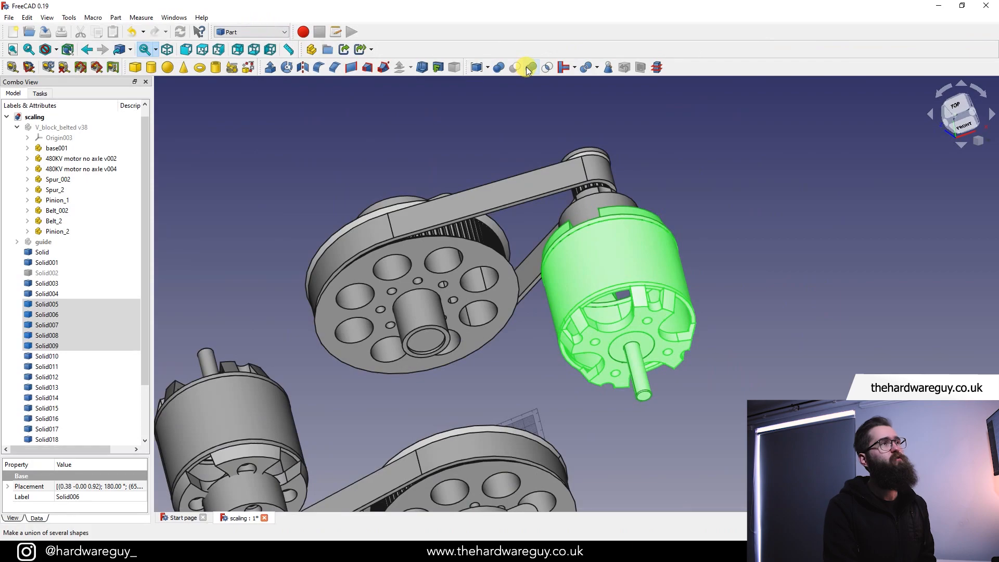
mouse_move(526, 67)
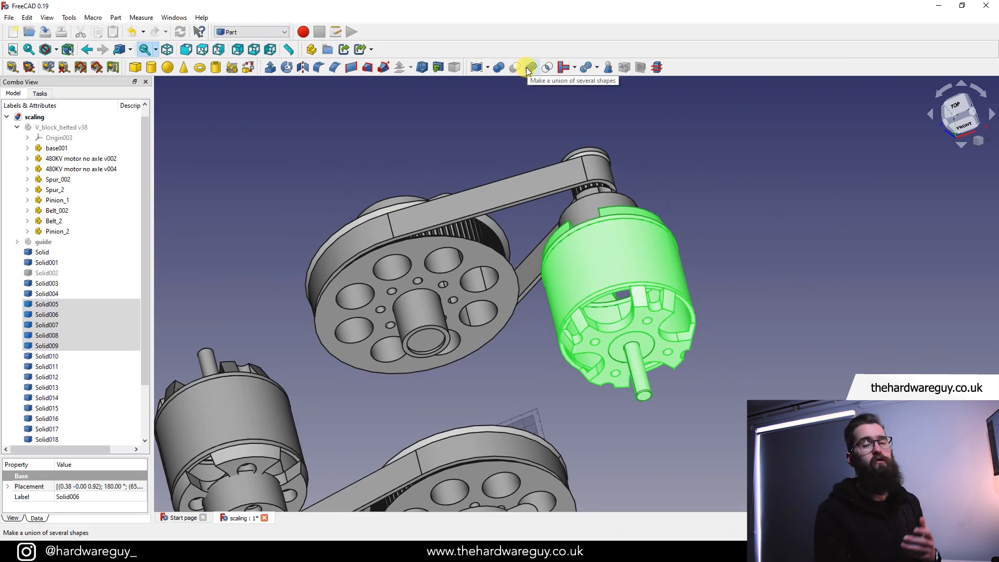
mouse_move(528, 66)
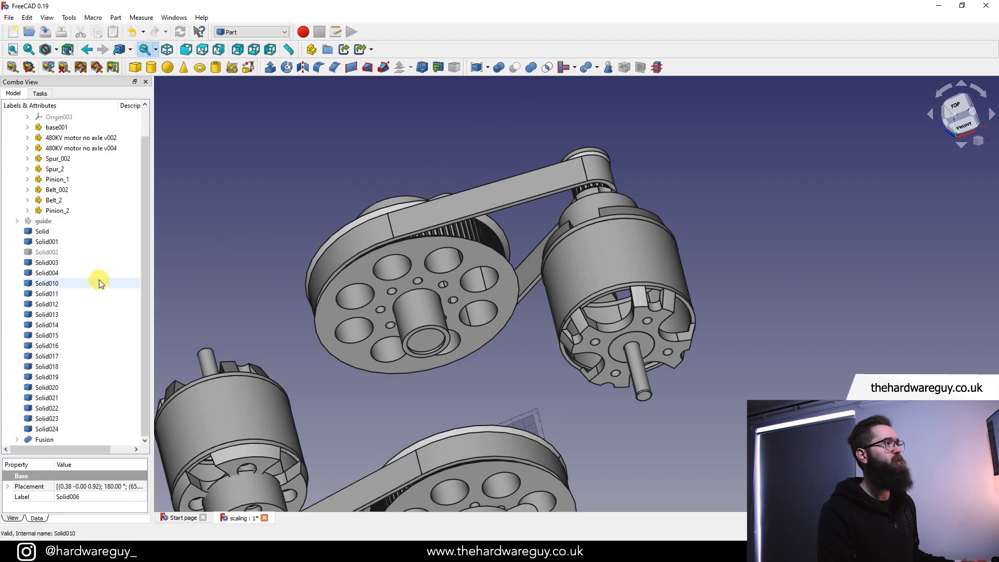
click(43, 440)
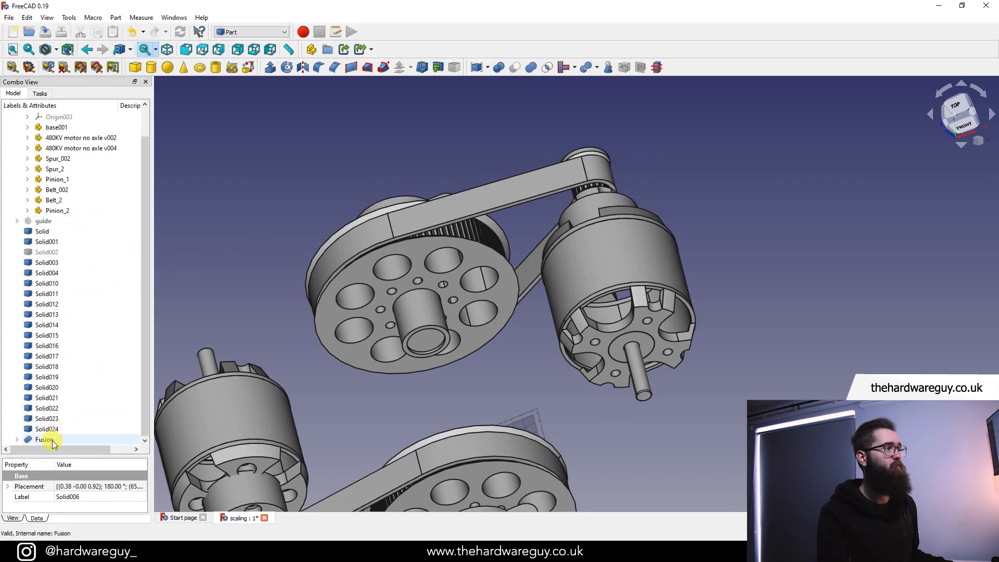
click(45, 439)
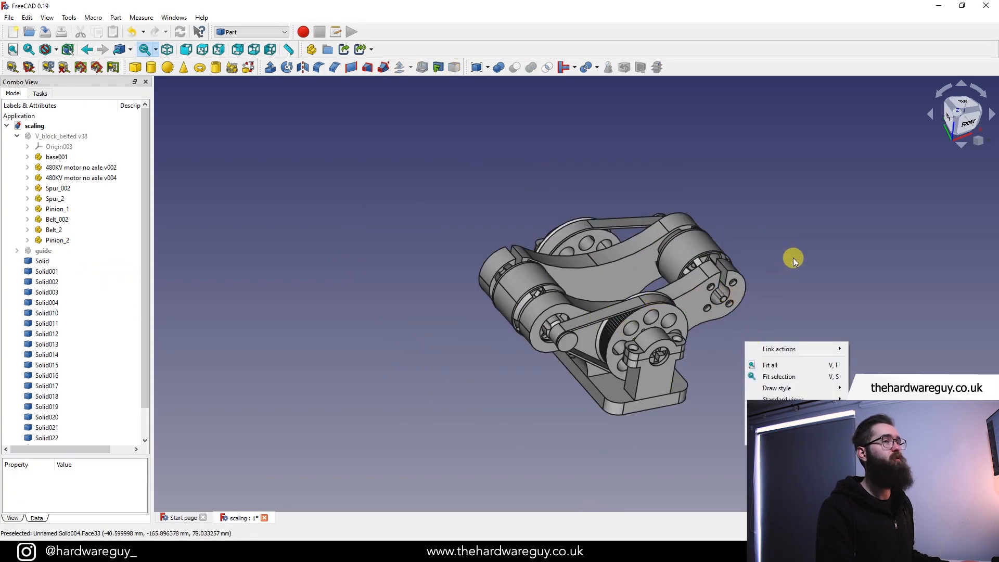
click(769, 364)
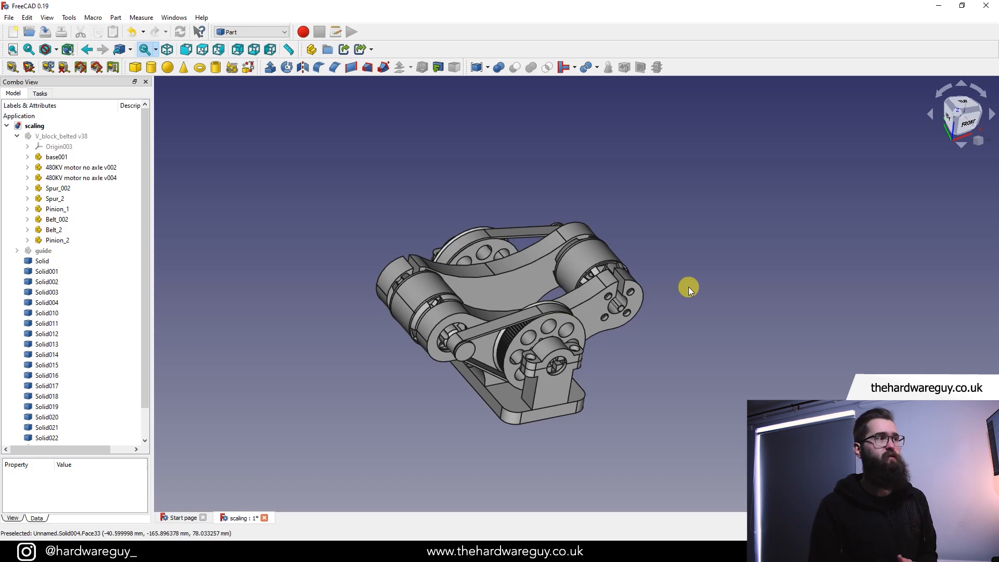
mouse_move(365, 302)
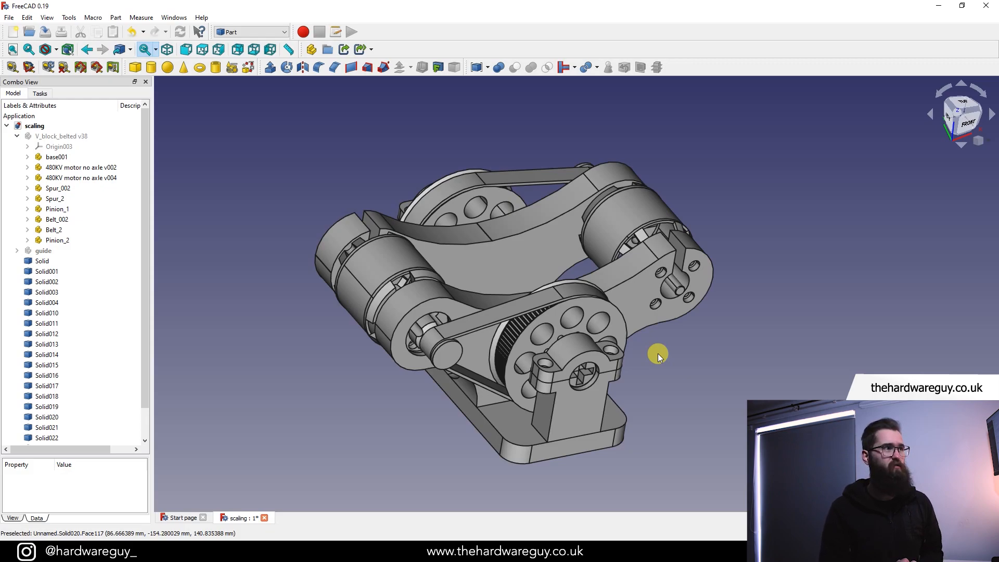
click(46, 292)
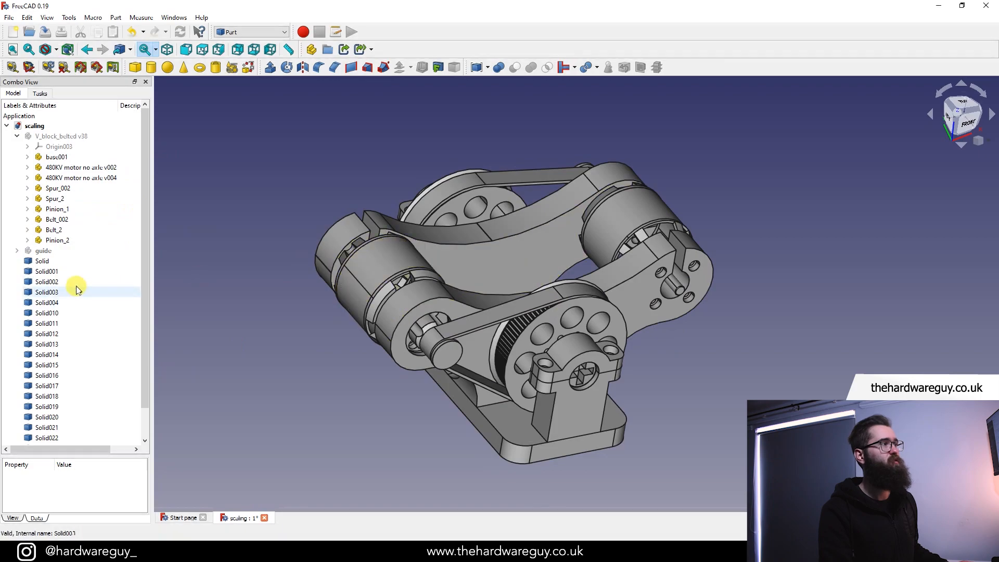
click(42, 231)
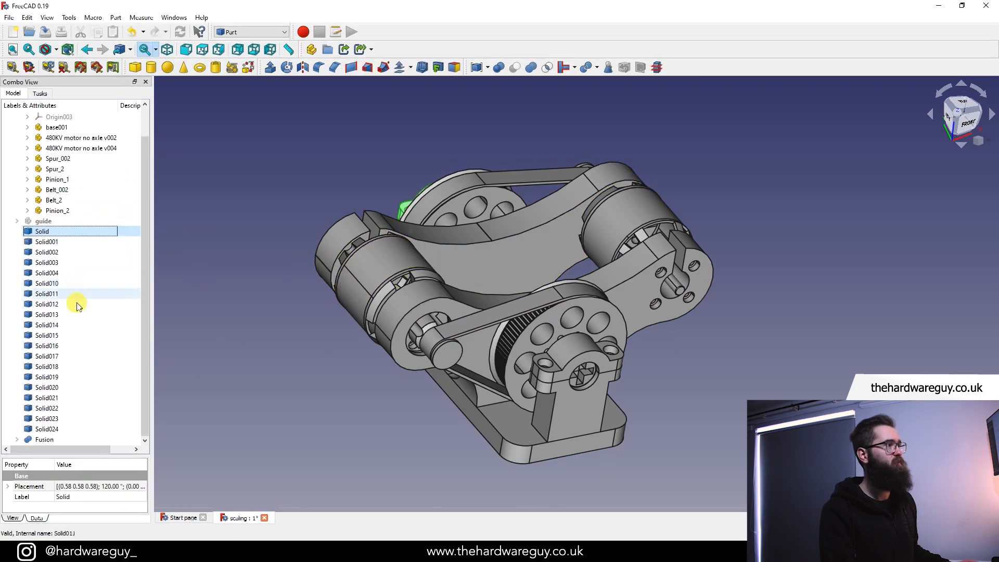
right_click(77, 294)
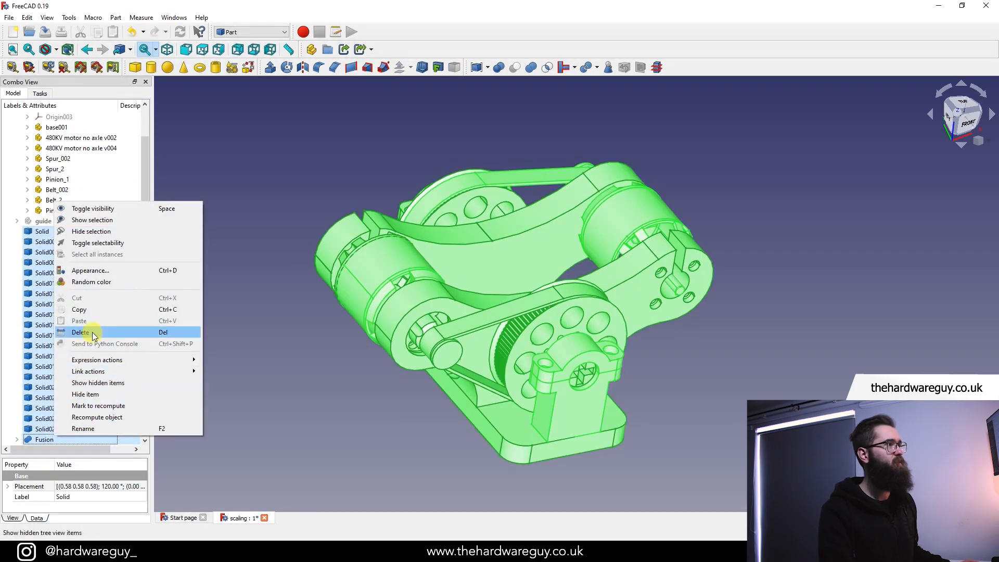
click(81, 332)
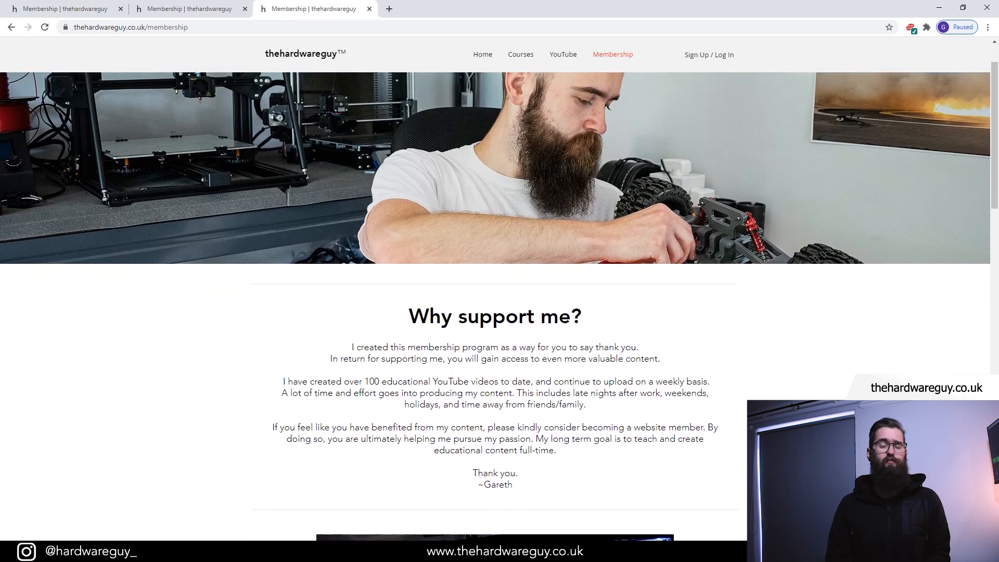
Step: Scroll the membership benefits to the Fusion 360 For Beginners course and open More Details
scroll(down, 3)
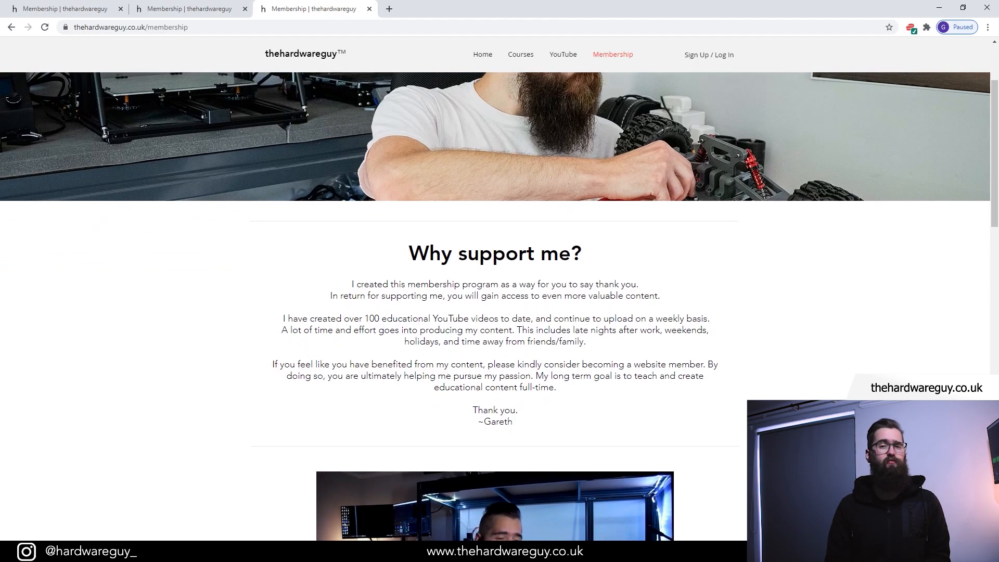
scroll(down, 3)
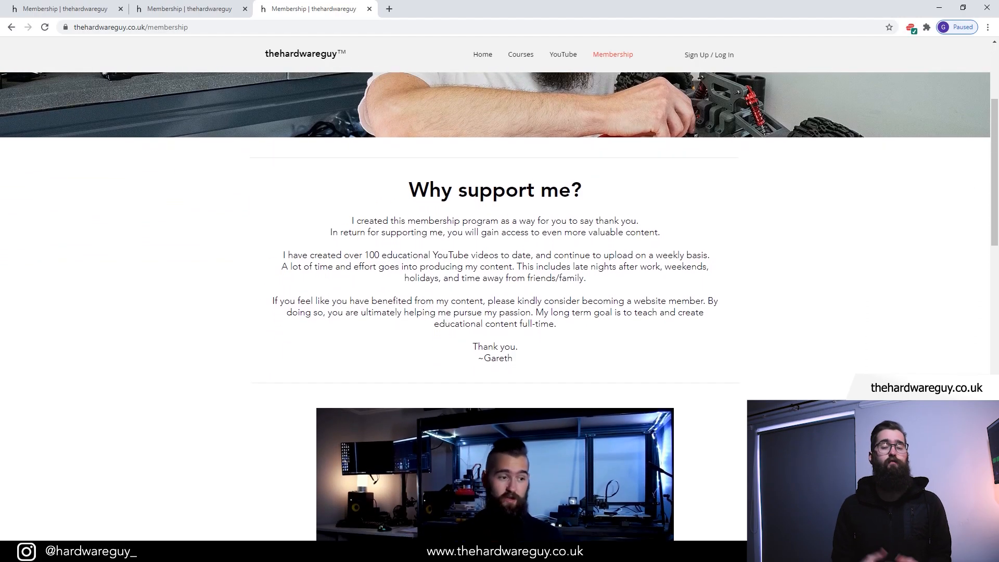
scroll(down, 3)
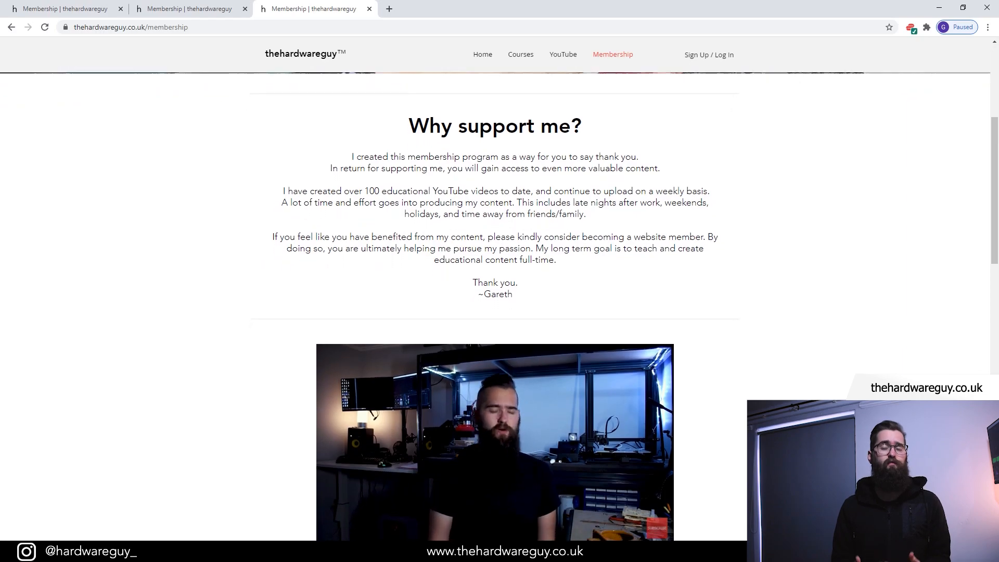
scroll(down, 3)
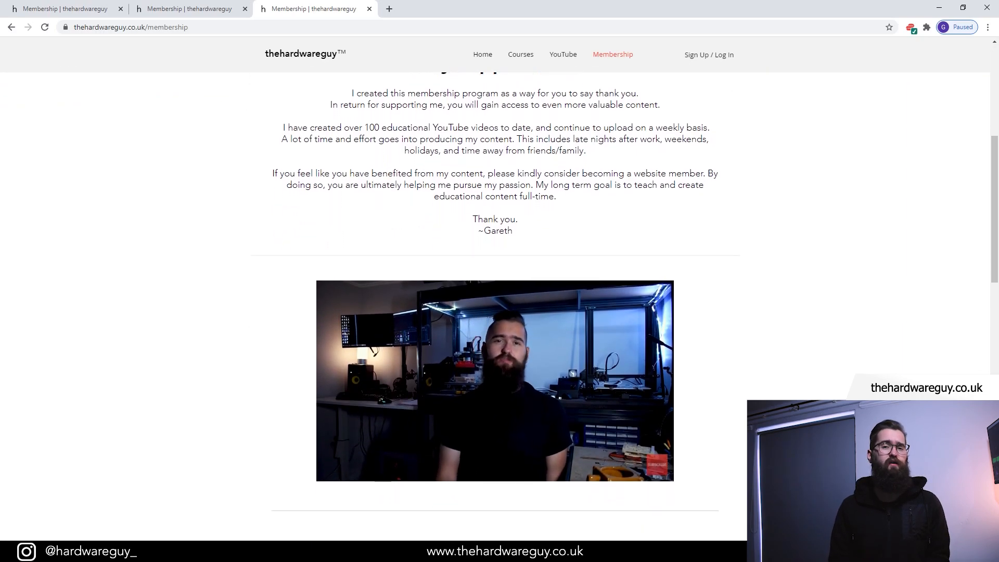
scroll(down, 3)
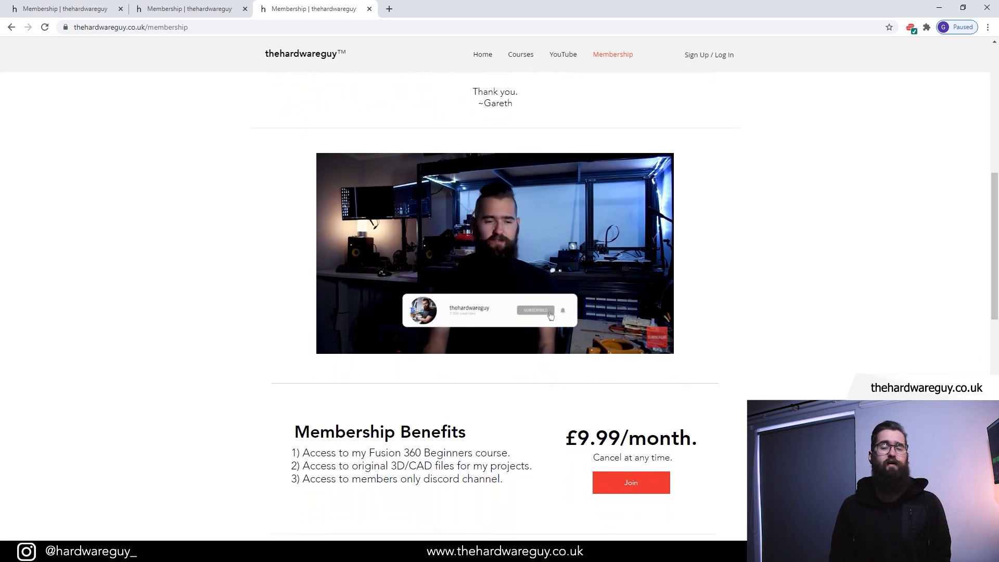
scroll(down, 3)
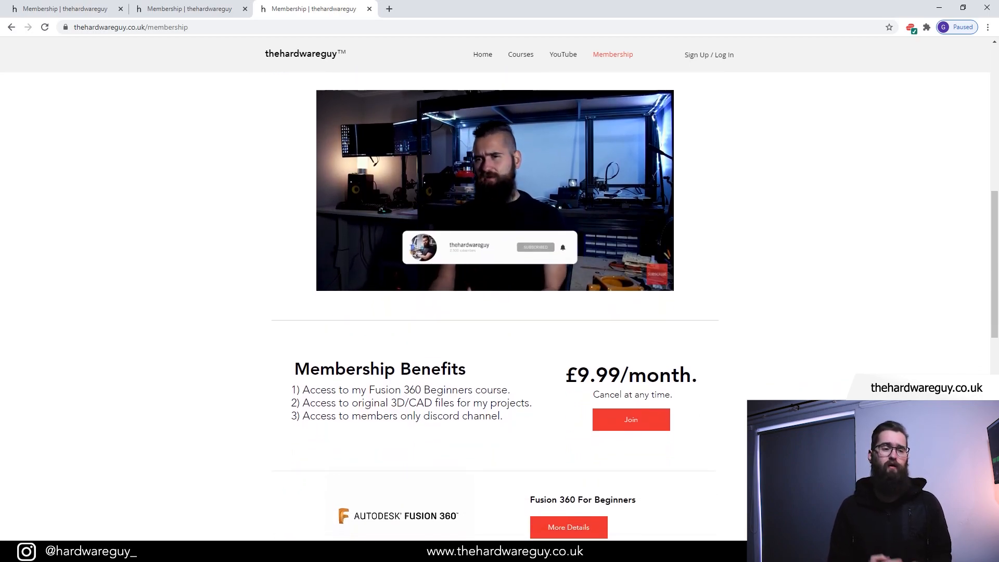
scroll(down, 3)
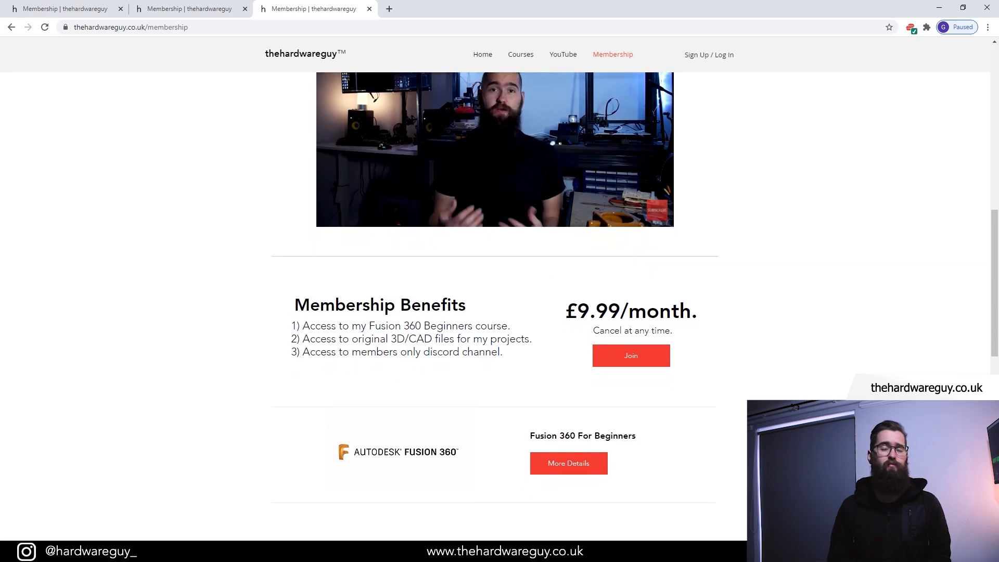
scroll(down, 3)
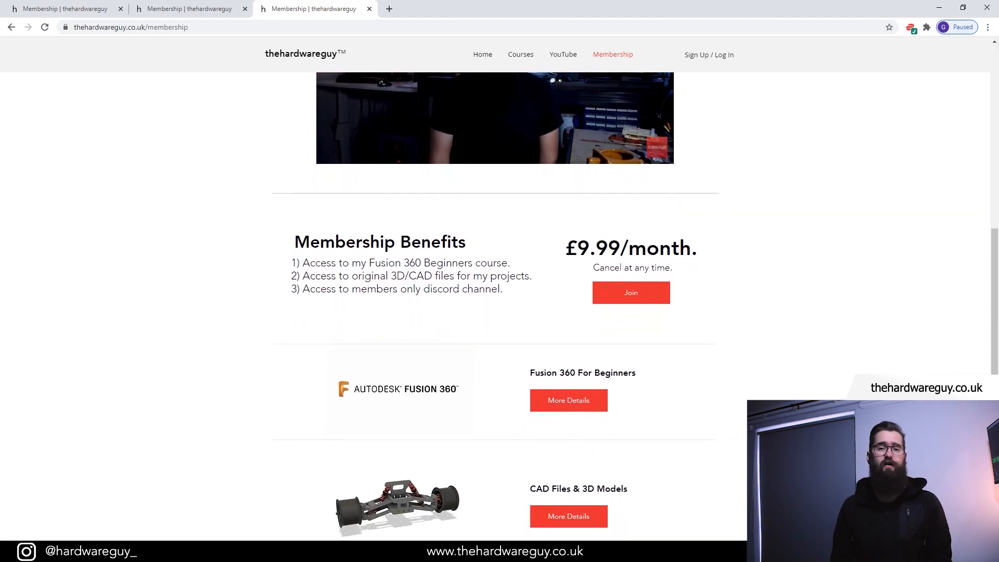
scroll(down, 3)
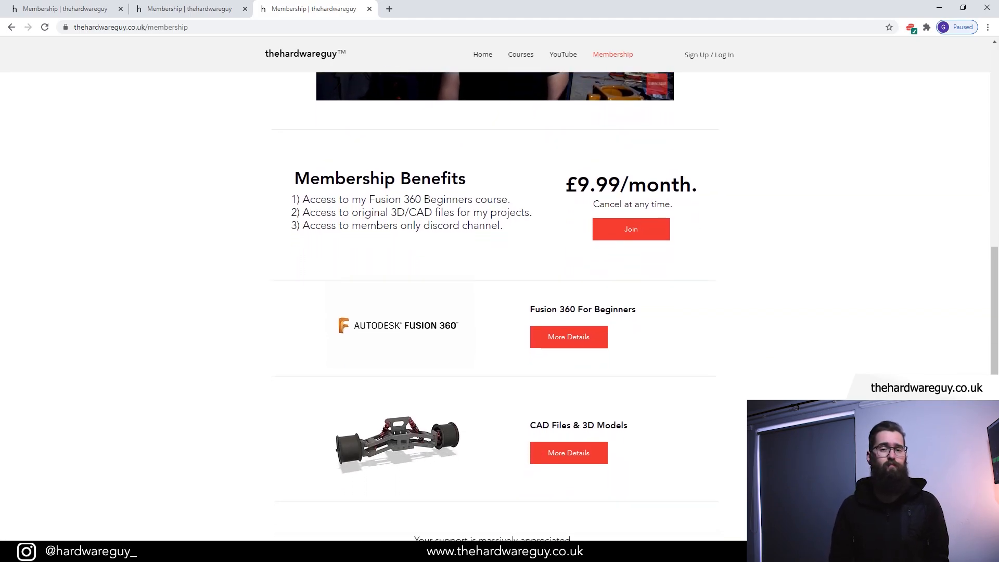
click(568, 336)
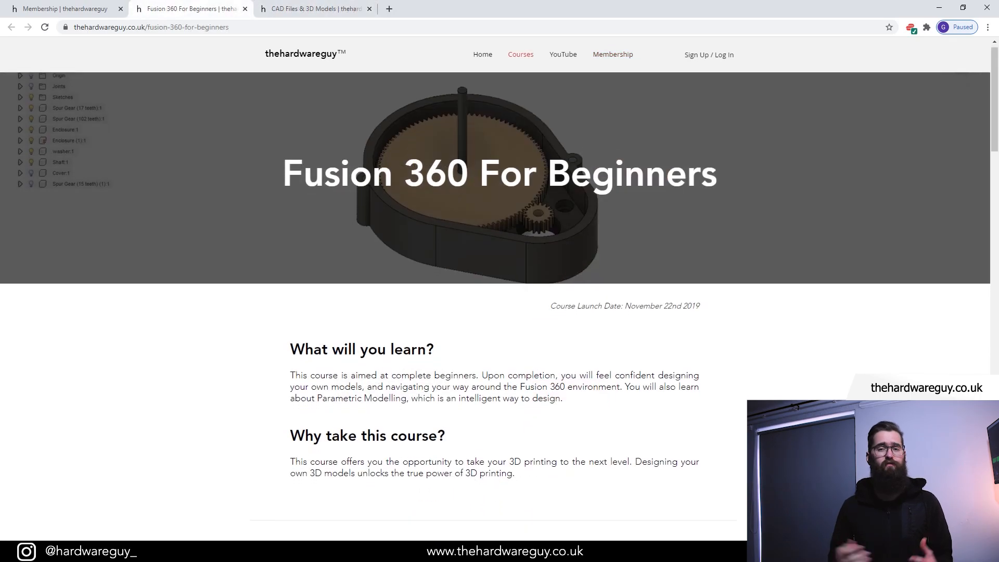
Step: Scroll through the Fusion 360 course and CAD files pages
scroll(down, 3)
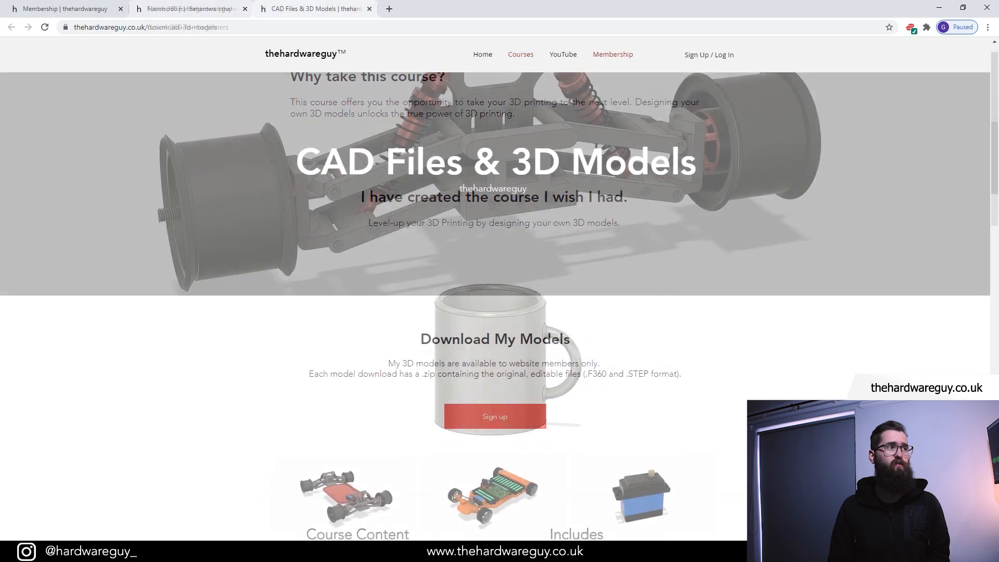
scroll(down, 3)
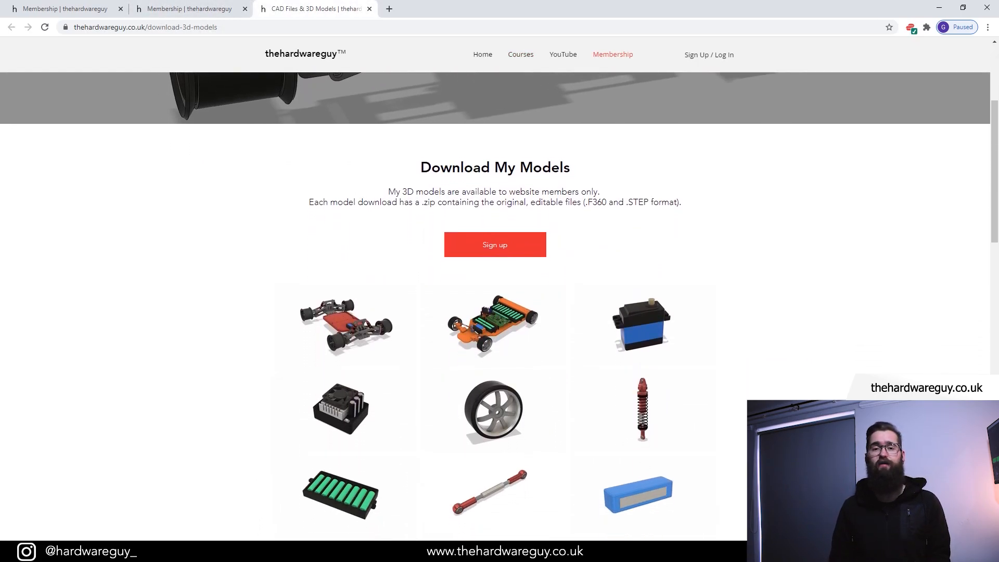
scroll(down, 3)
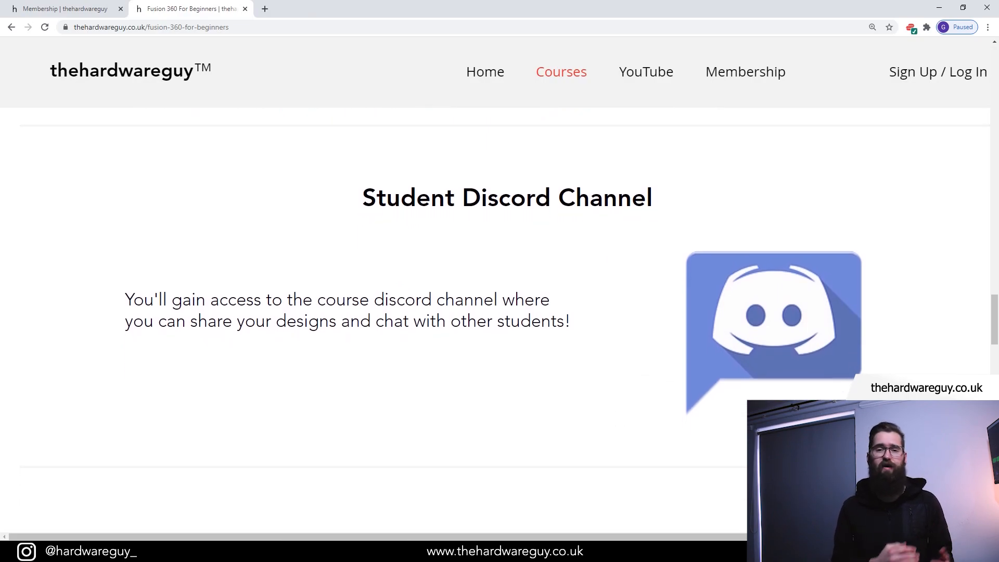
scroll(down, 3)
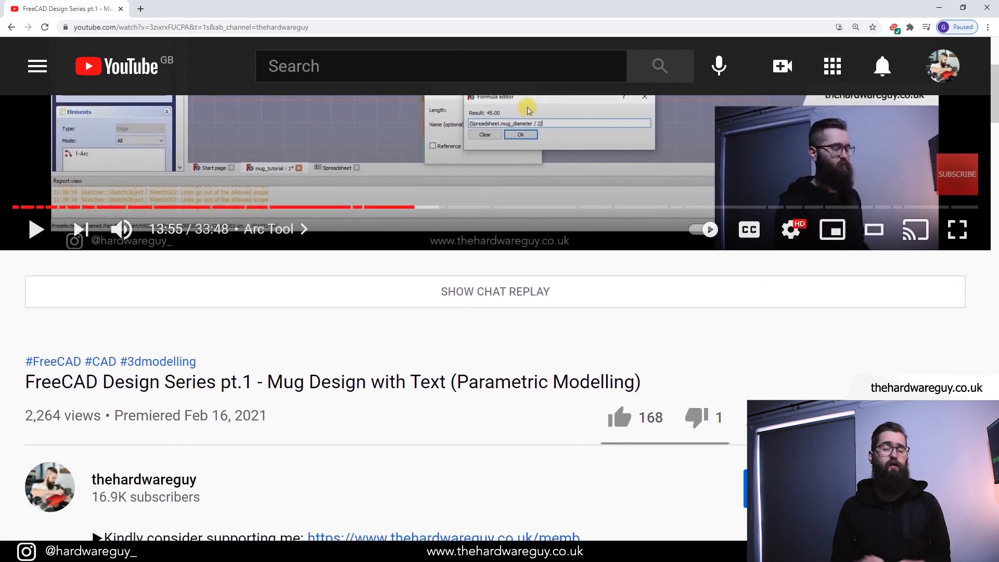
Step: Follow the membership link in the Mug Design video description
scroll(down, 3)
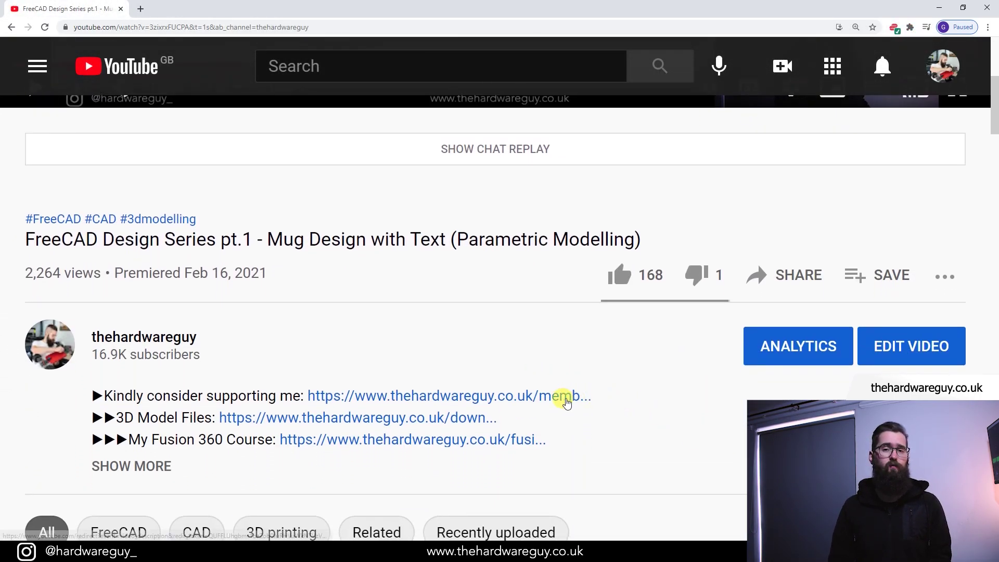
click(563, 395)
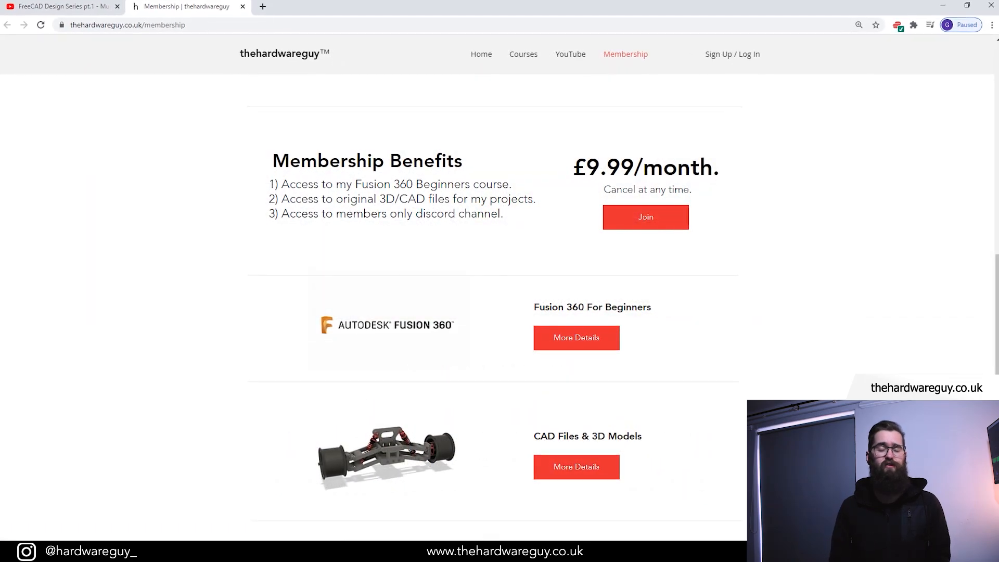